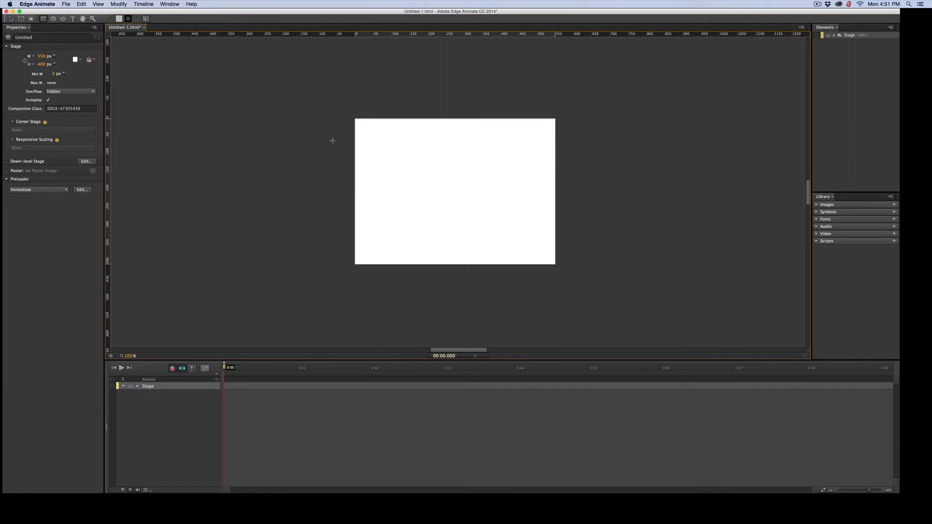
# - Draw a grey rectangle near the top-left of the white stage
pyautogui.moveTo(359, 124); pyautogui.dragTo(434, 191)
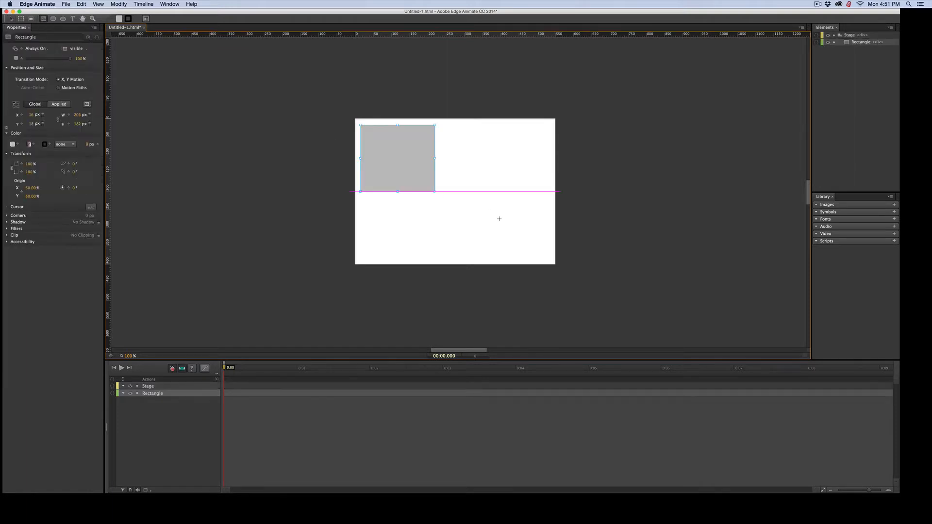
pyautogui.moveTo(435, 191); pyautogui.dragTo(551, 258)
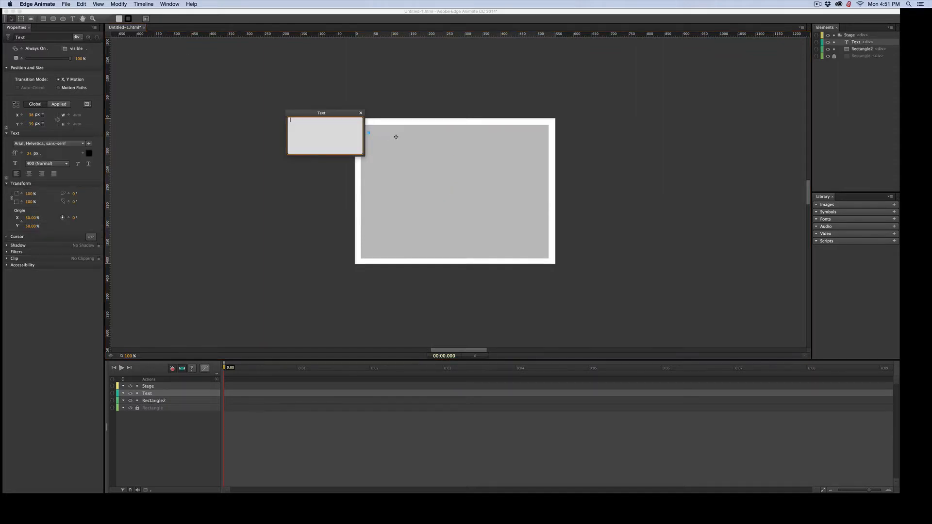
# - Create a text label reading First Name on the grey rectangle and copy it downward
pyautogui.write('First')
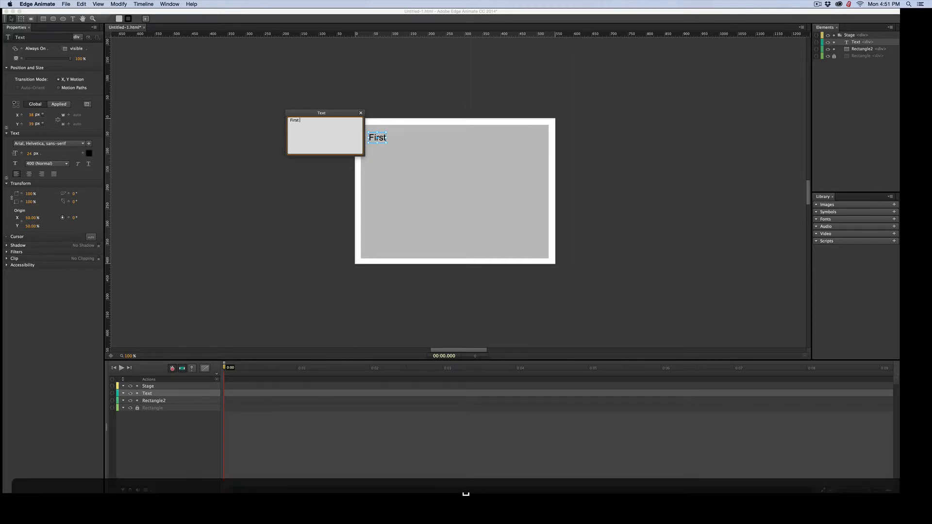
pyautogui.write('Name')
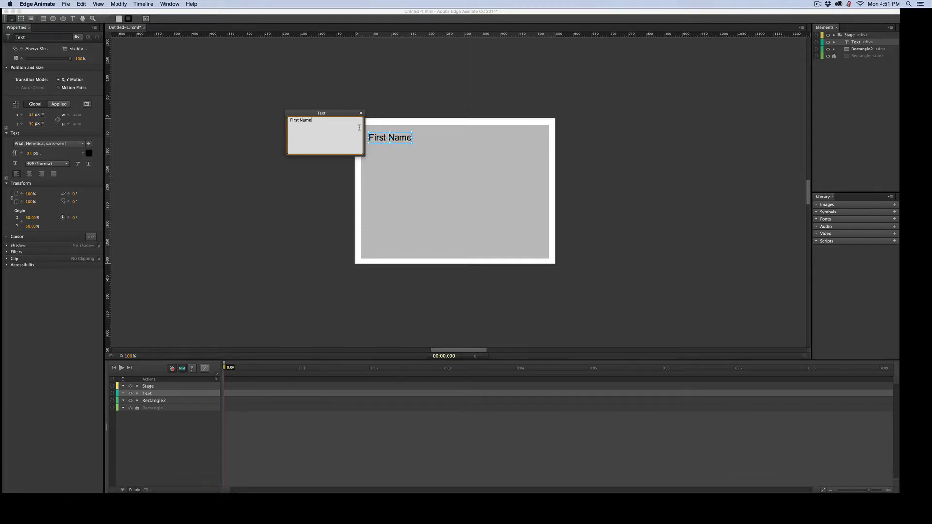
pyautogui.click(361, 112)
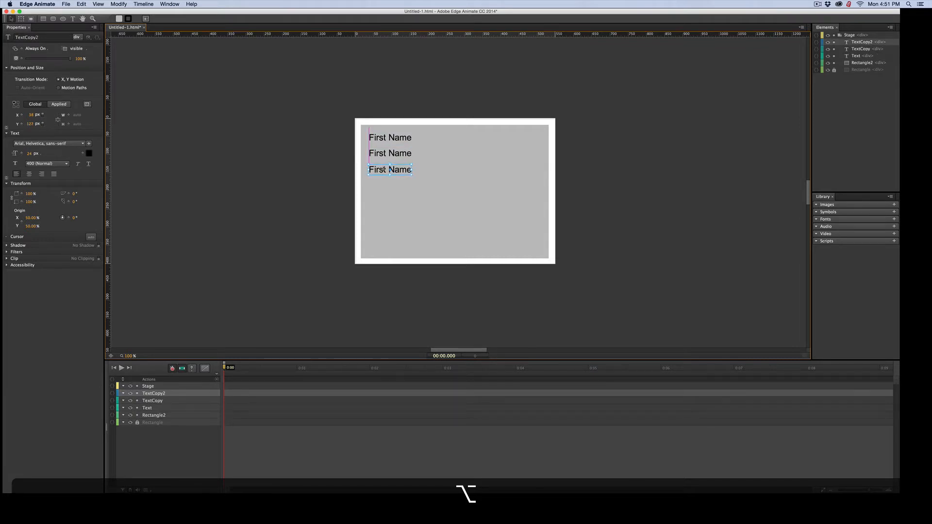
pyautogui.click(391, 137)
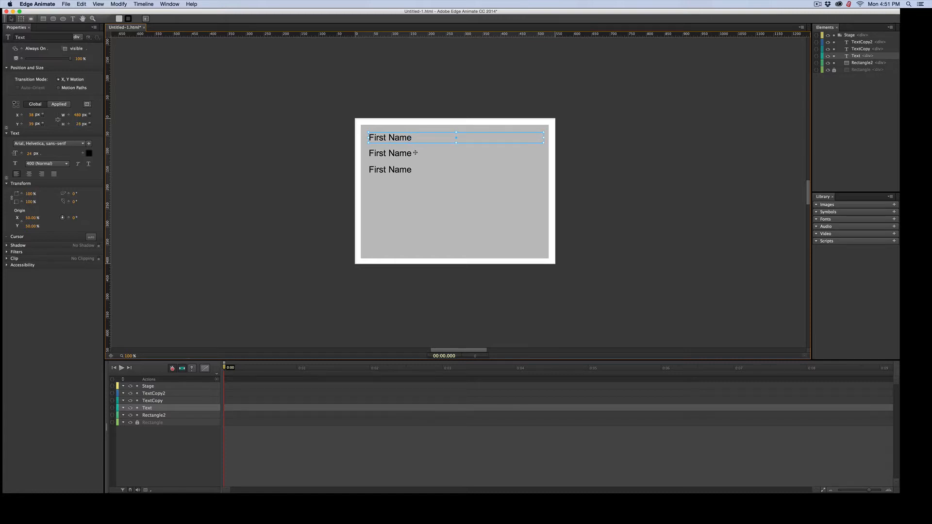
# - Widen the second label to match and change its text to Last Name
pyautogui.click(390, 153)
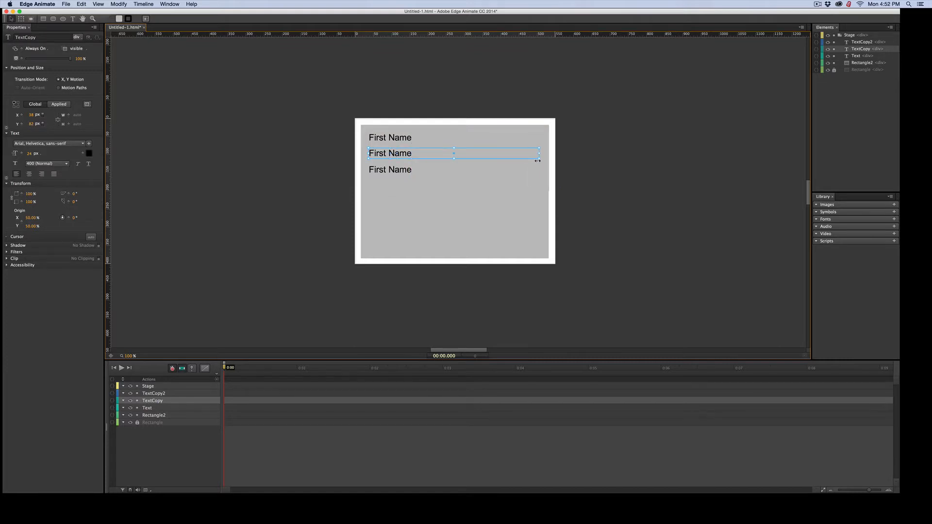
pyautogui.moveTo(538, 153); pyautogui.dragTo(543, 153)
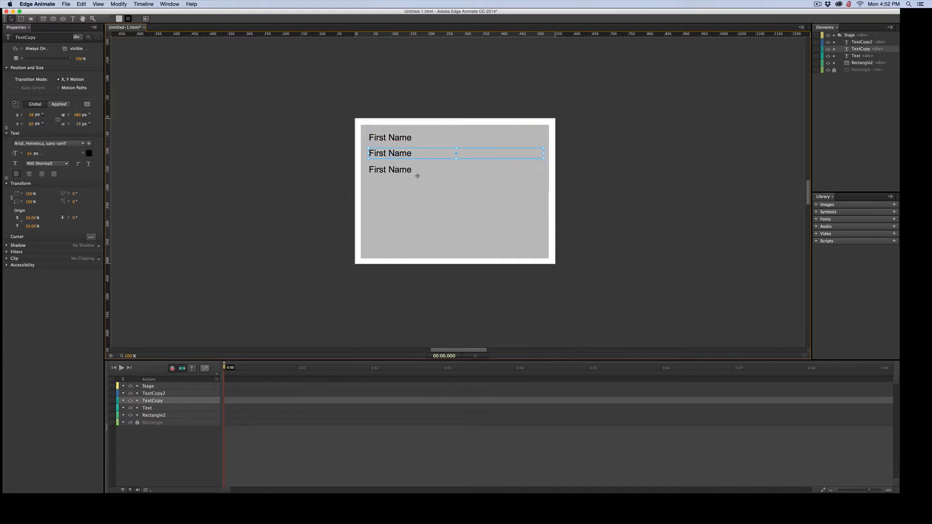
pyautogui.click(391, 169)
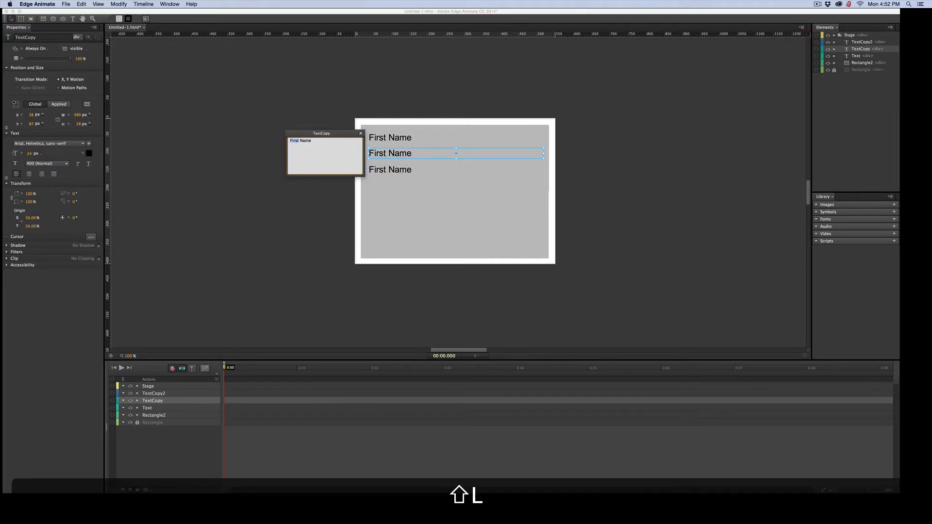
pyautogui.write('Last Name')
pyautogui.click(457, 170)
pyautogui.write('Age')
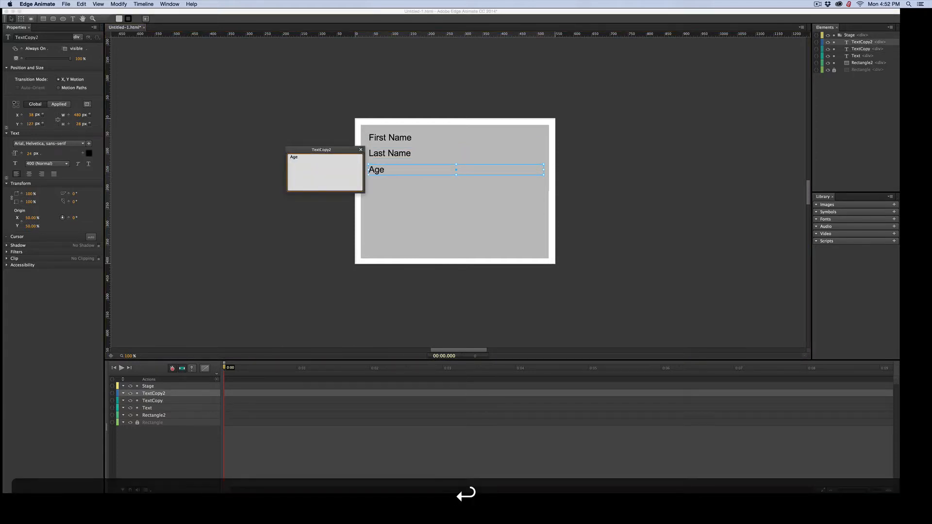
# - Rename the First Name label element to first, then move to the Last Name label
pyautogui.click(360, 150)
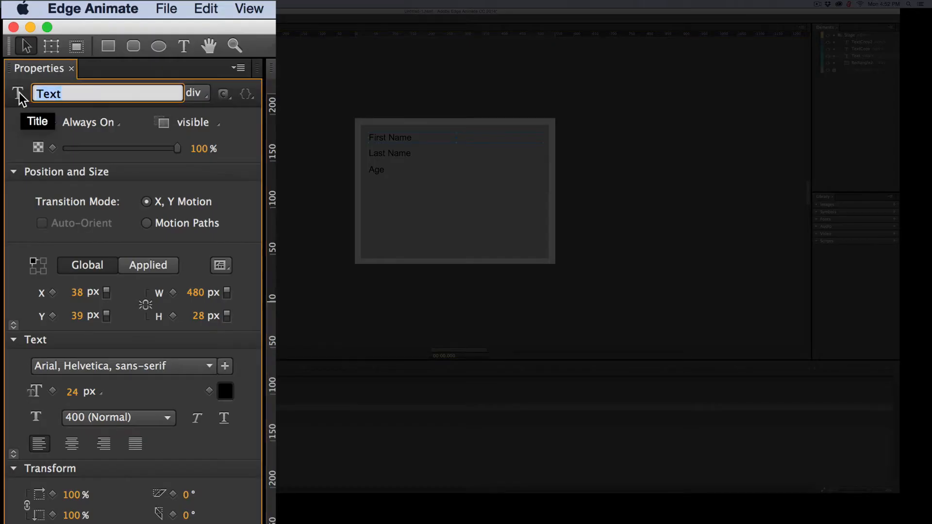
pyautogui.write('first')
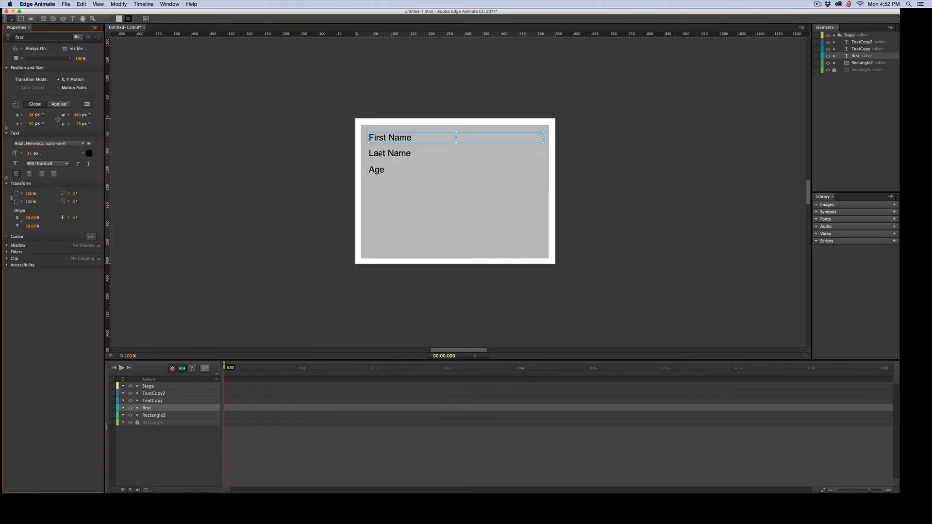
pyautogui.click(391, 153)
pyautogui.write('last')
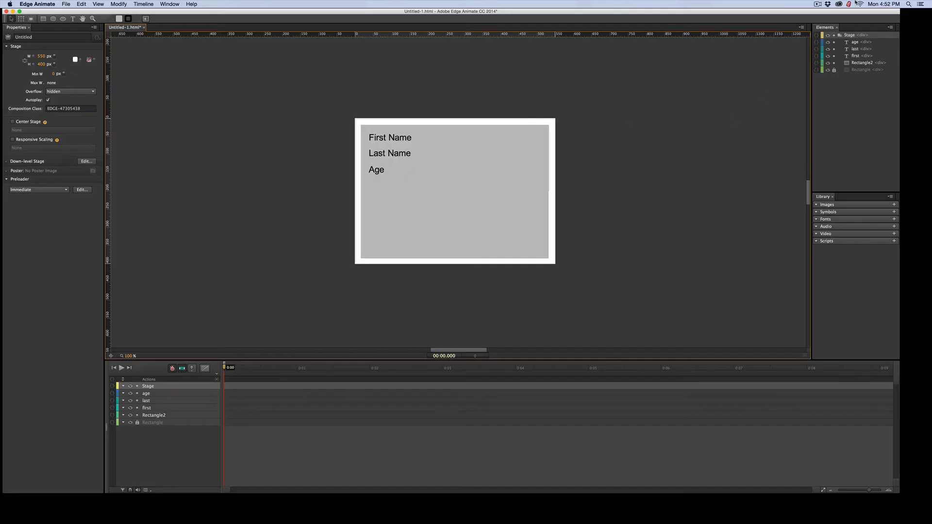
pyautogui.moveTo(868, 62)
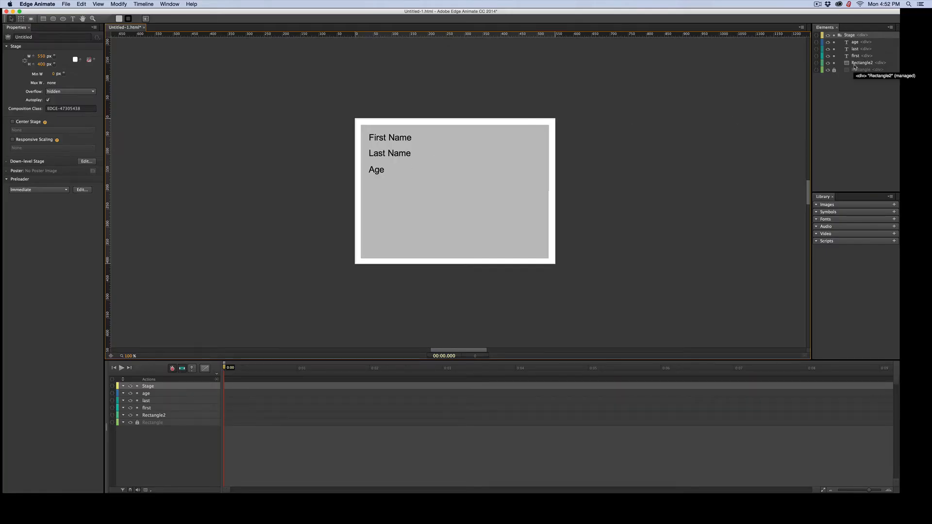
# - Convert the selected labels and grey rectangle into a symbol named mynames
pyautogui.click(862, 62)
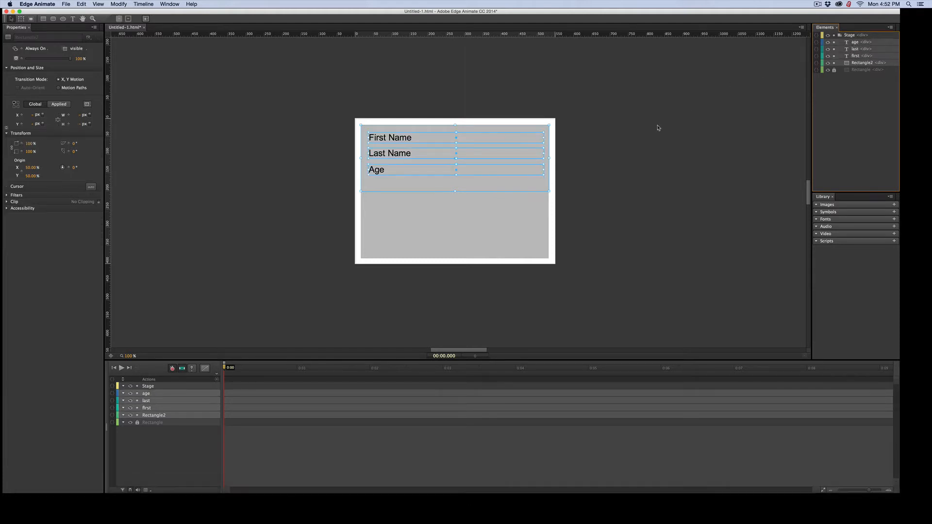
pyautogui.moveTo(486, 76)
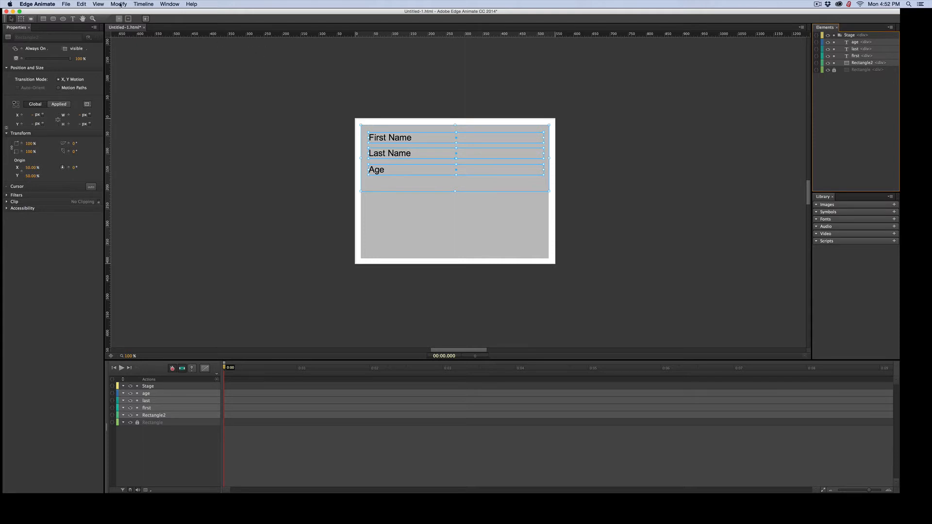
pyautogui.click(119, 3)
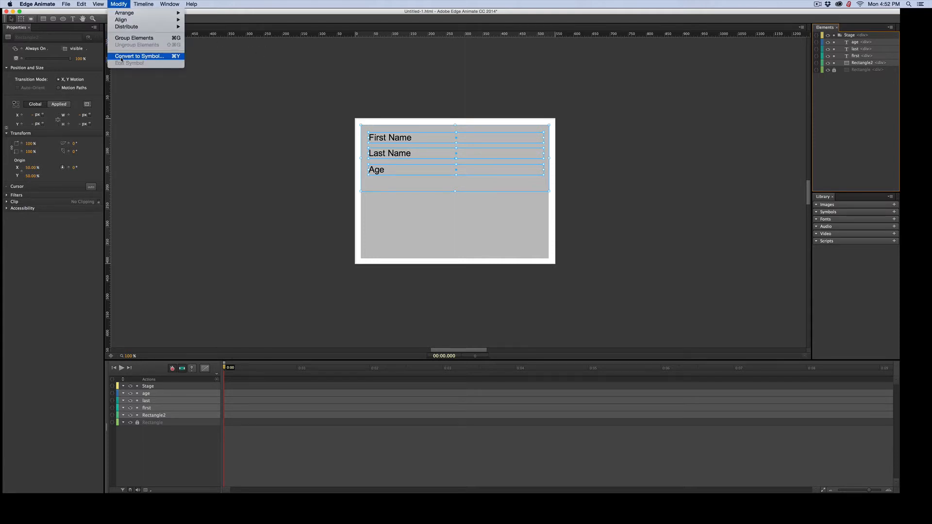
pyautogui.click(138, 56)
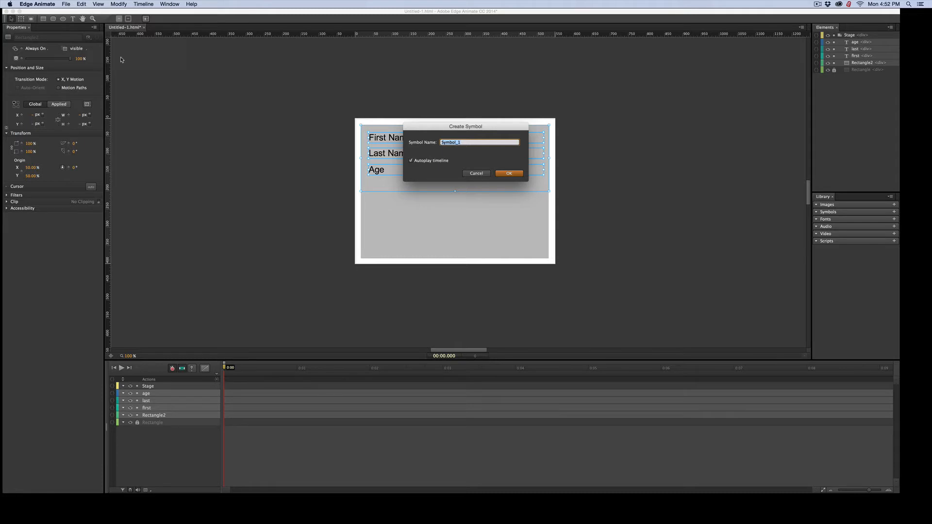
pyautogui.write('mynames')
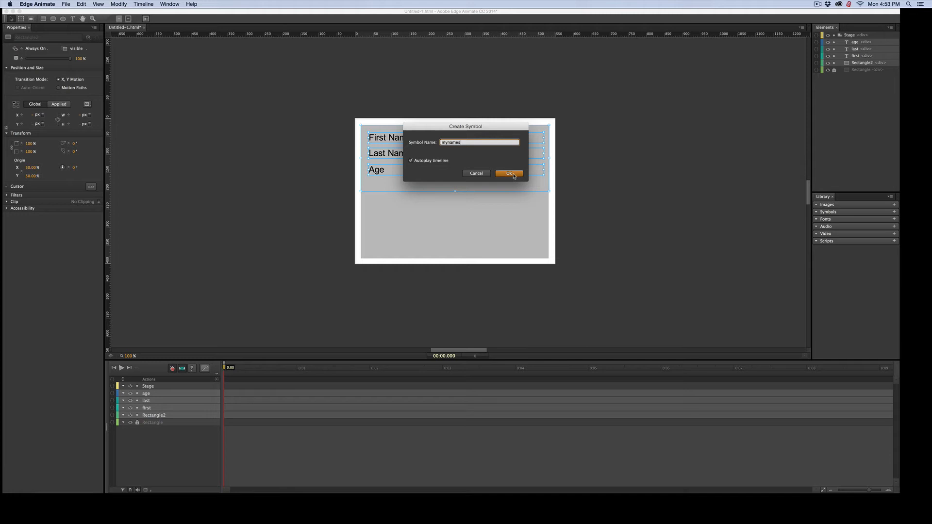
pyautogui.click(508, 173)
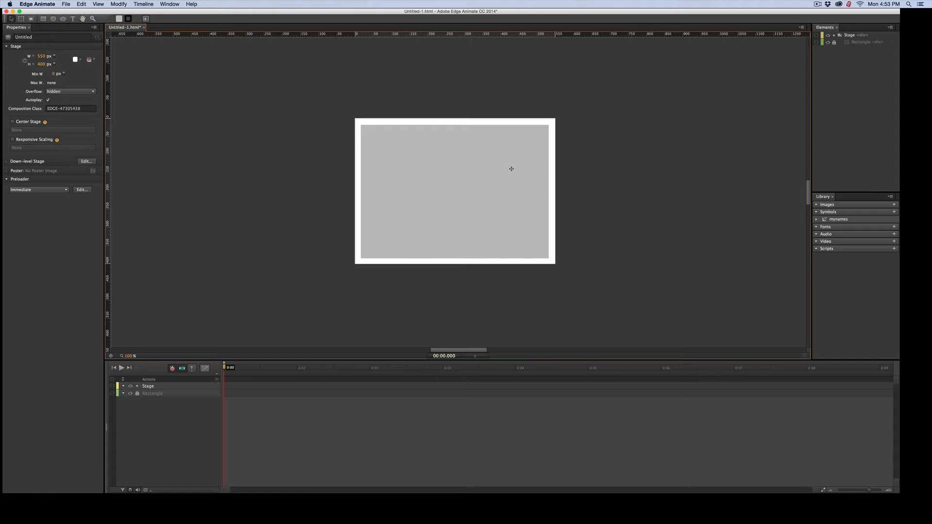
pyautogui.moveTo(522, 185)
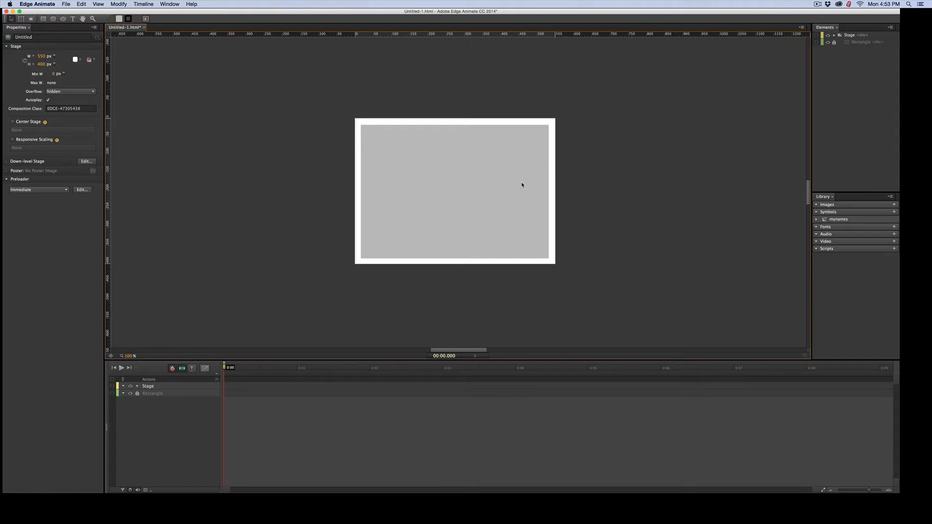
pyautogui.moveTo(722, 245)
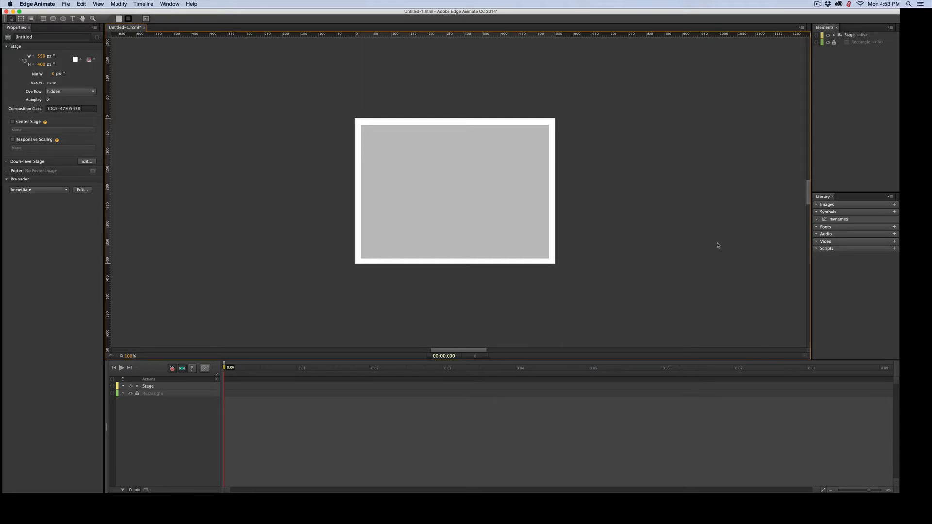
# - Search jquery in Safari and view the jQuery download page's script links
pyautogui.press('cmd')
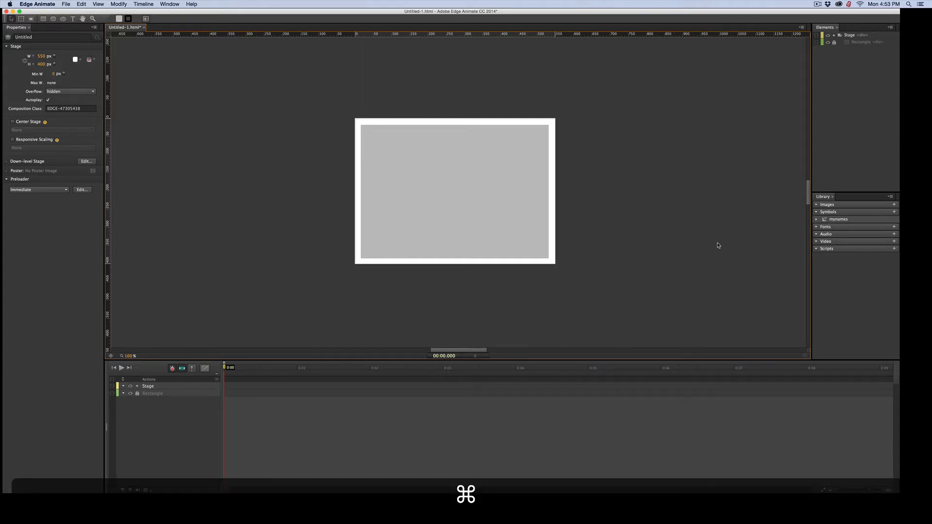
pyautogui.press('cmd+tab')
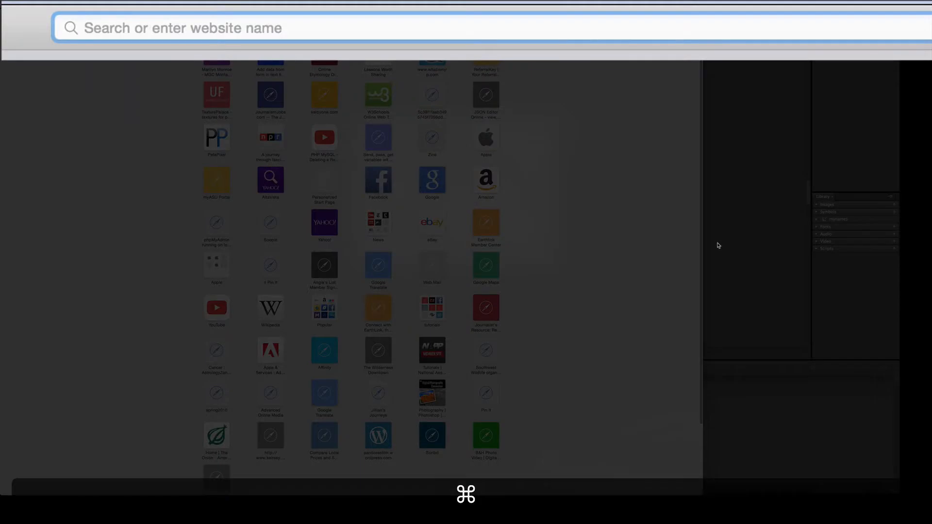
pyautogui.write('jquery.com')
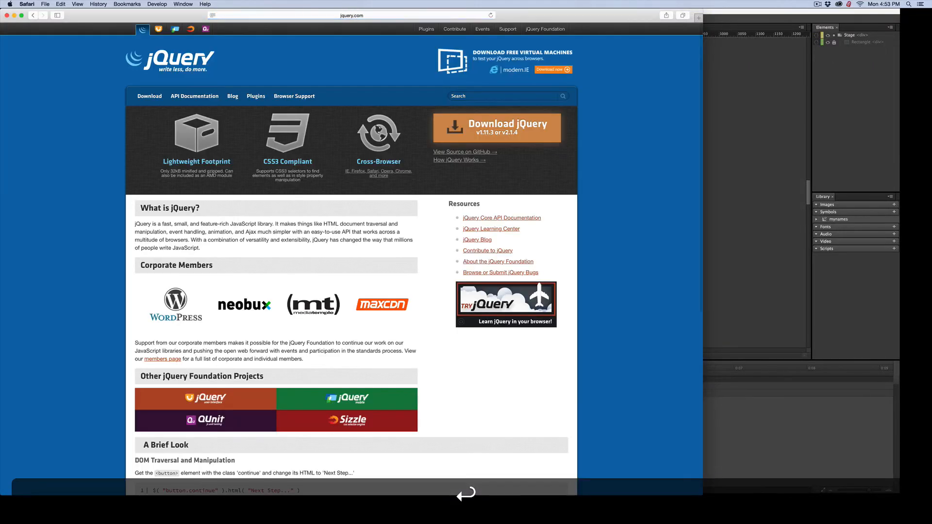
pyautogui.click(149, 96)
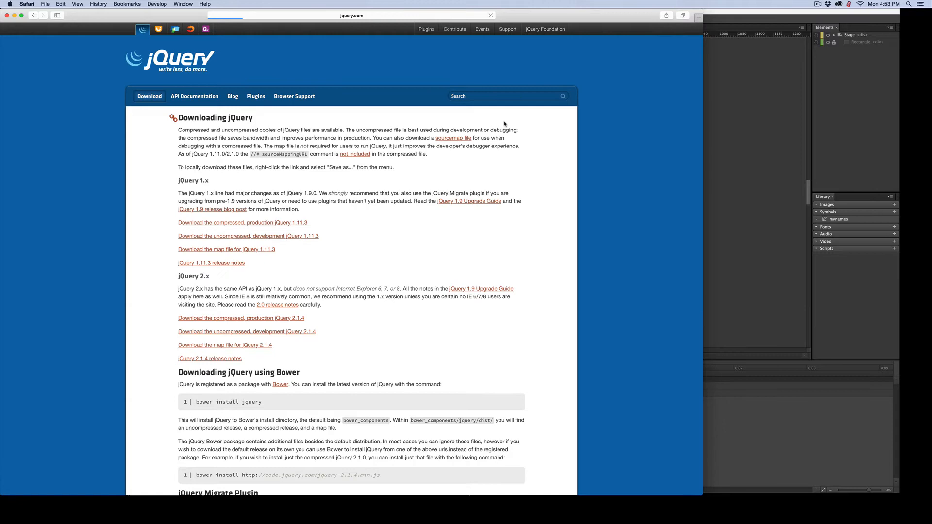
pyautogui.scroll(-3)
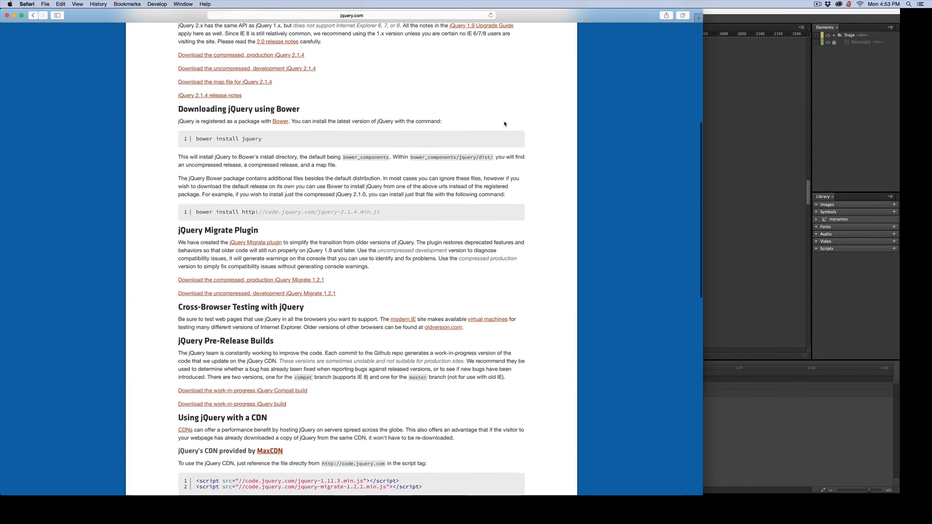
pyautogui.scroll(-3)
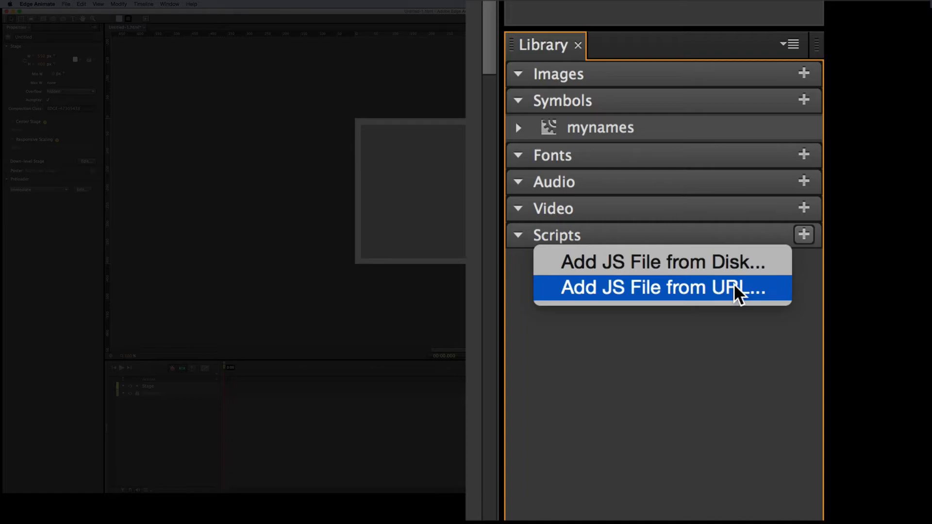
# - Add the jQuery 1.11.3 CDN script to the library by pasted URL
pyautogui.click(653, 287)
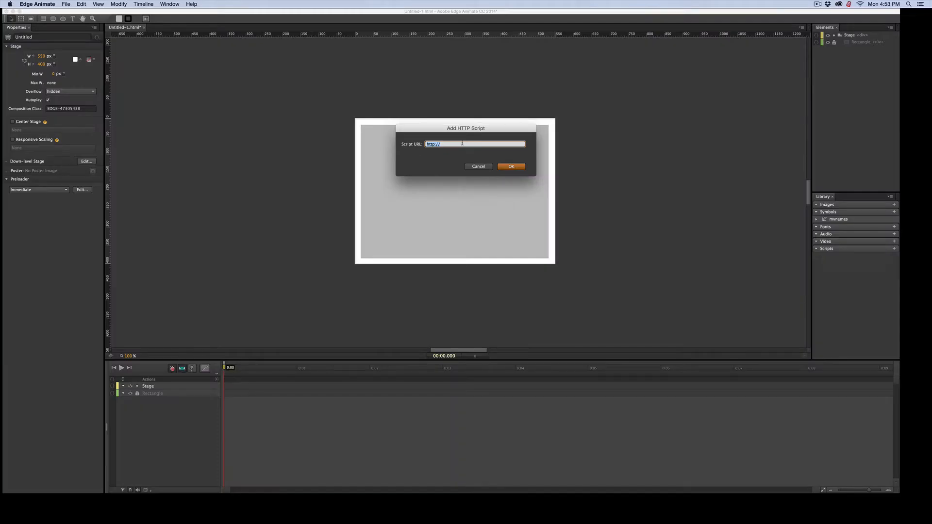
pyautogui.press('cmd+v')
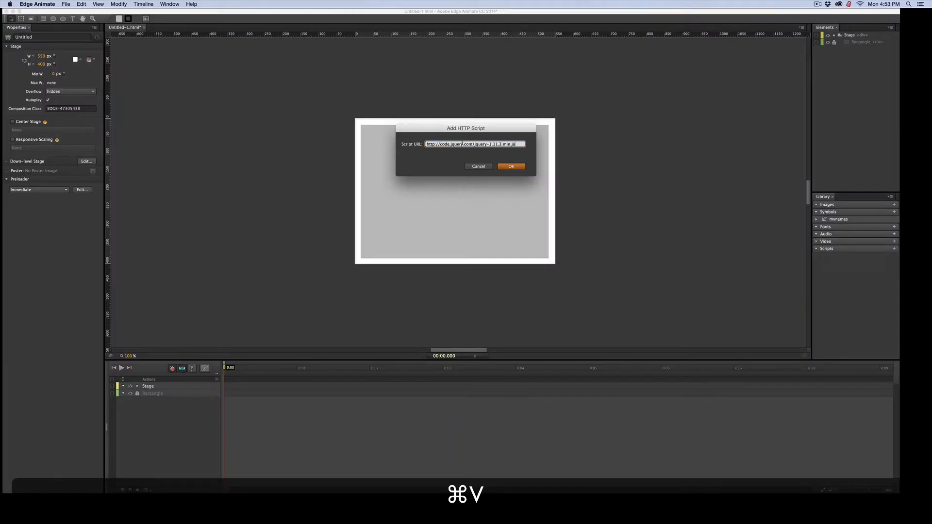
pyautogui.click(510, 166)
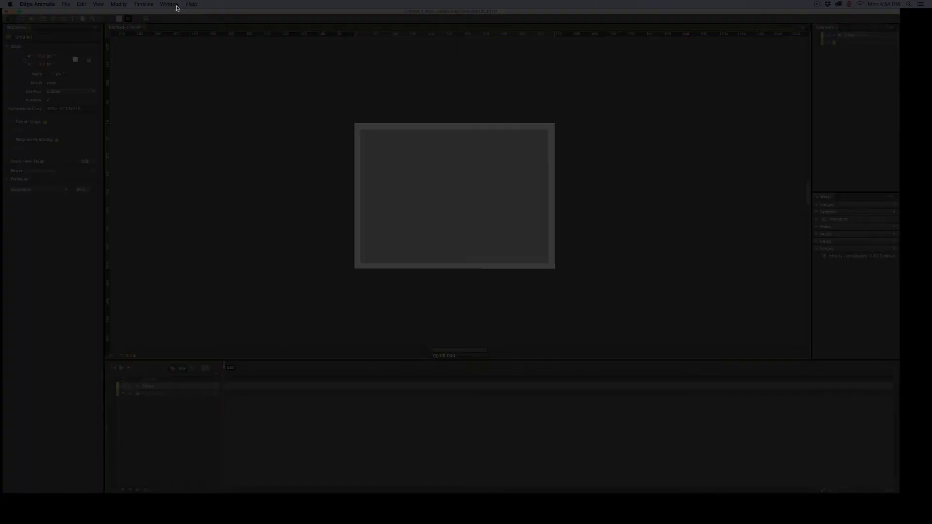
# - Add a creationComplete event handler to the Stage in the Code panel
pyautogui.click(169, 4)
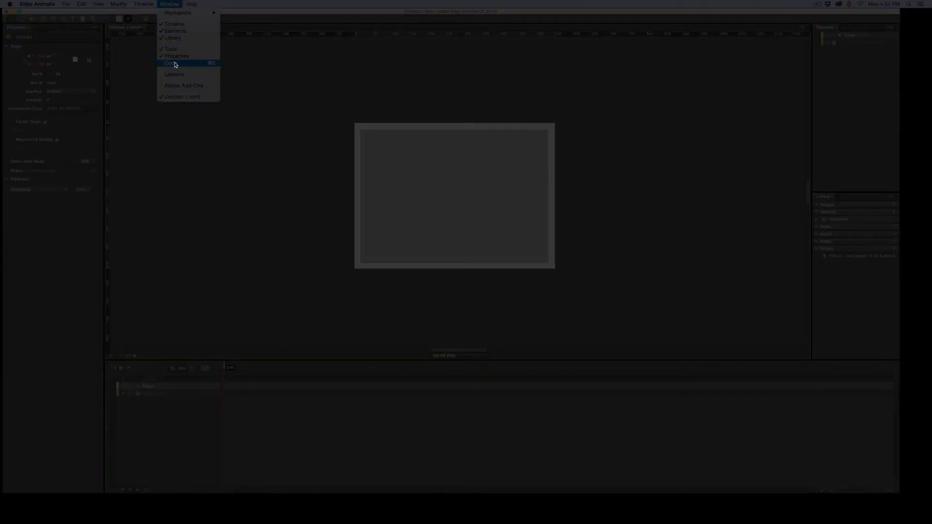
pyautogui.click(171, 64)
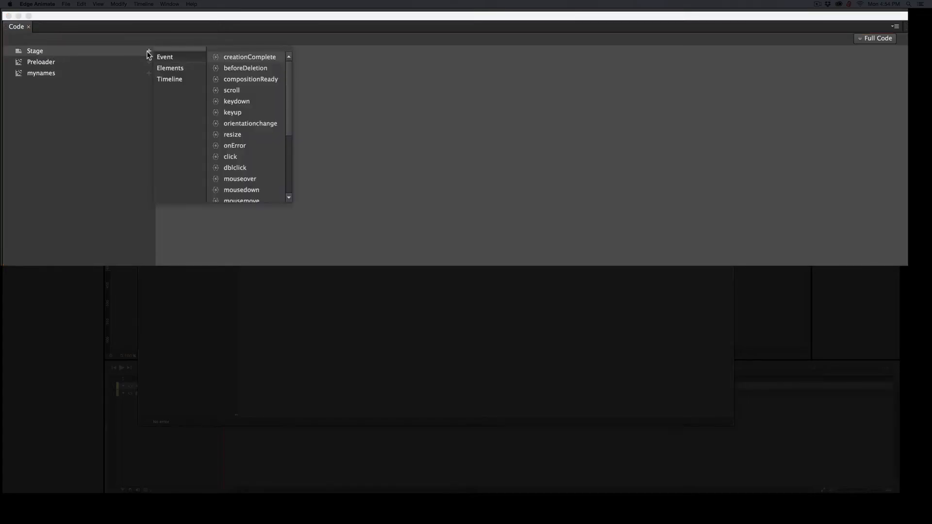
pyautogui.click(250, 56)
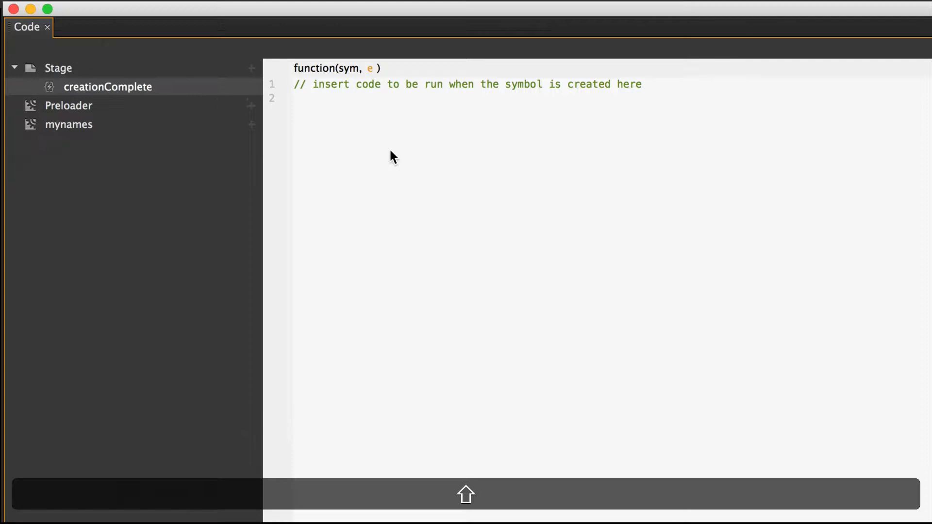
# - Start a $.getJSON("", call inside the creationComplete handler
pyautogui.write('$')
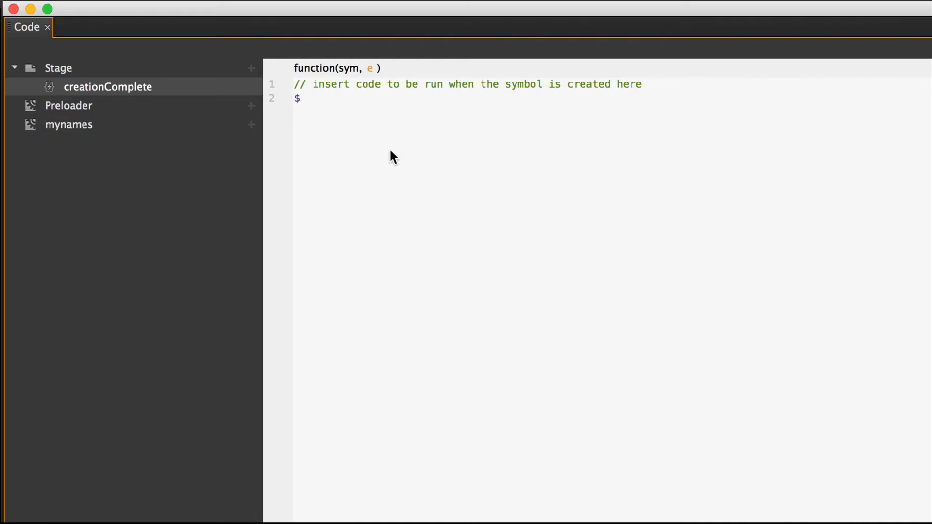
pyautogui.write('.get')
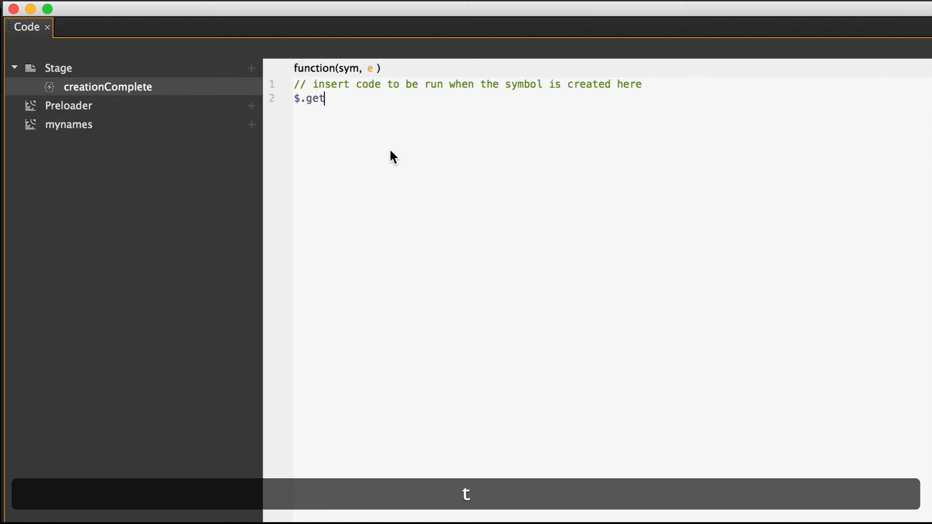
pyautogui.write('JSON')
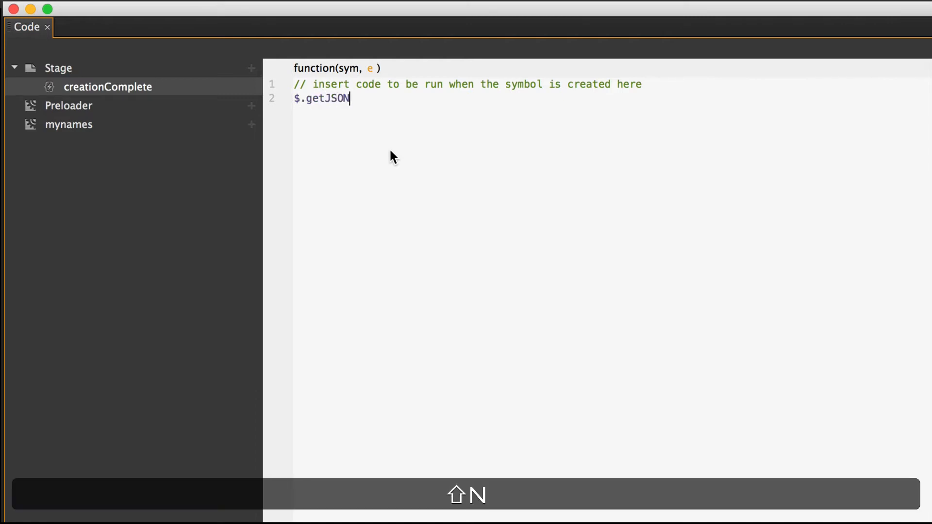
pyautogui.write('(')
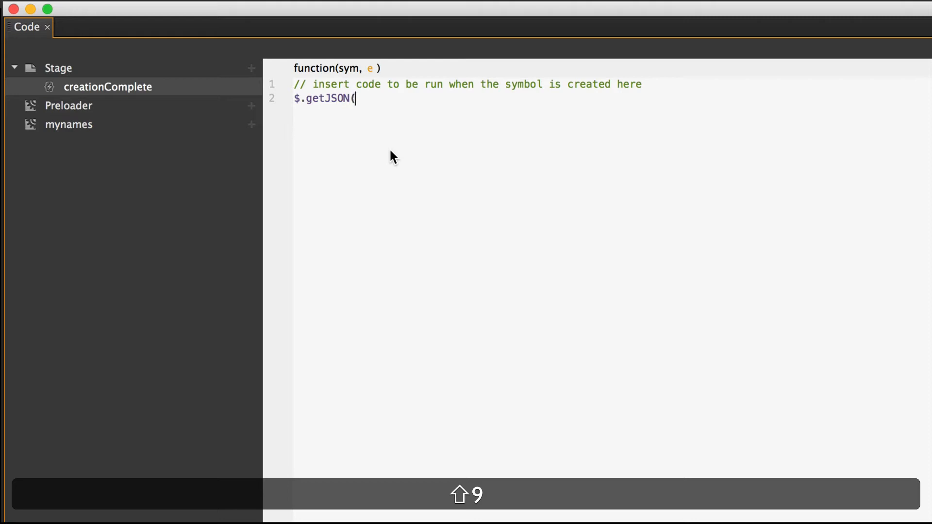
pyautogui.write('""')
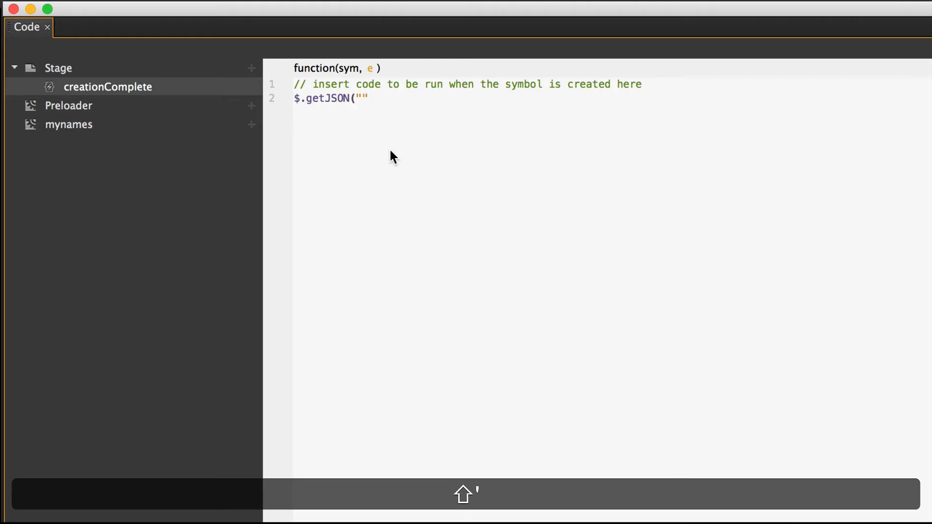
pyautogui.write(',')
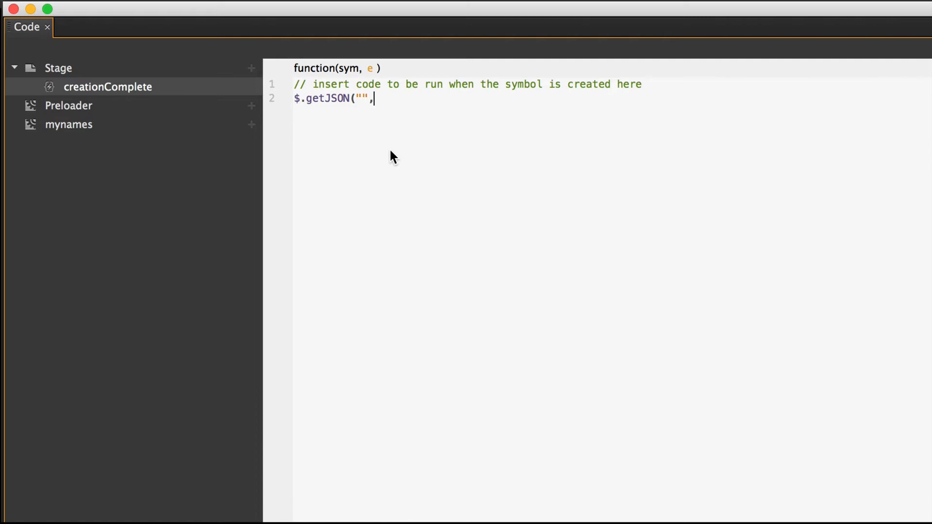
pyautogui.moveTo(362, 100)
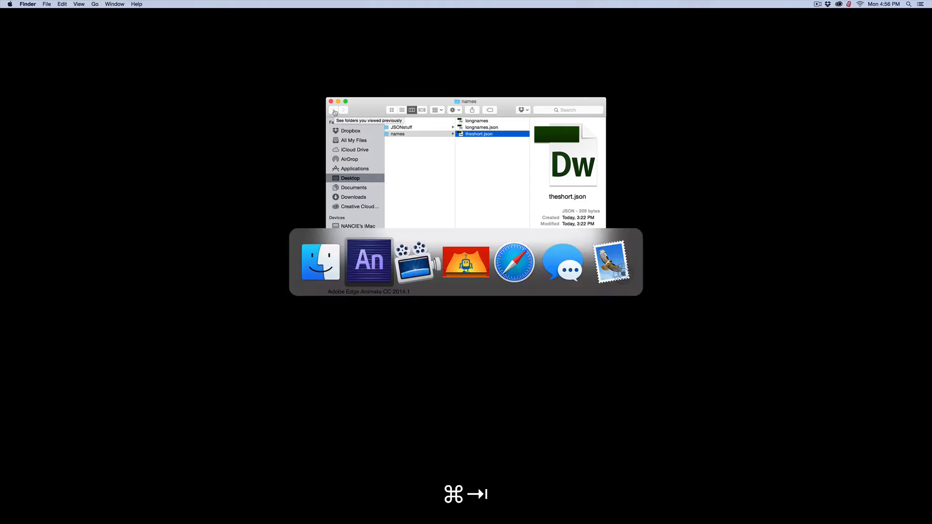
# - Return to Edge Animate after checking theshort.json in Finder
pyautogui.press('cmd+tab')
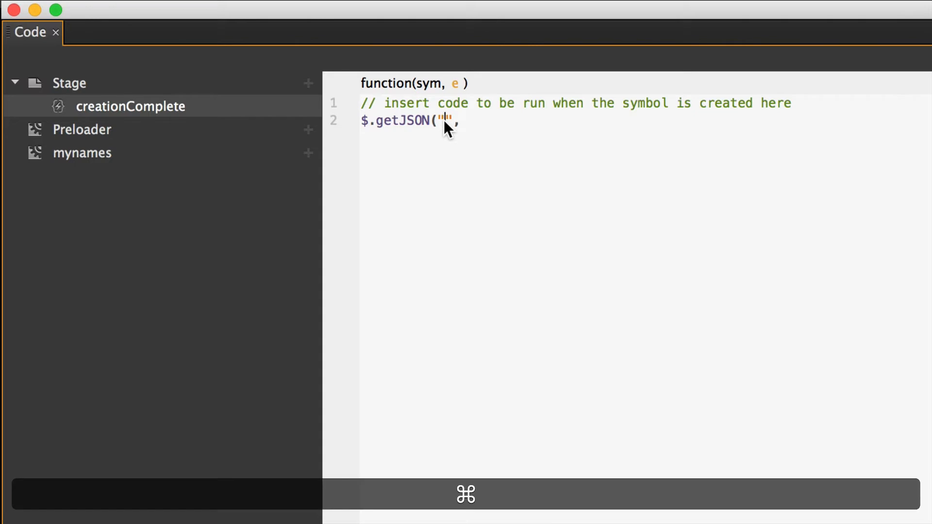
# - Make getJSON load theshort.json with a function(data){ callback and an open body
pyautogui.write('theshort.json')
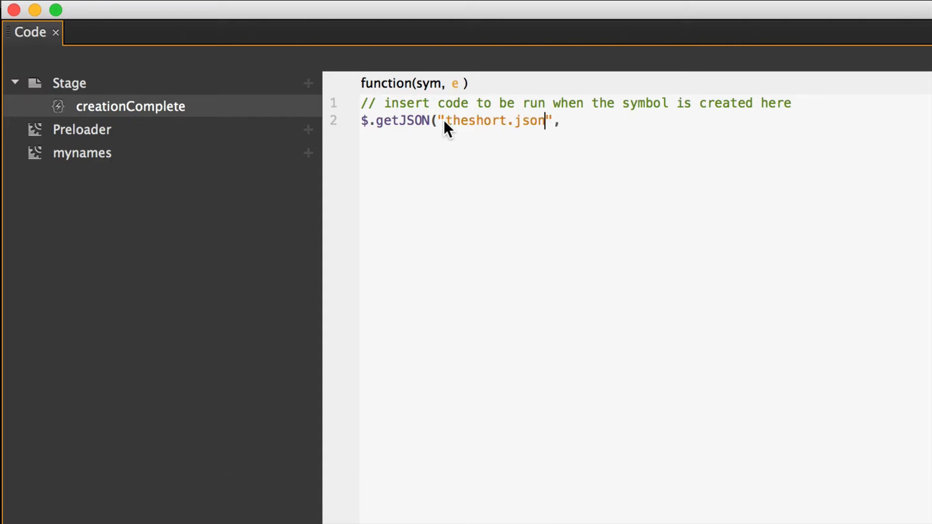
pyautogui.moveTo(606, 122)
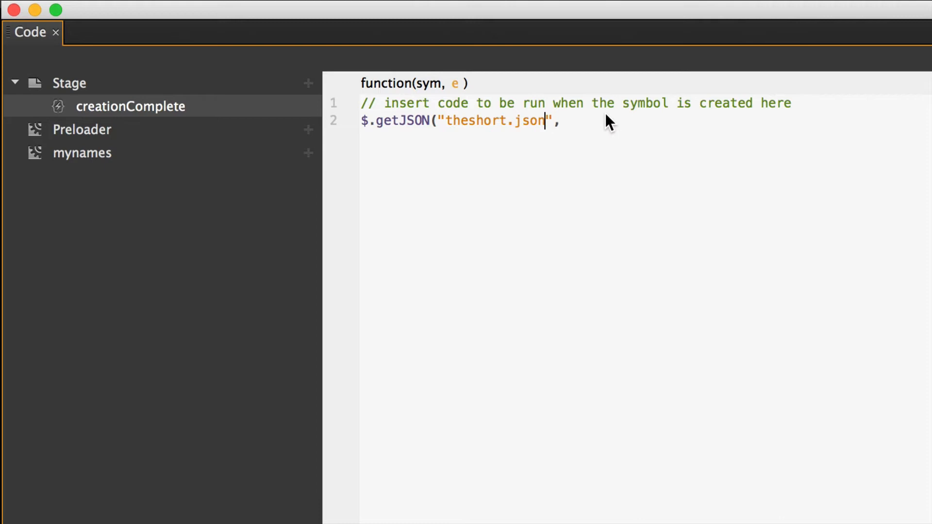
pyautogui.moveTo(612, 125)
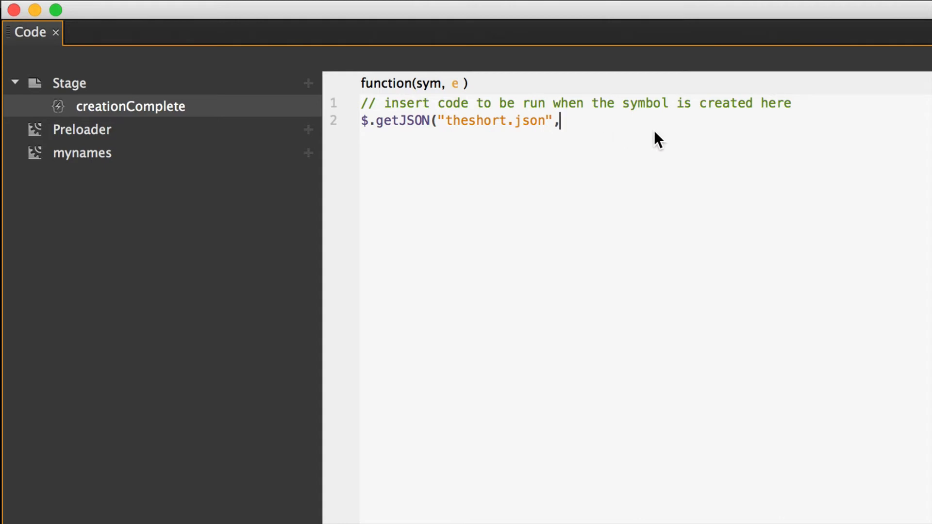
pyautogui.write('funct')
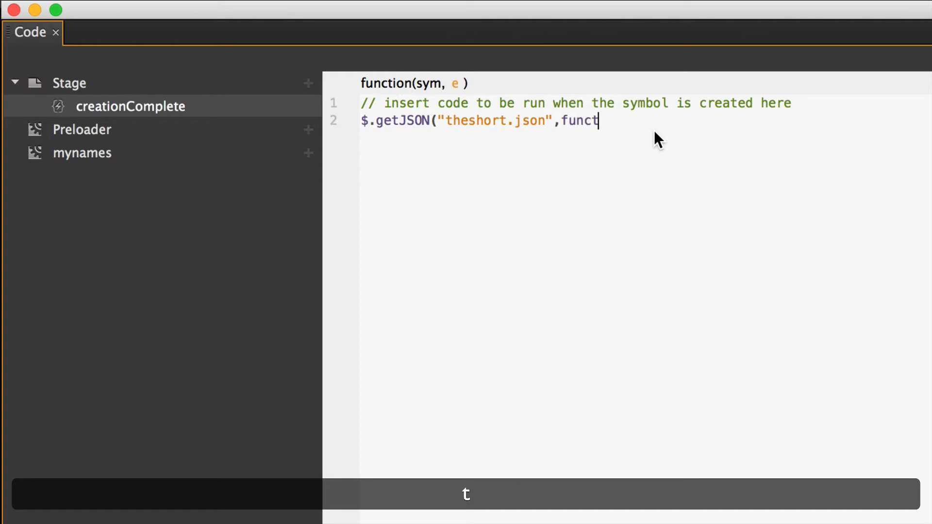
pyautogui.write('ion')
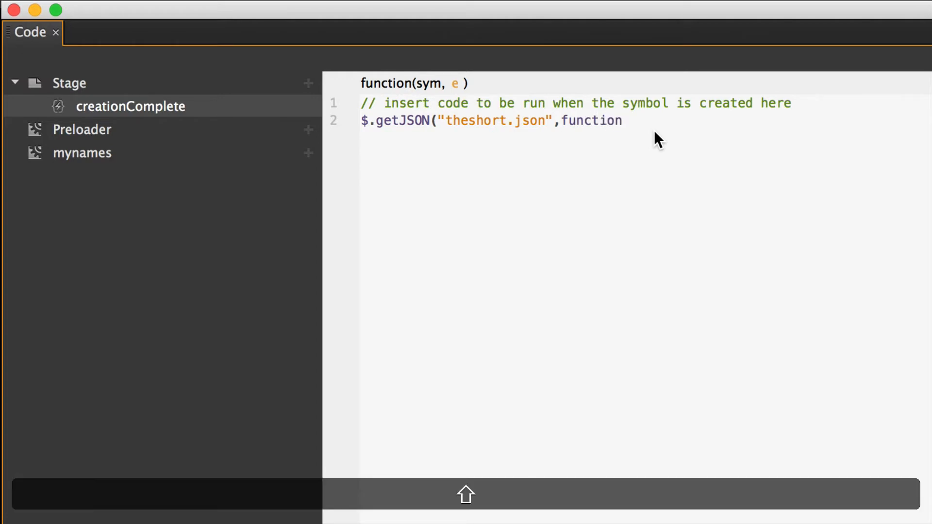
pyautogui.write('(dat')
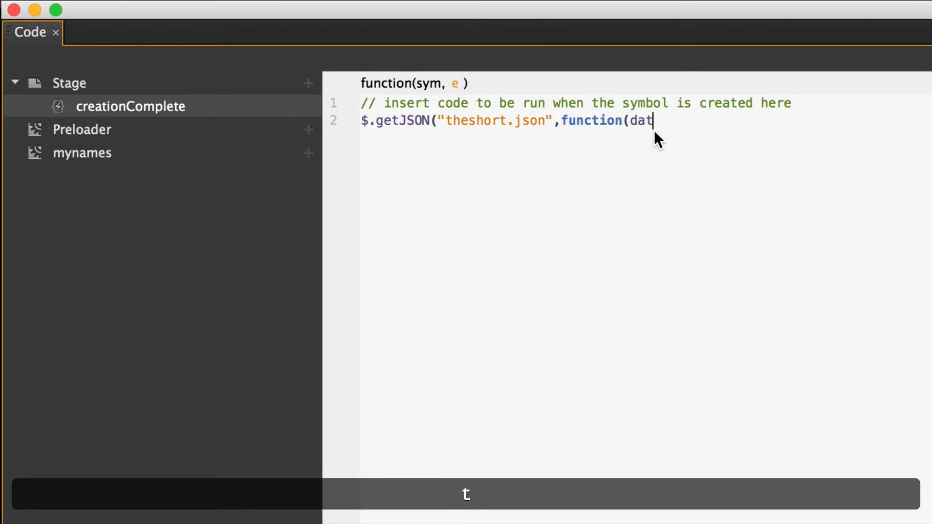
pyautogui.write('a)')
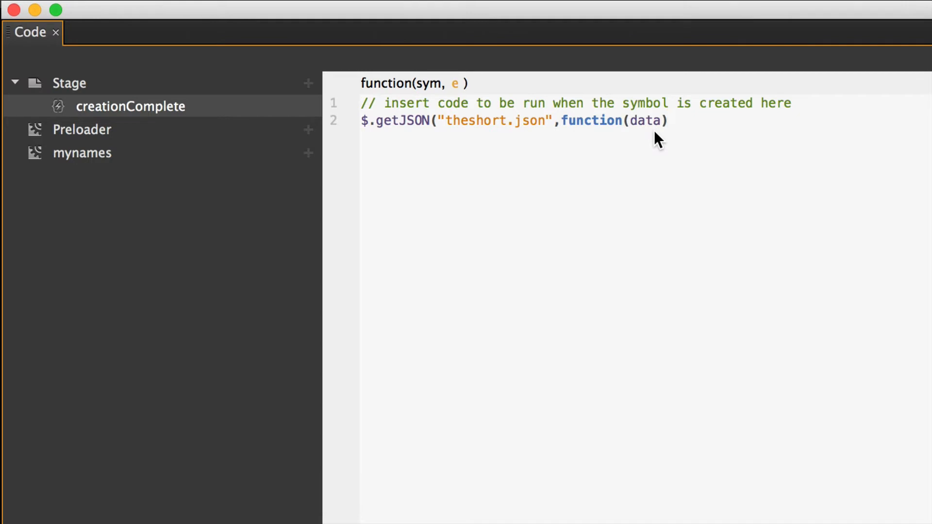
pyautogui.write('{')
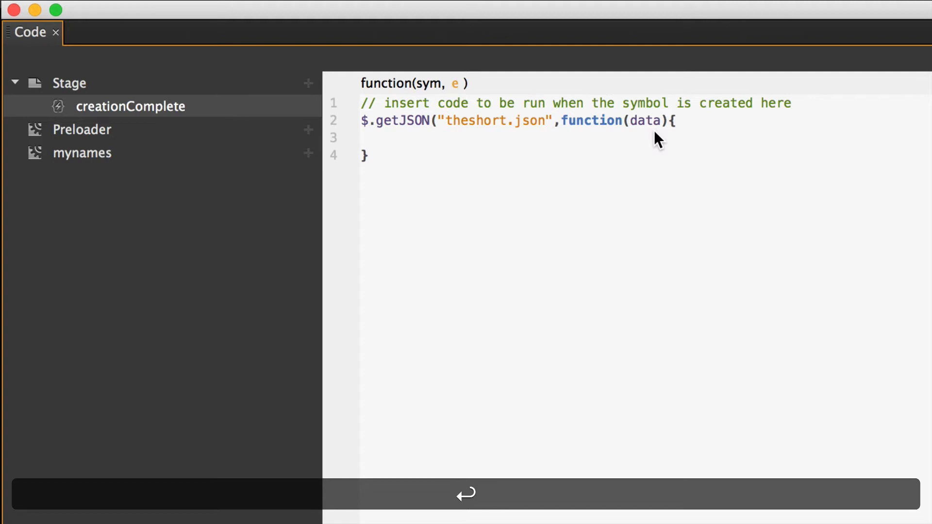
pyautogui.press('enter')
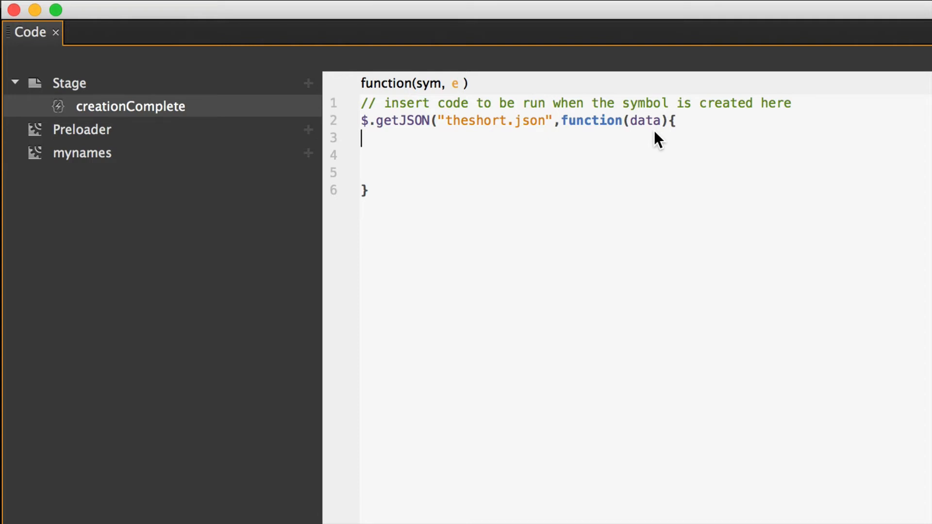
# - Write console.log("mydata:",data) inside the getJSON callback
pyautogui.write('consol')
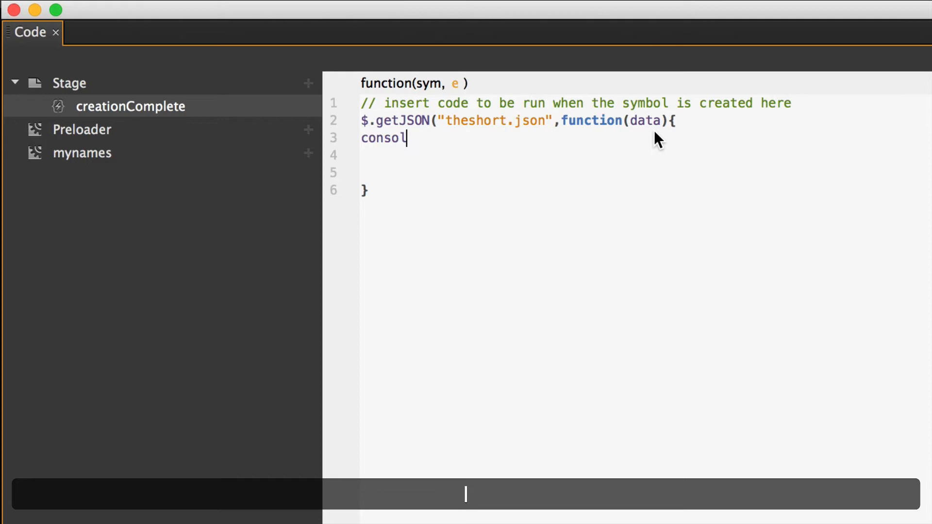
pyautogui.write('e.log')
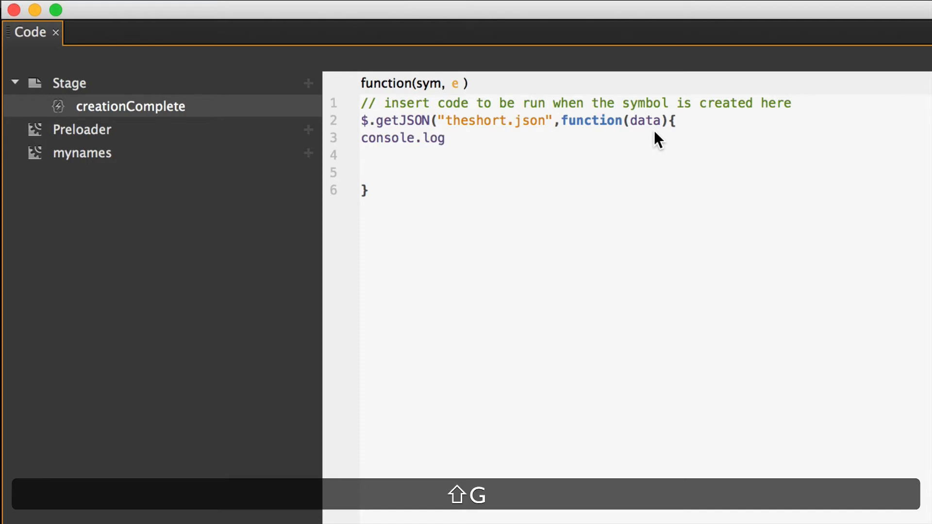
pyautogui.write('(')
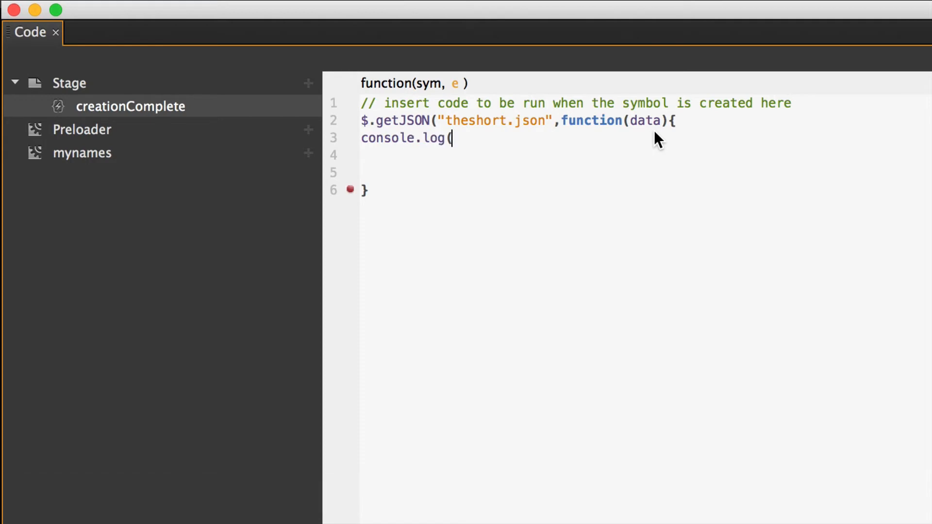
pyautogui.write('"')
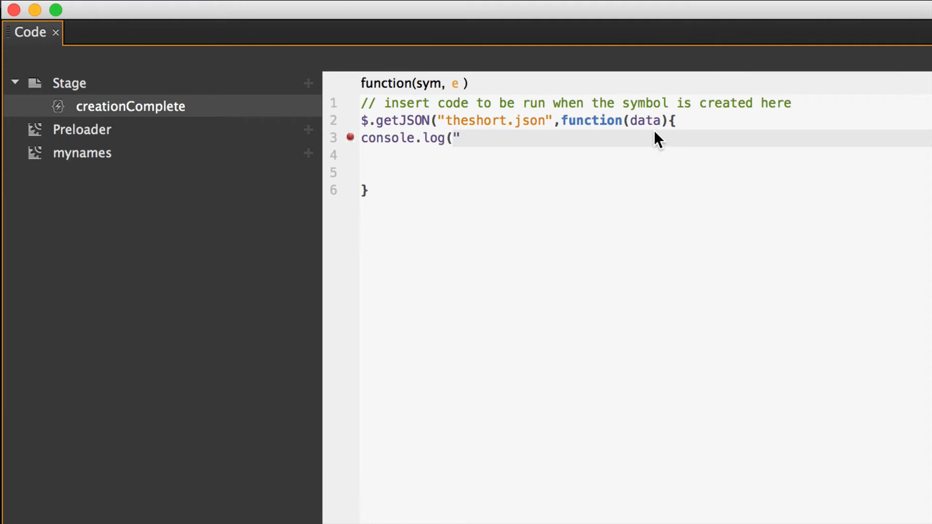
pyautogui.write('mydata')
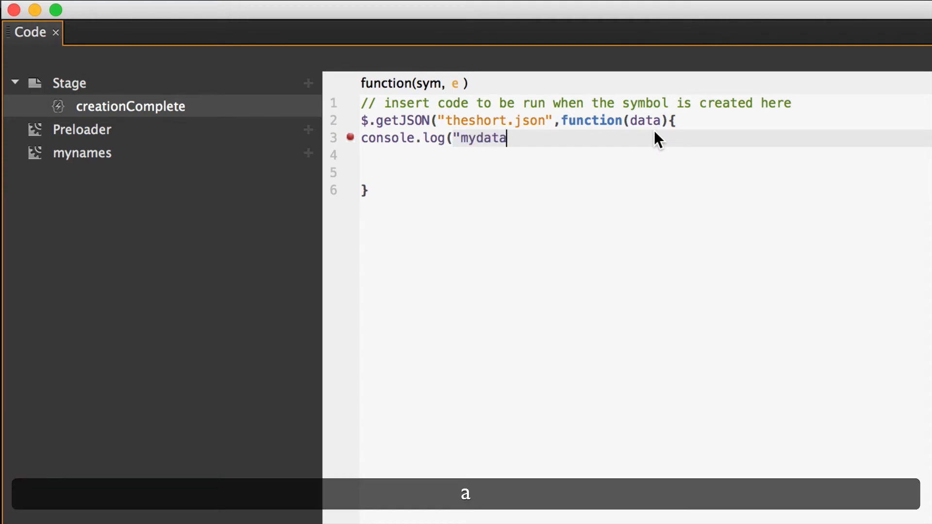
pyautogui.write(':')
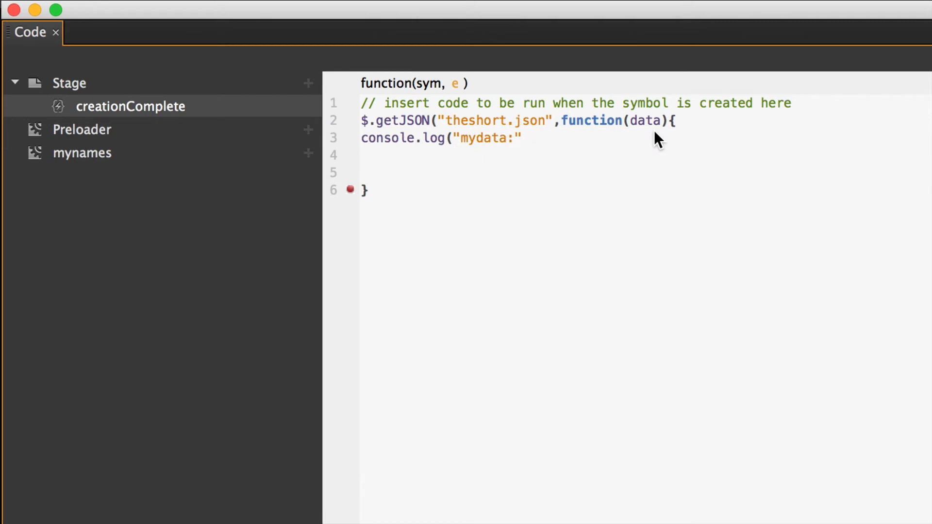
pyautogui.write(',')
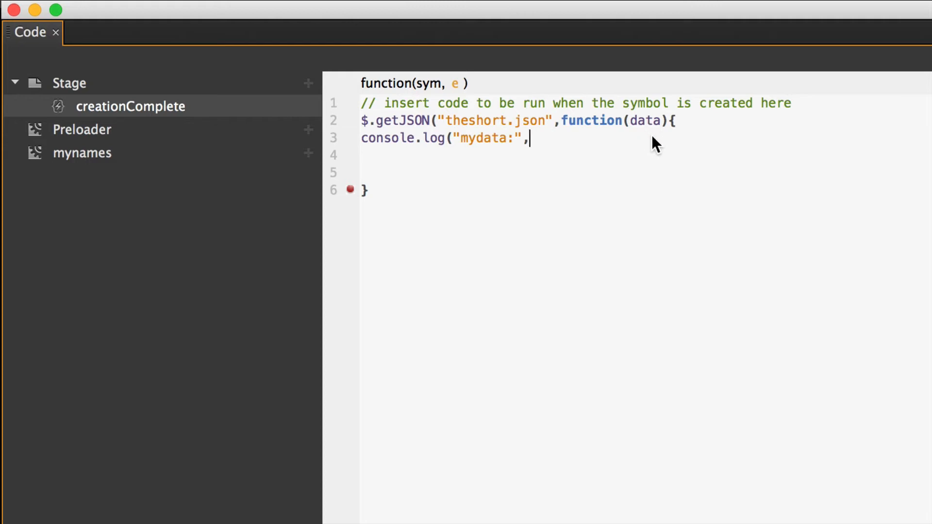
pyautogui.write('data);')
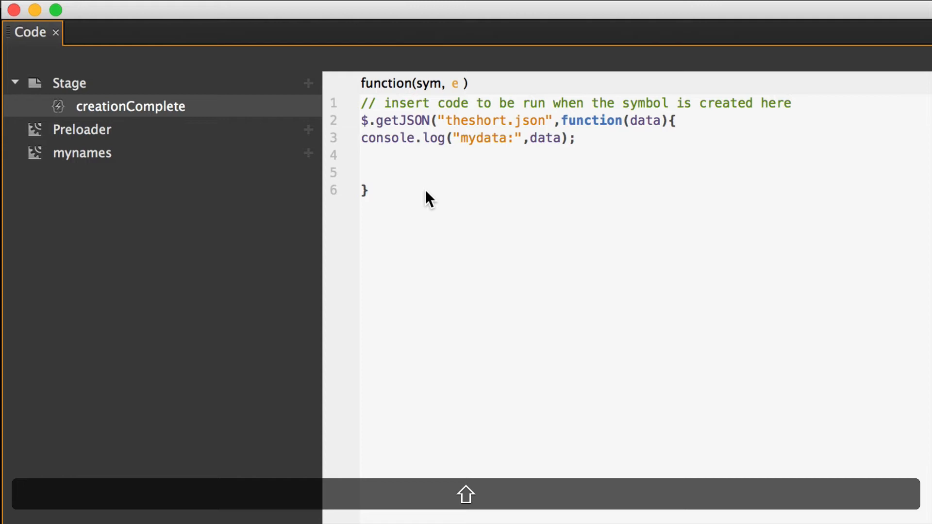
pyautogui.write(')')
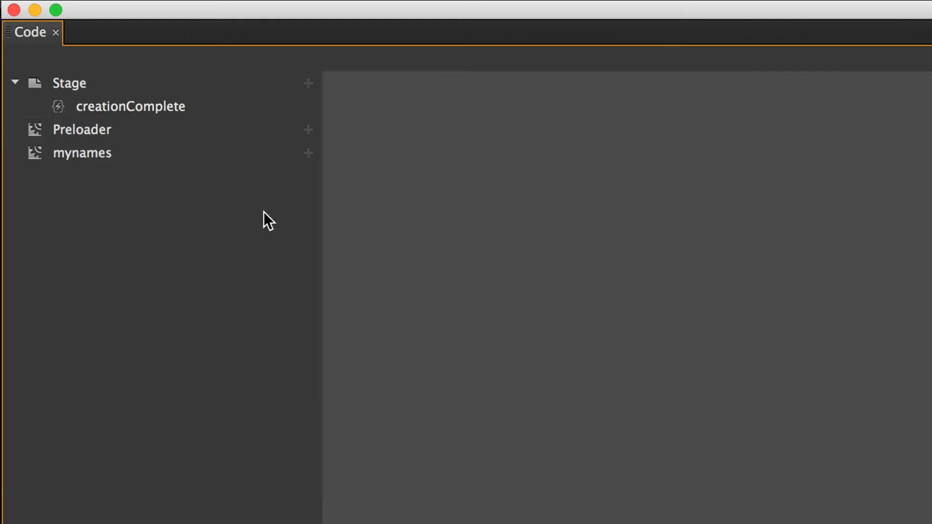
# - Preview the composition in Safari from File > Preview In Browser
pyautogui.click(130, 106)
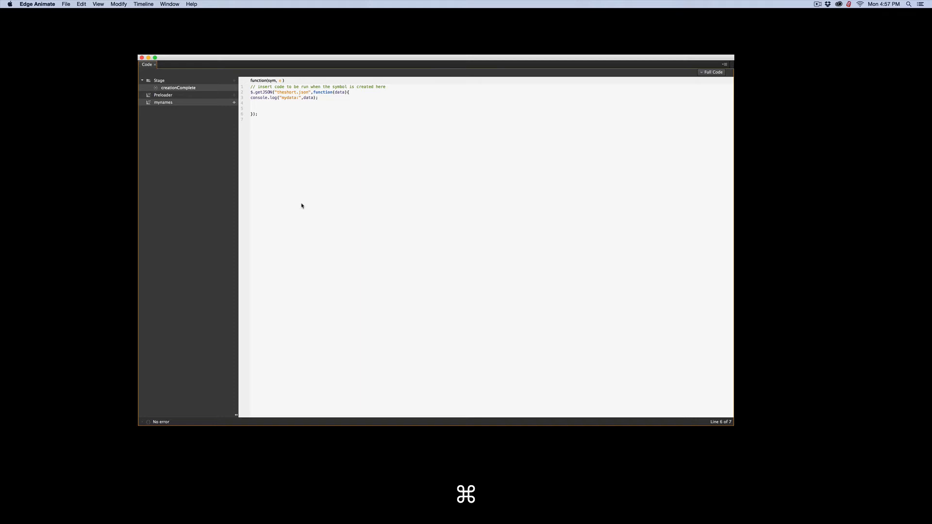
pyautogui.click(66, 4)
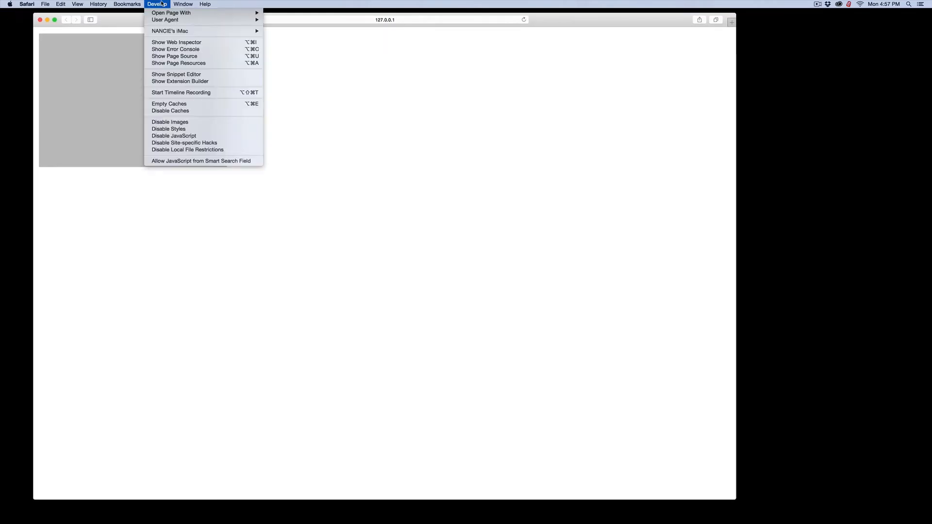
# - Show Safari's error console with the 404 for theshort.json, then return to Edge Animate
pyautogui.click(176, 41)
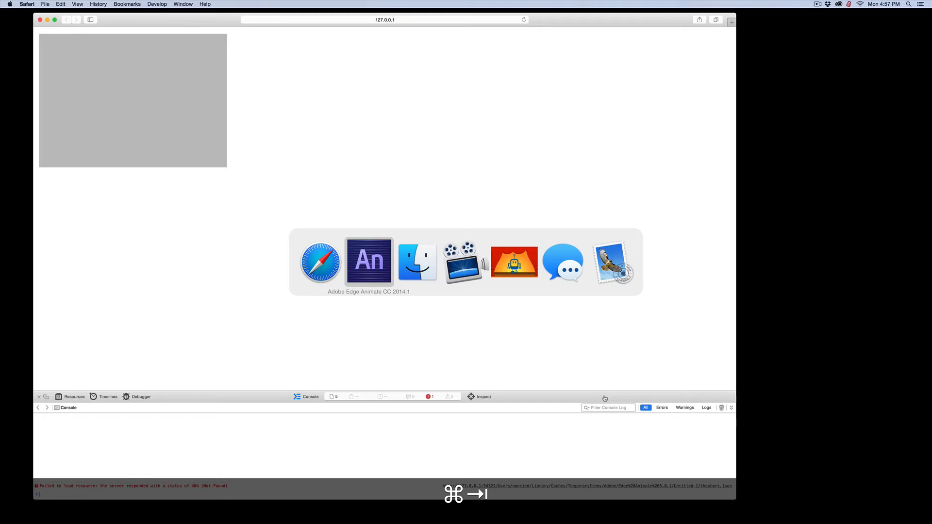
pyautogui.click(369, 261)
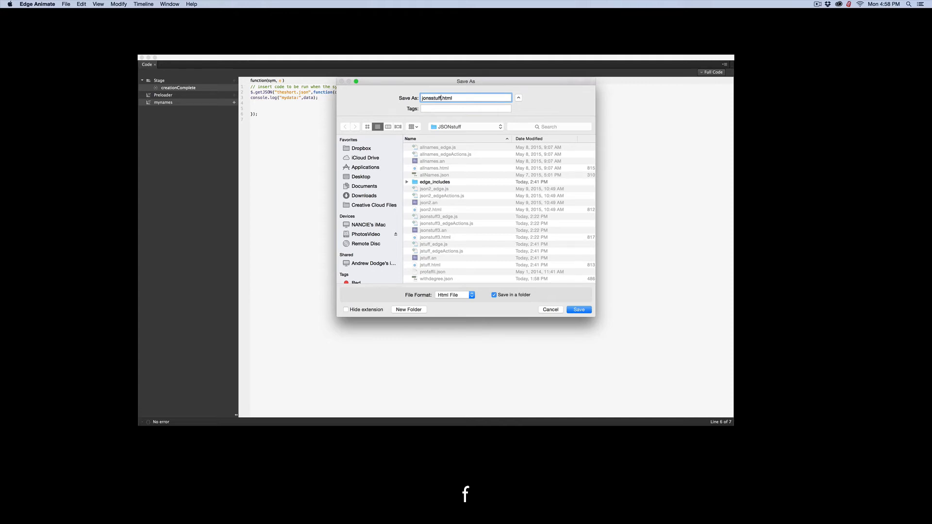
# - Save the composition as jonsstuff.html into the names folder beside theshort.json
pyautogui.click(467, 126)
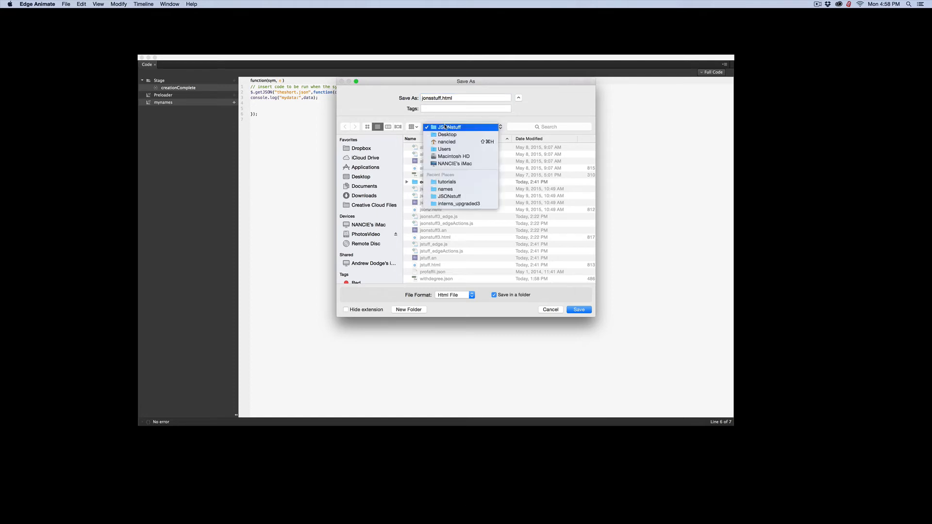
pyautogui.click(444, 189)
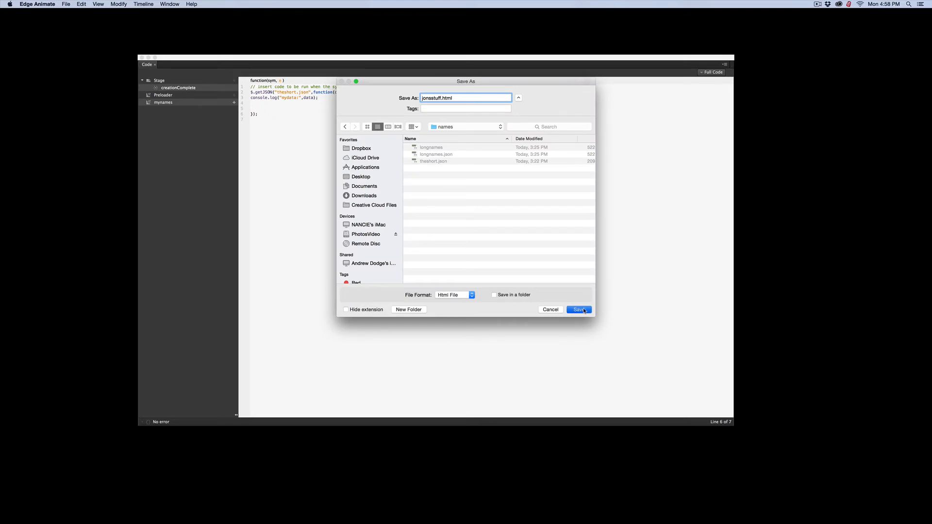
pyautogui.click(579, 309)
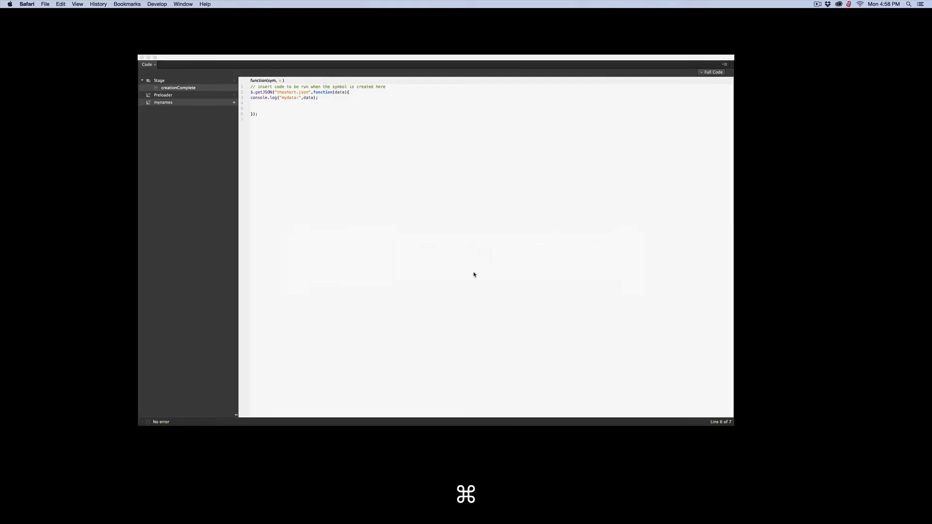
# - Show Safari's console and expand the logged mydata objects to reveal age, first and last values
pyautogui.click(158, 4)
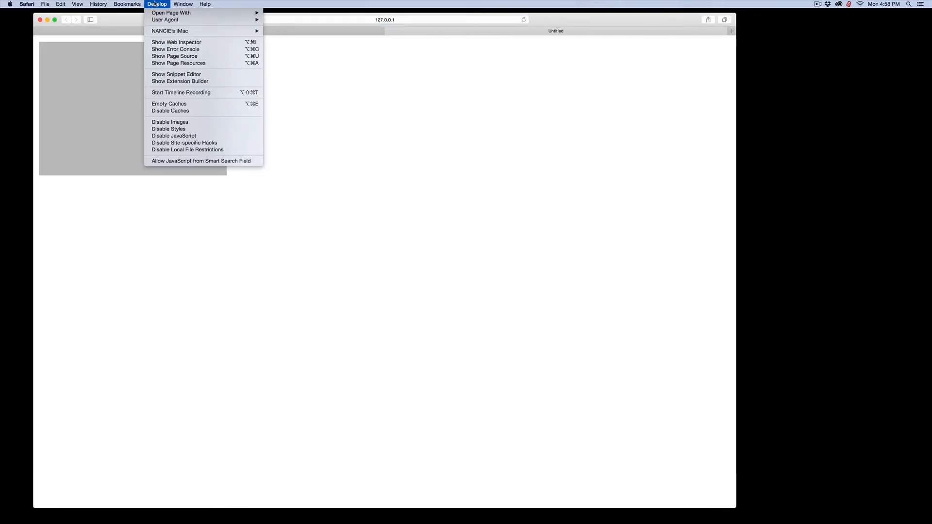
pyautogui.click(175, 41)
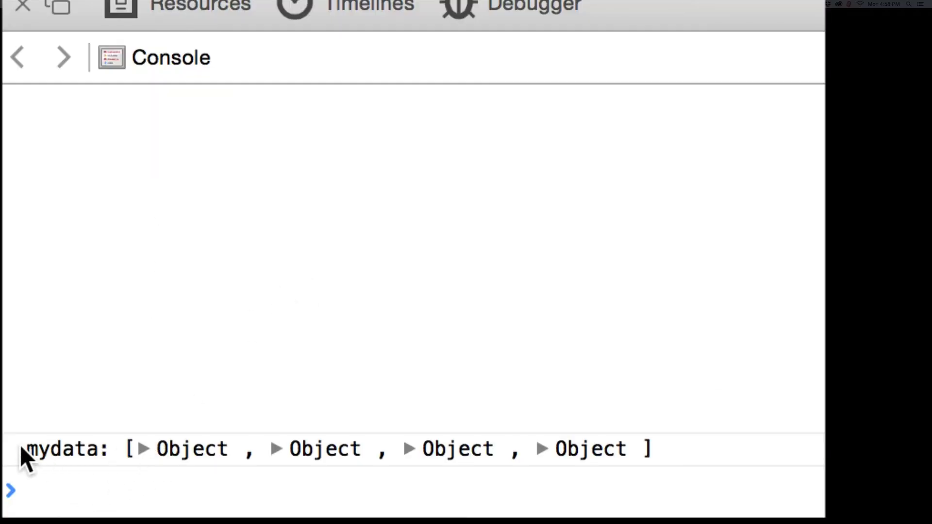
pyautogui.moveTo(173, 490)
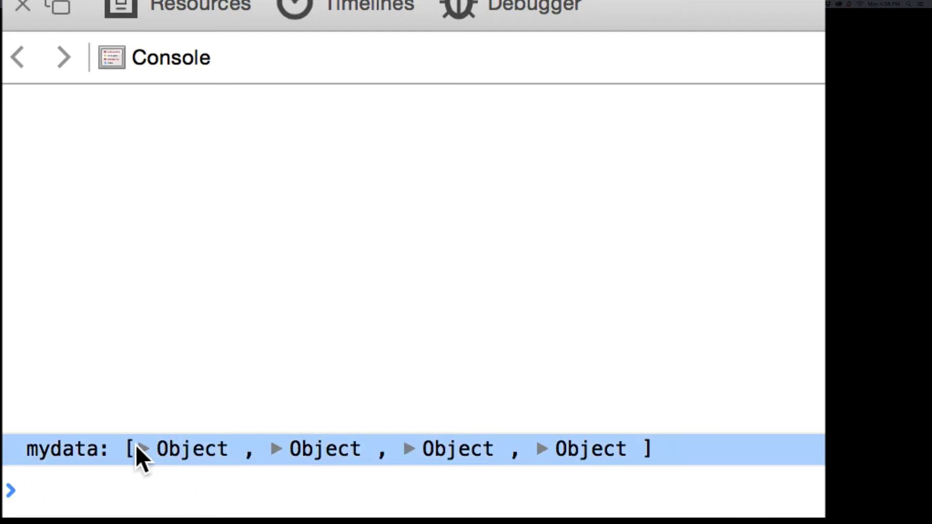
pyautogui.click(141, 449)
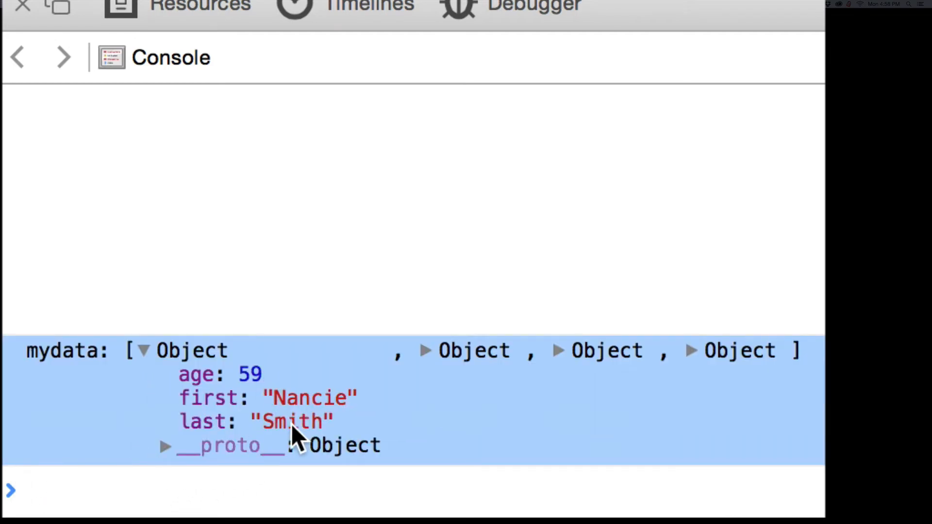
pyautogui.click(427, 351)
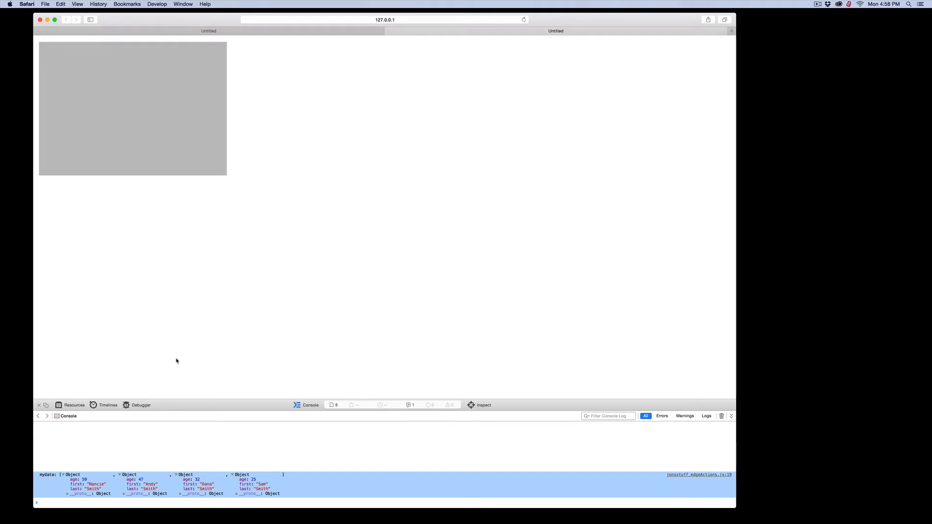
pyautogui.moveTo(193, 200)
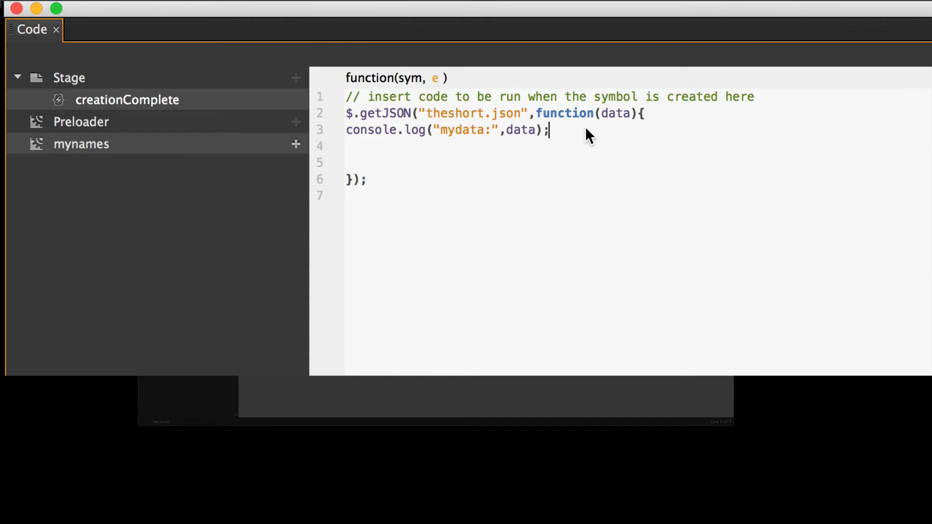
pyautogui.moveTo(588, 148)
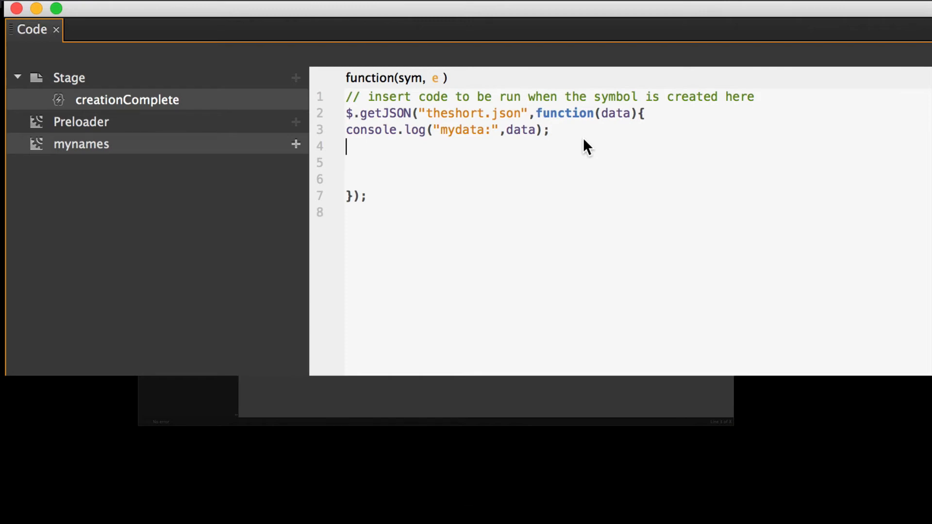
# - Write $.each(data,function(index,item){ }); after the console.log line in the getJSON callback
pyautogui.write('$')
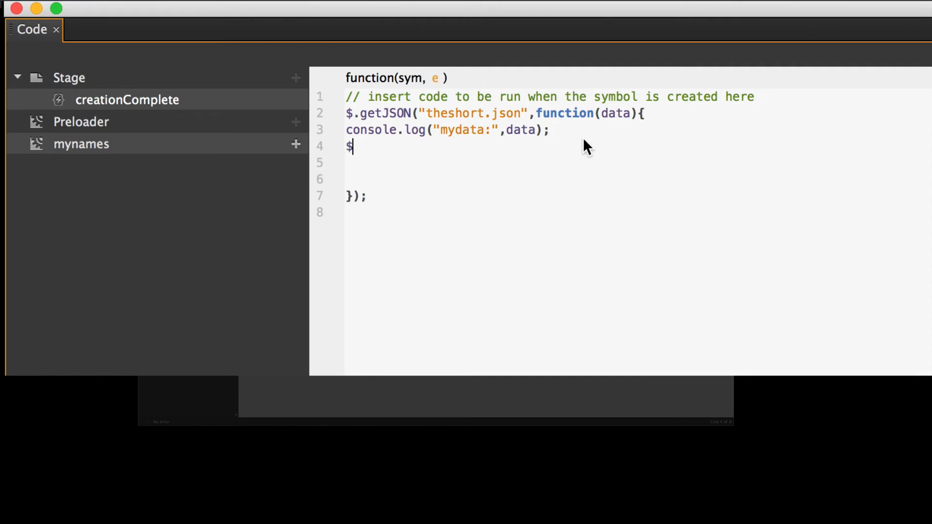
pyautogui.write('.')
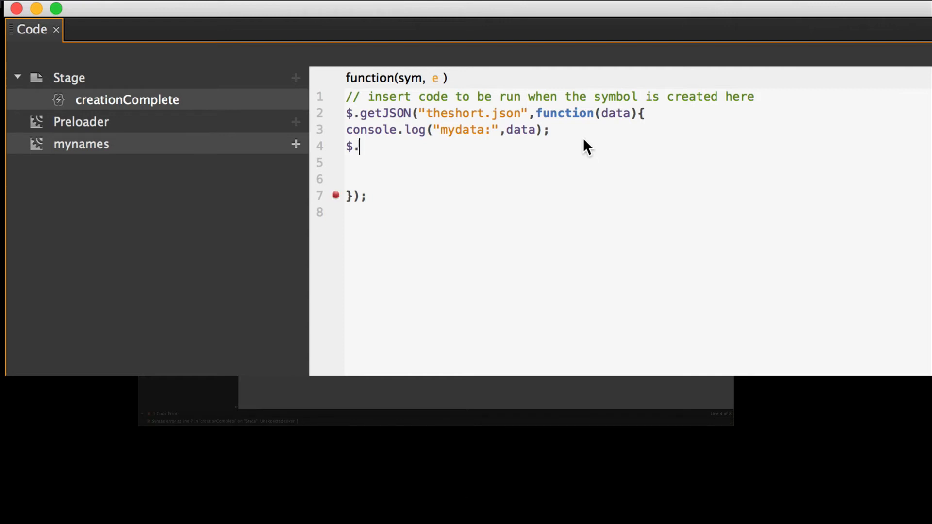
pyautogui.write('each')
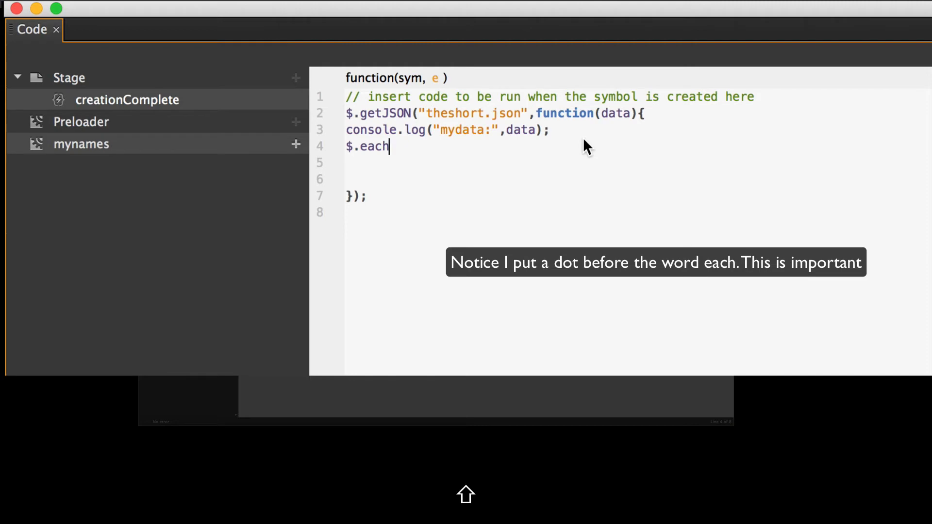
pyautogui.write('(data,')
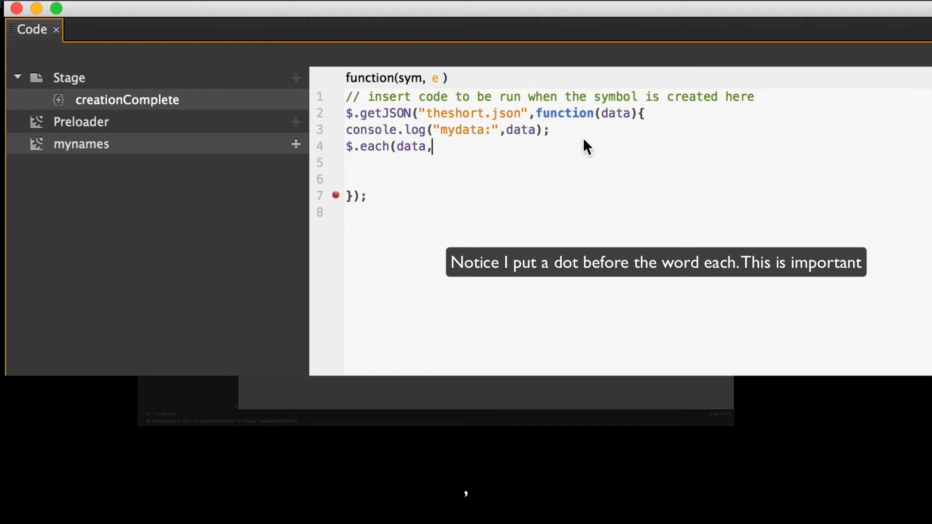
pyautogui.write('fu')
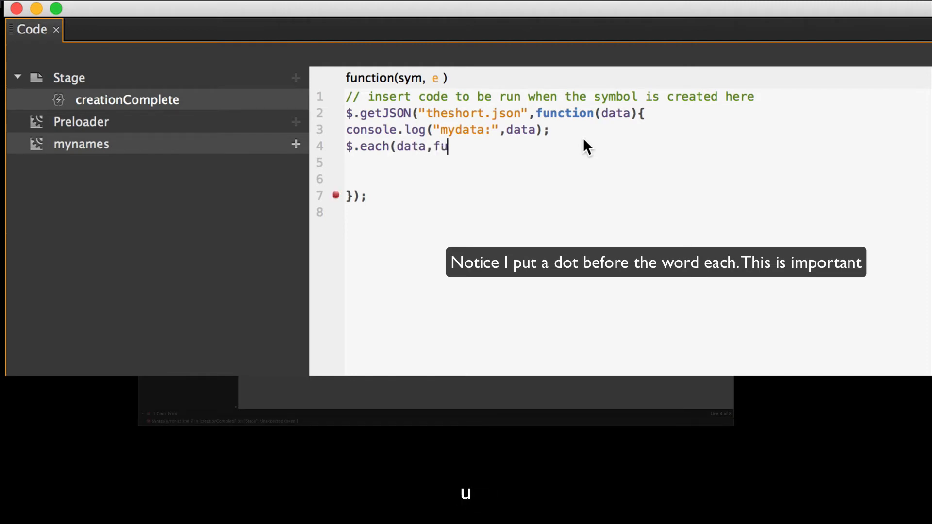
pyautogui.write('nction(')
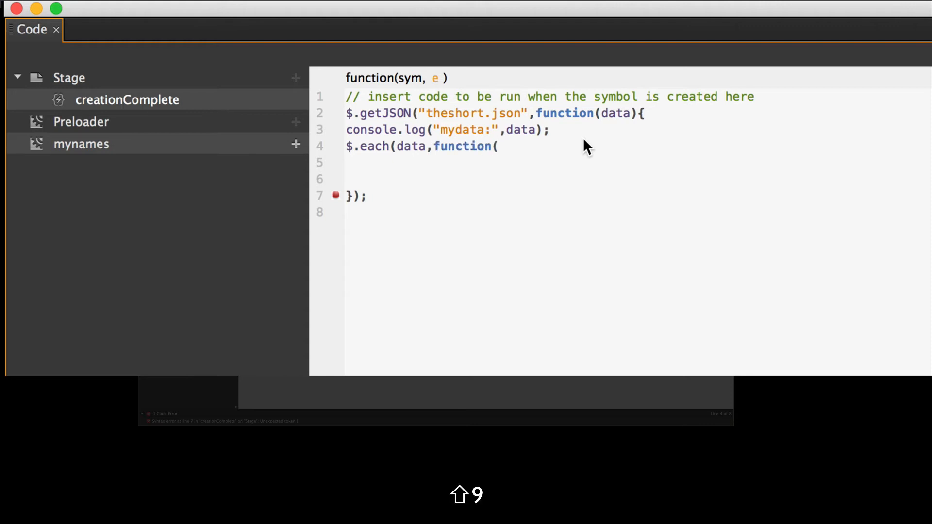
pyautogui.write('ine')
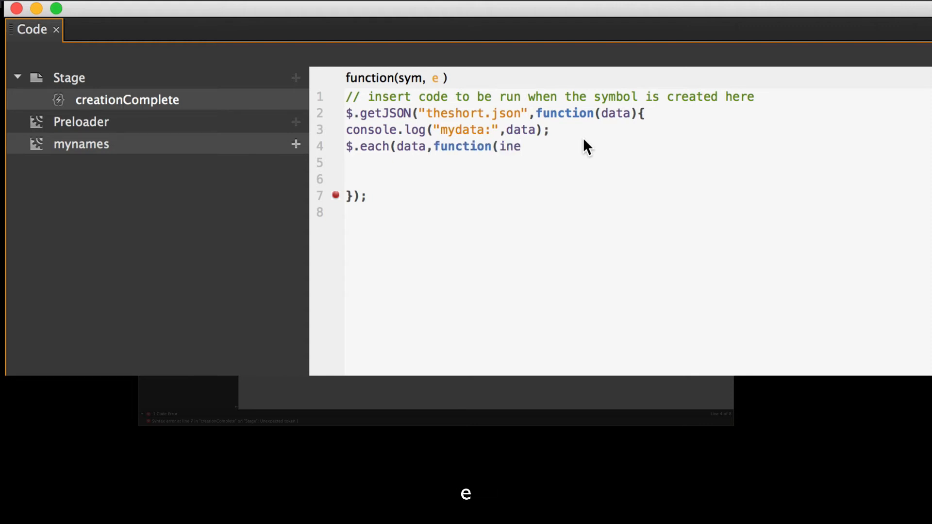
pyautogui.write('d')
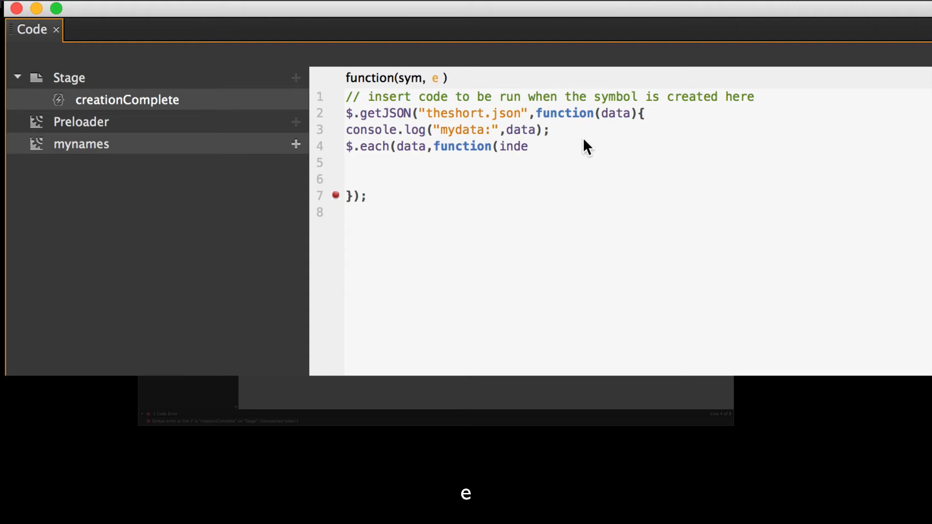
pyautogui.write('x')
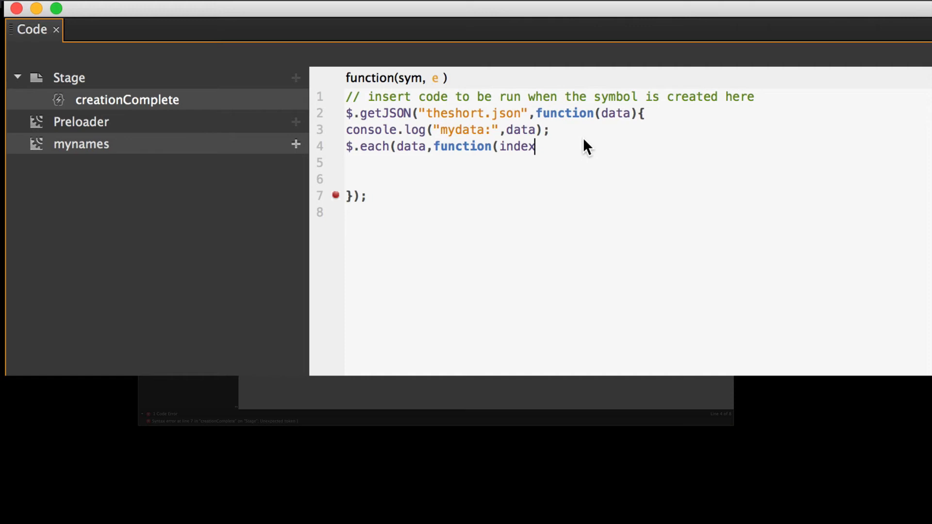
pyautogui.write(',')
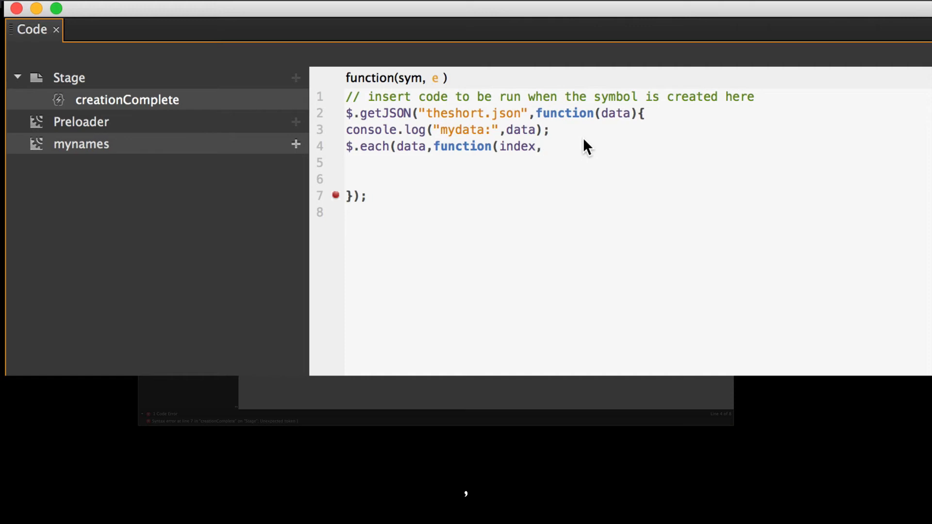
pyautogui.write('item')
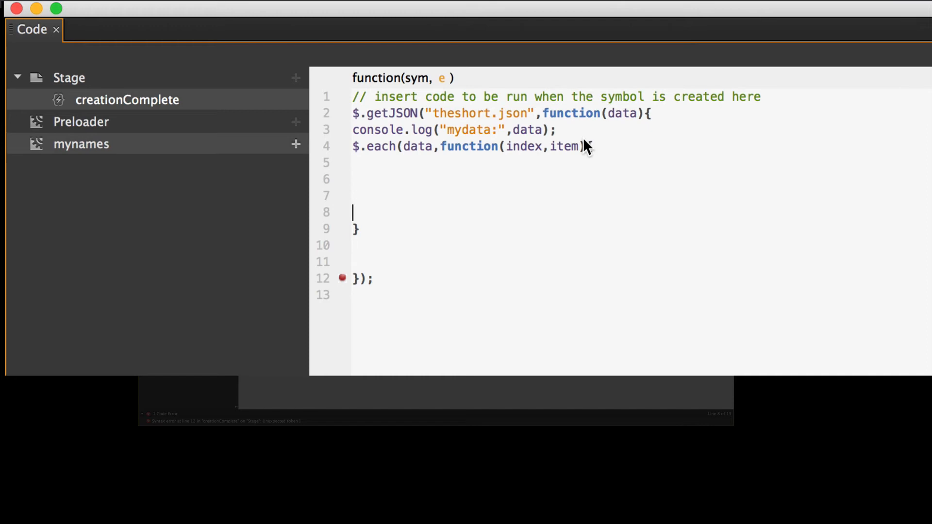
pyautogui.write('{')
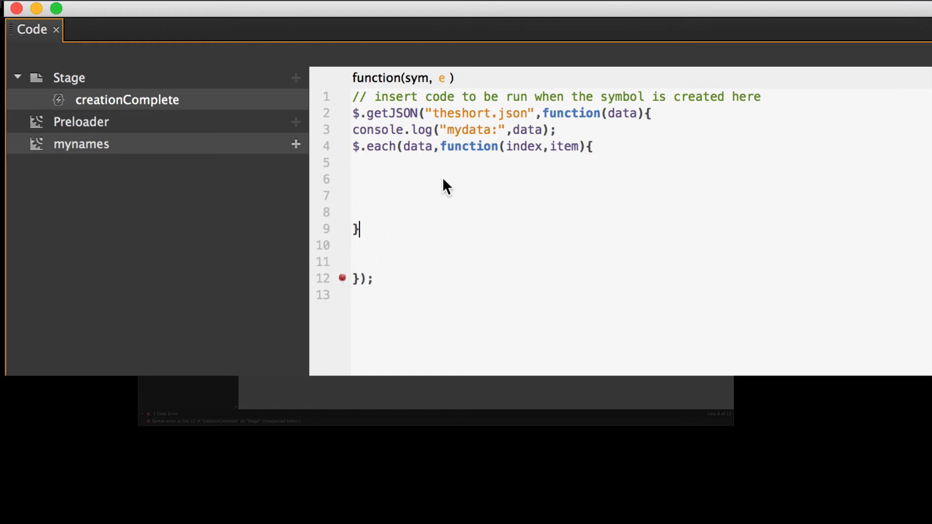
pyautogui.moveTo(401, 146)
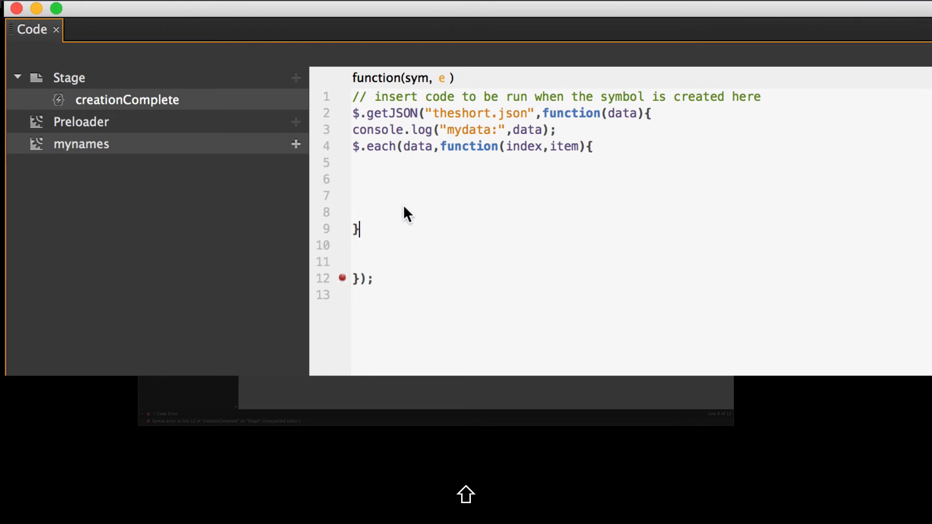
pyautogui.write(');')
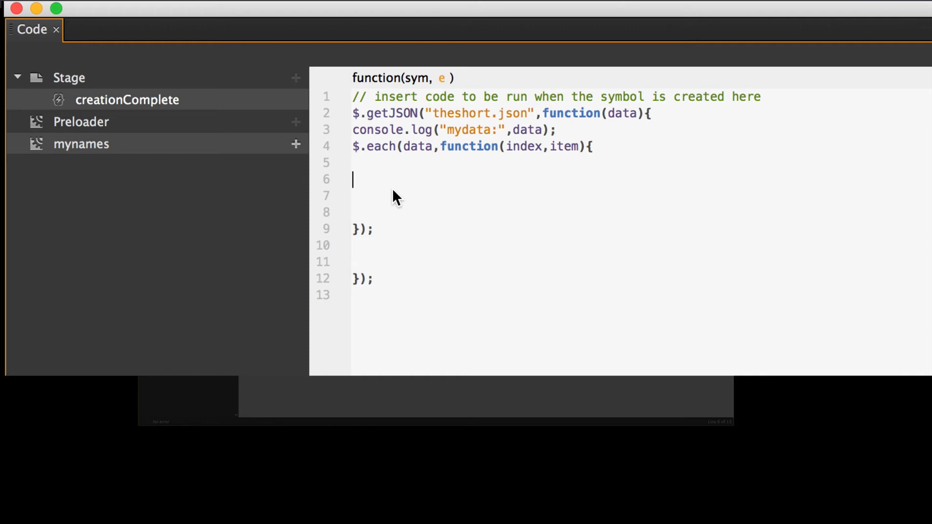
# - Write var d=sym.createChildSymbol("",""); inside the each loop with both arguments empty
pyautogui.write('var')
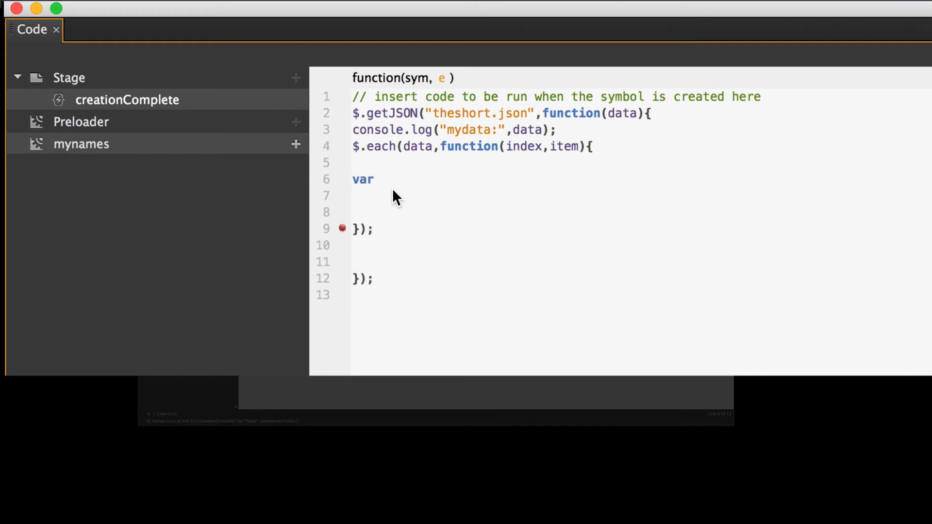
pyautogui.write('d')
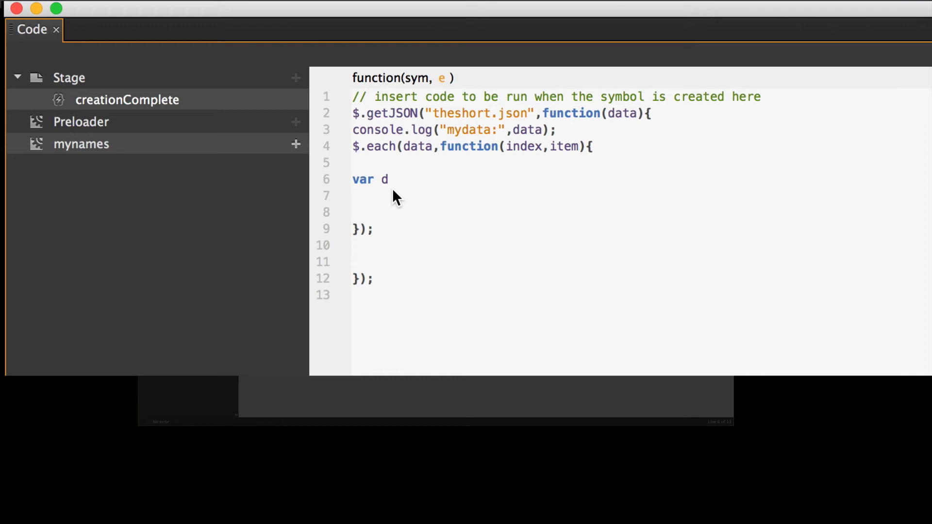
pyautogui.write('=')
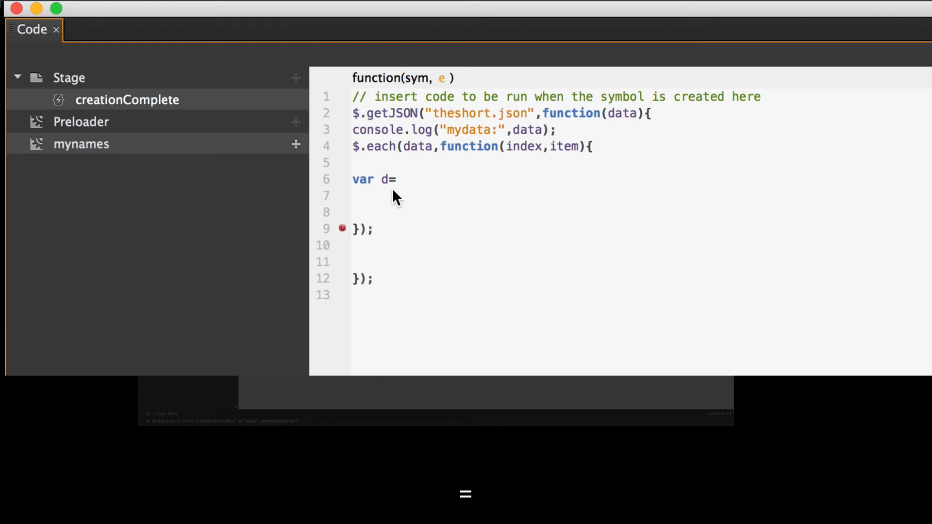
pyautogui.write('sy')
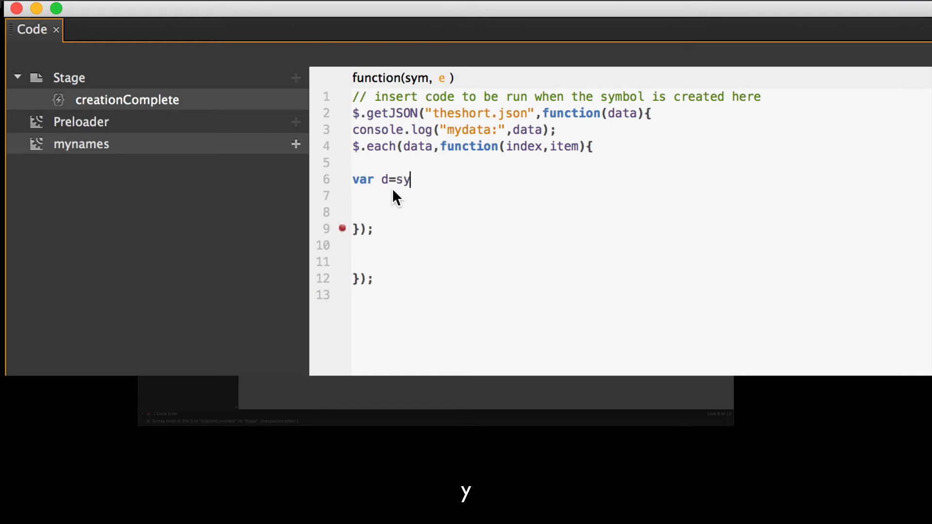
pyautogui.write('m.')
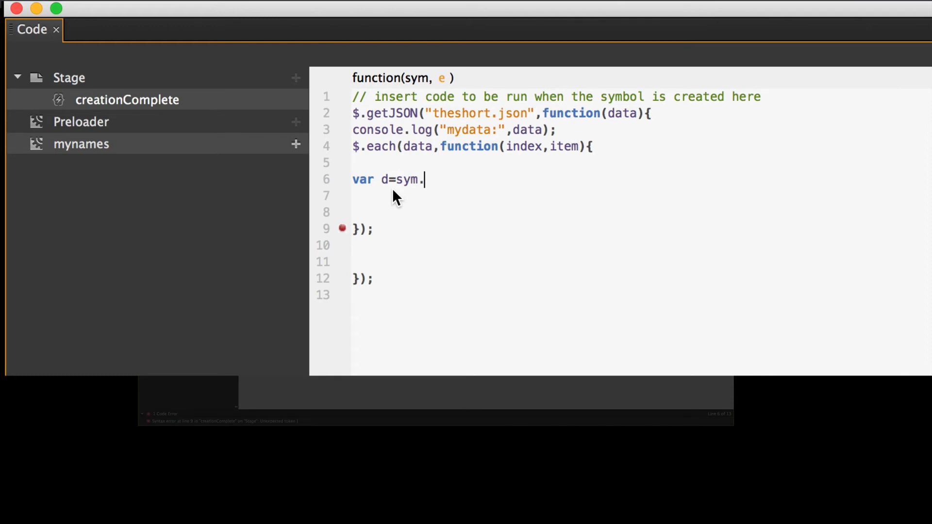
pyautogui.write('create')
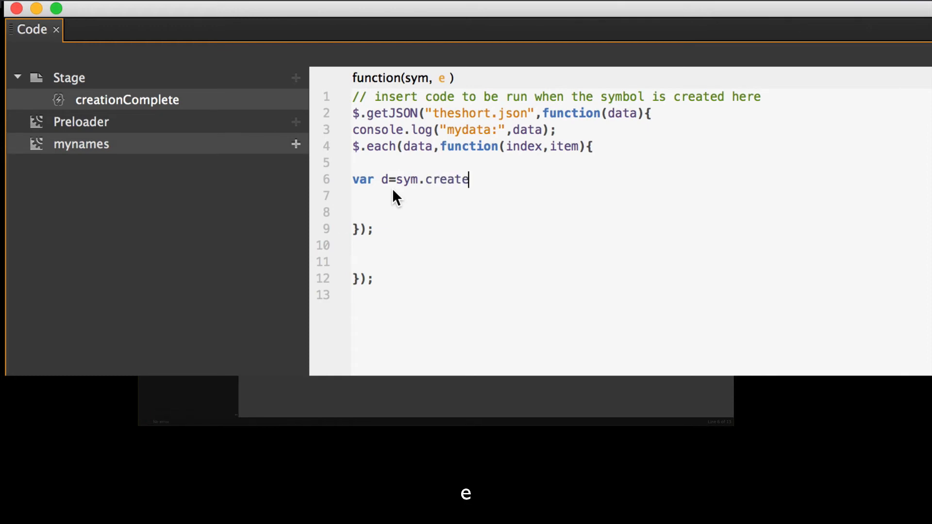
pyautogui.write('Child')
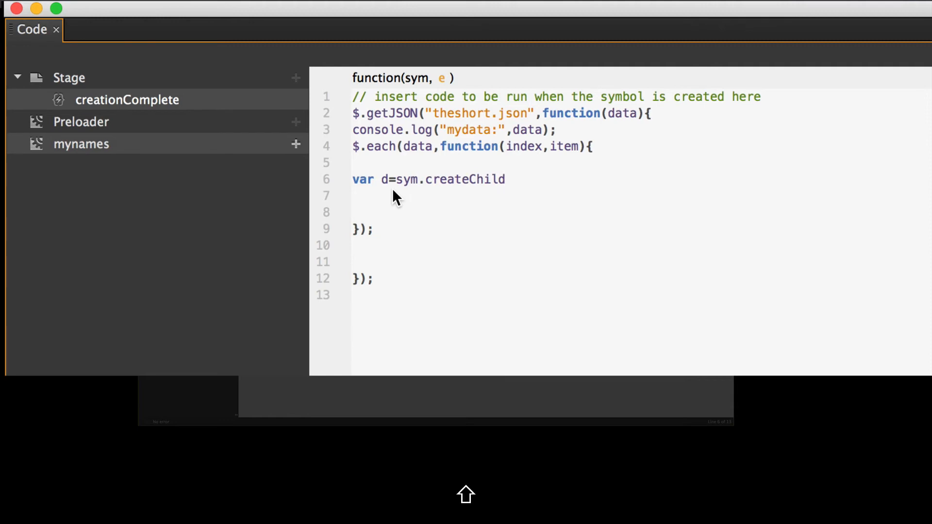
pyautogui.write('Symbol')
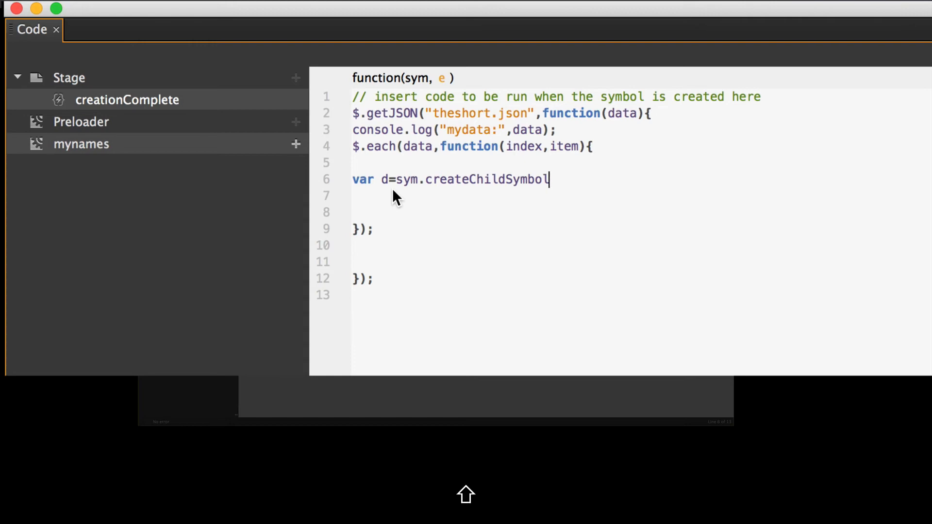
pyautogui.write('(')
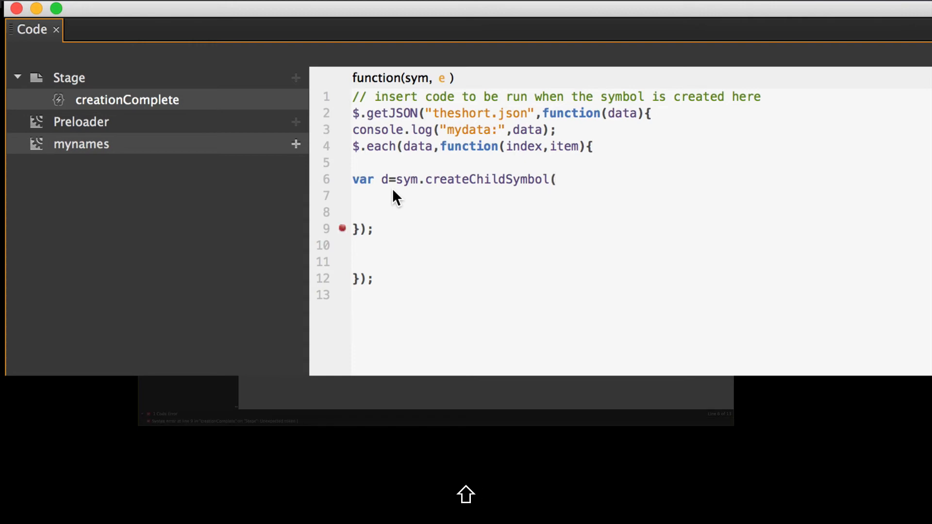
pyautogui.write('""')
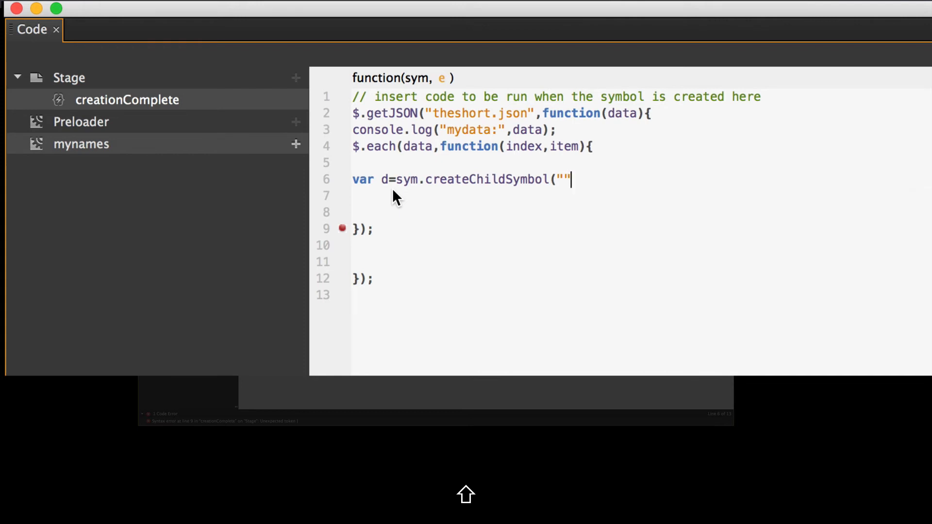
pyautogui.write(',""')
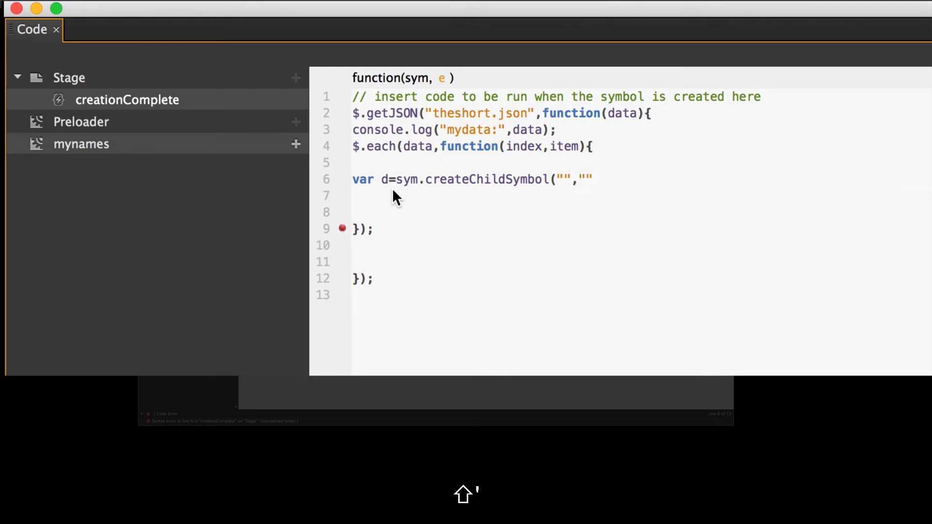
pyautogui.write(');')
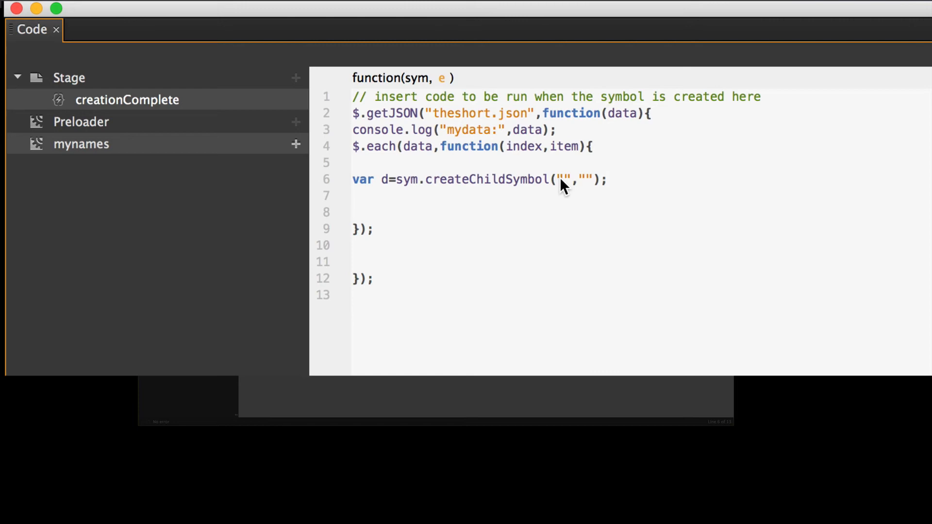
pyautogui.moveTo(557, 191)
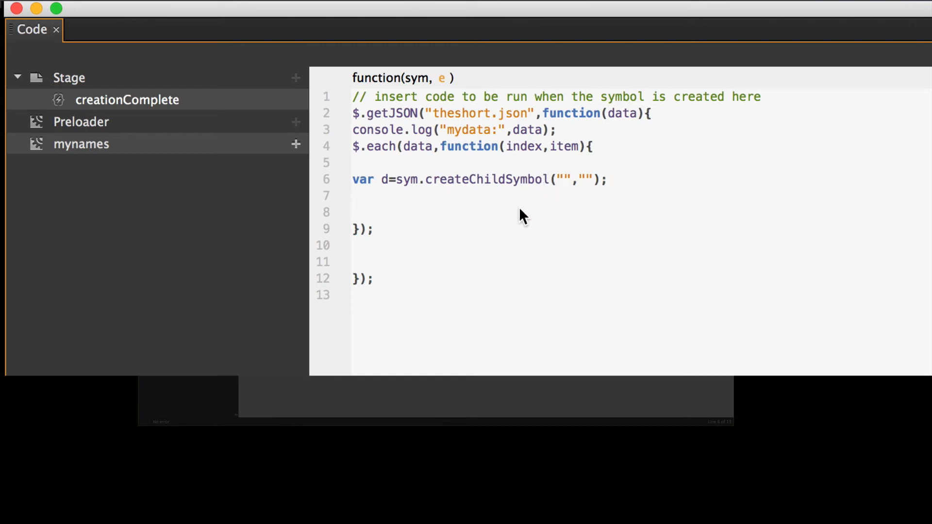
pyautogui.moveTo(512, 217)
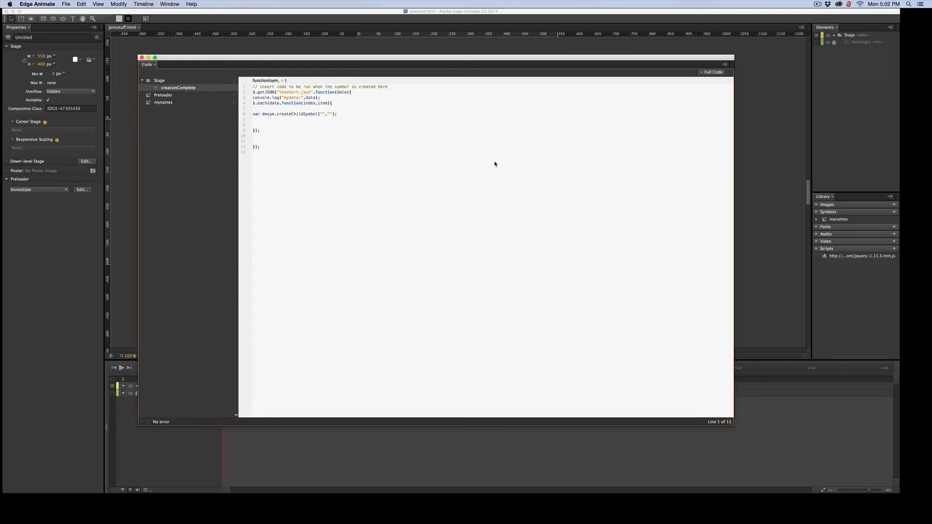
pyautogui.moveTo(293, 118)
pyautogui.write('mynames')
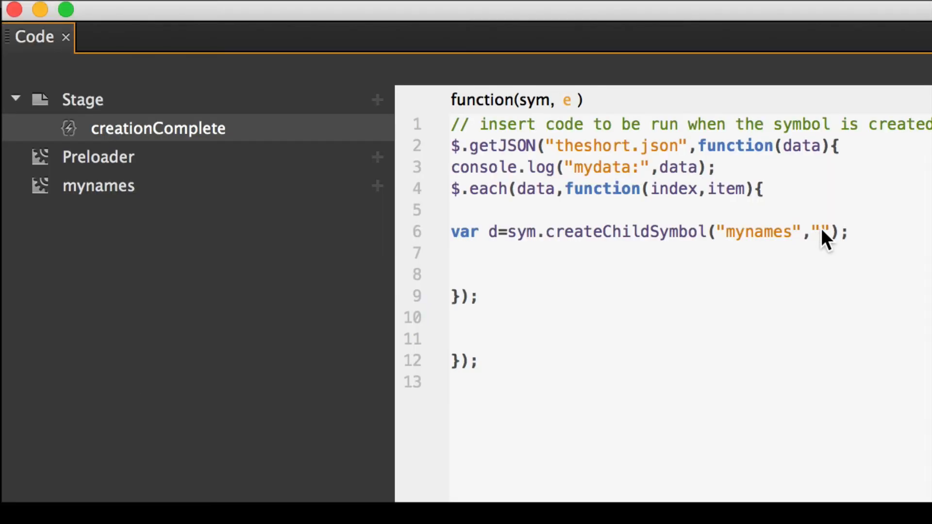
# - Fill the createChildSymbol arguments as "mynames","Rectangle"
pyautogui.write('Rectangle')
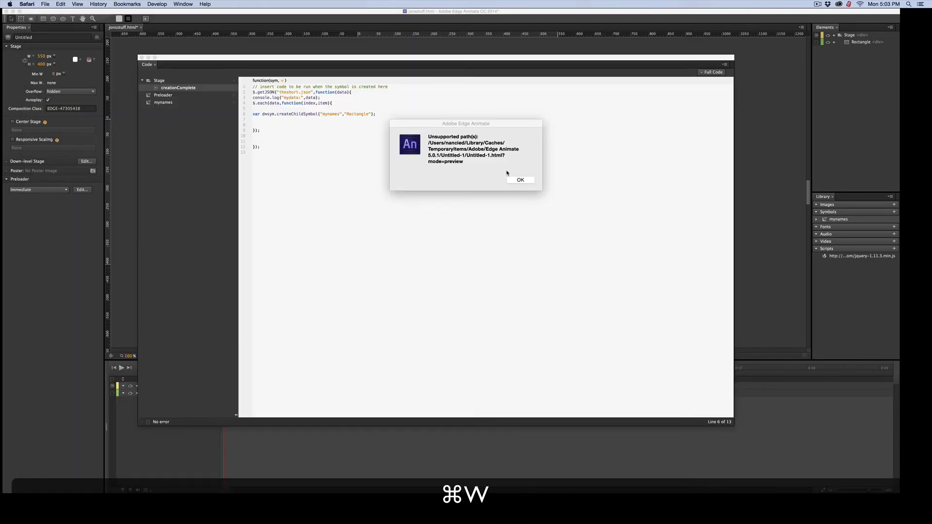
# - Dismiss the path warning and write d.$("first").html(item.first) after the createChildSymbol line
pyautogui.click(519, 179)
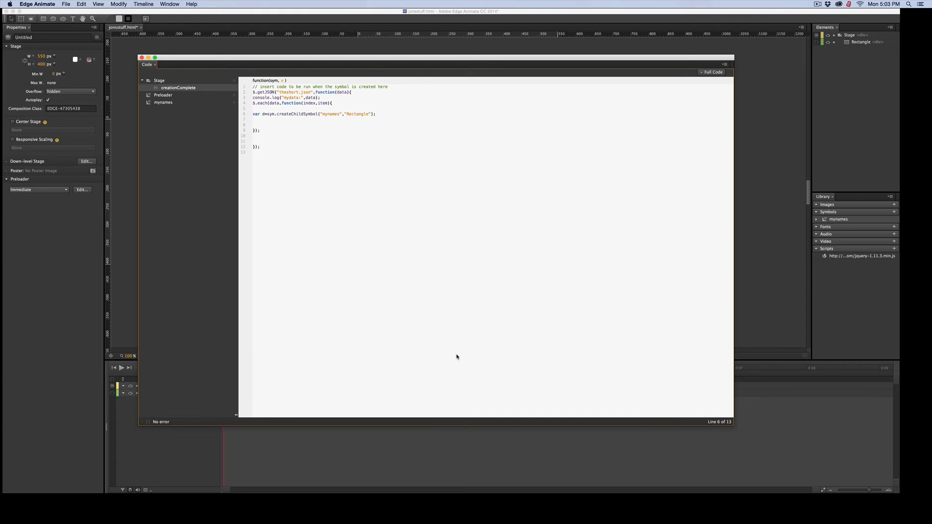
pyautogui.moveTo(421, 125)
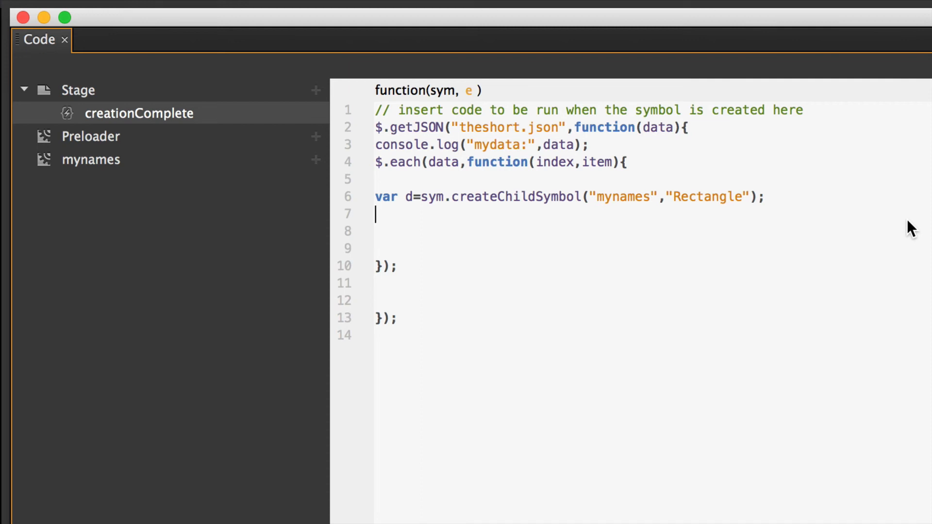
pyautogui.moveTo(473, 211)
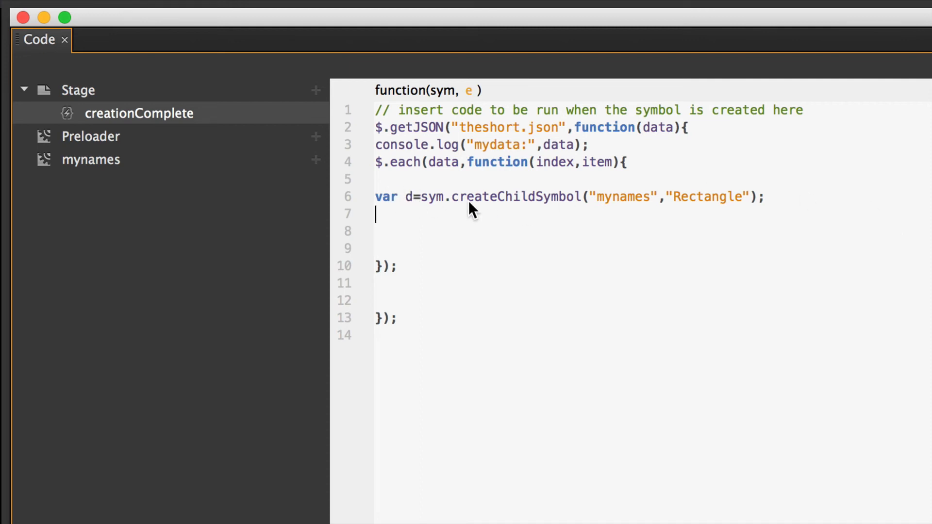
pyautogui.write('d')
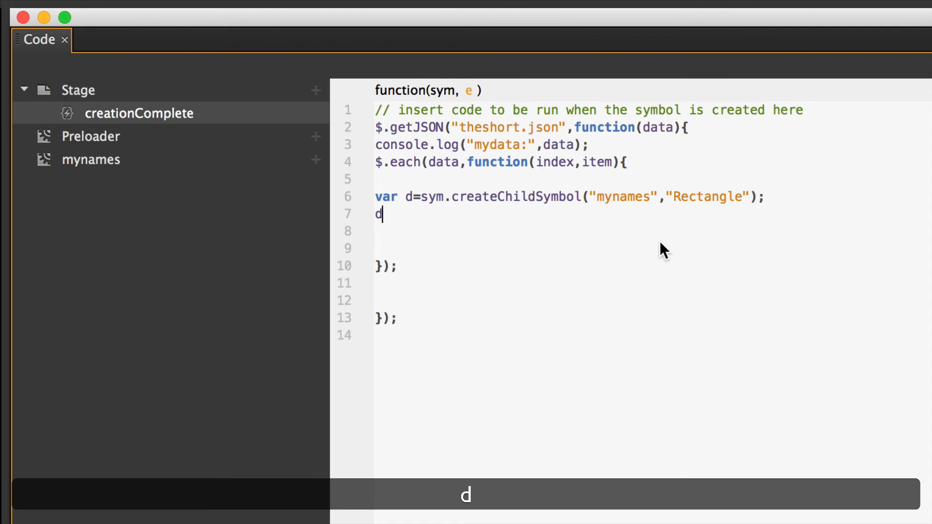
pyautogui.write('.')
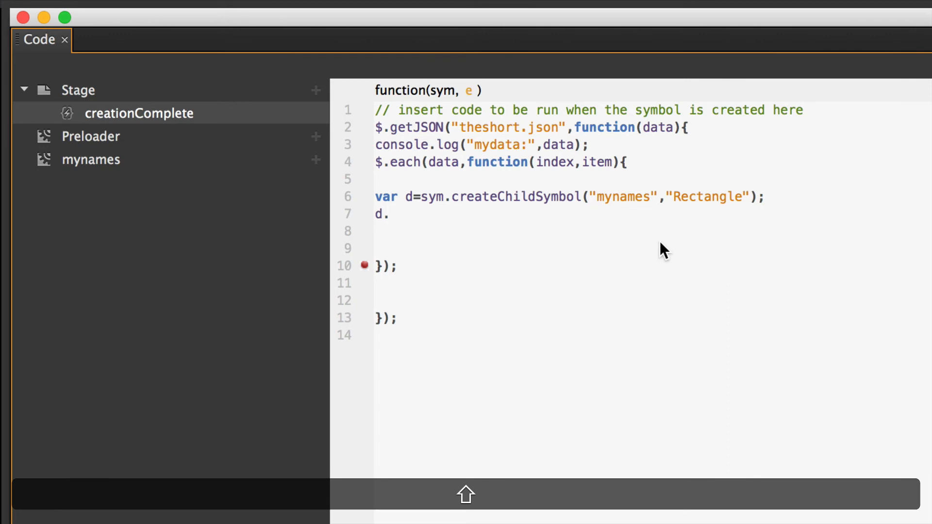
pyautogui.write('$')
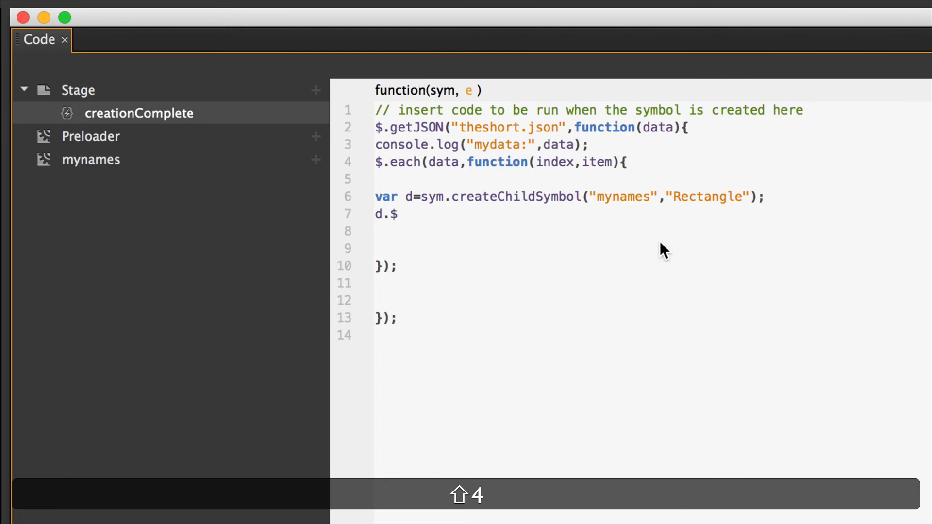
pyautogui.write('(')
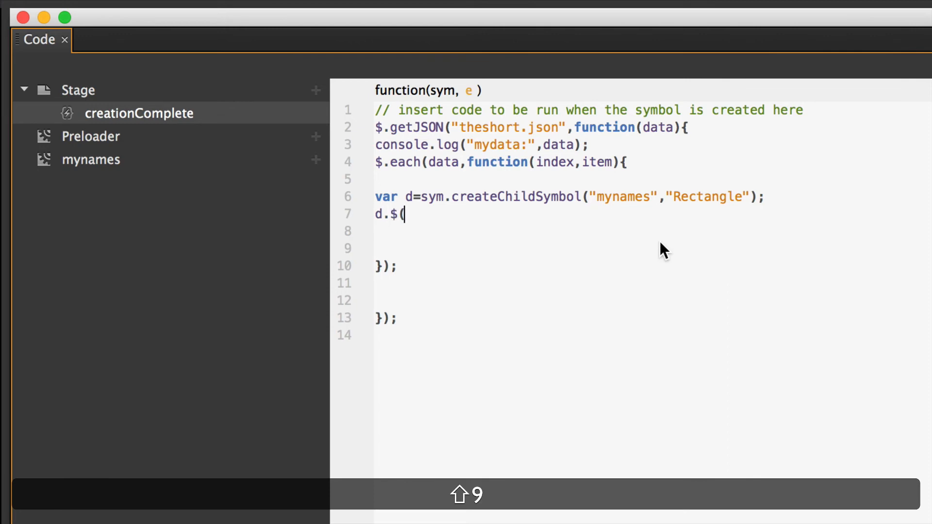
pyautogui.write('"')
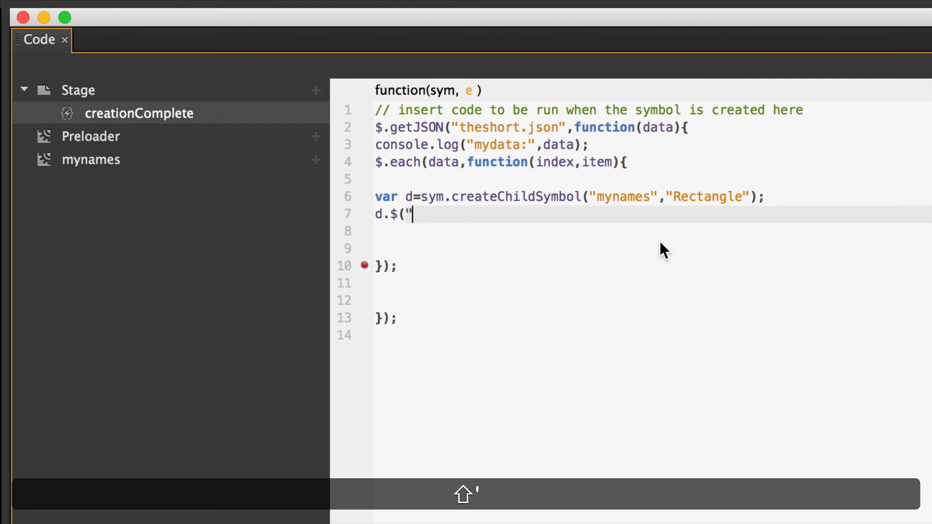
pyautogui.write('")')
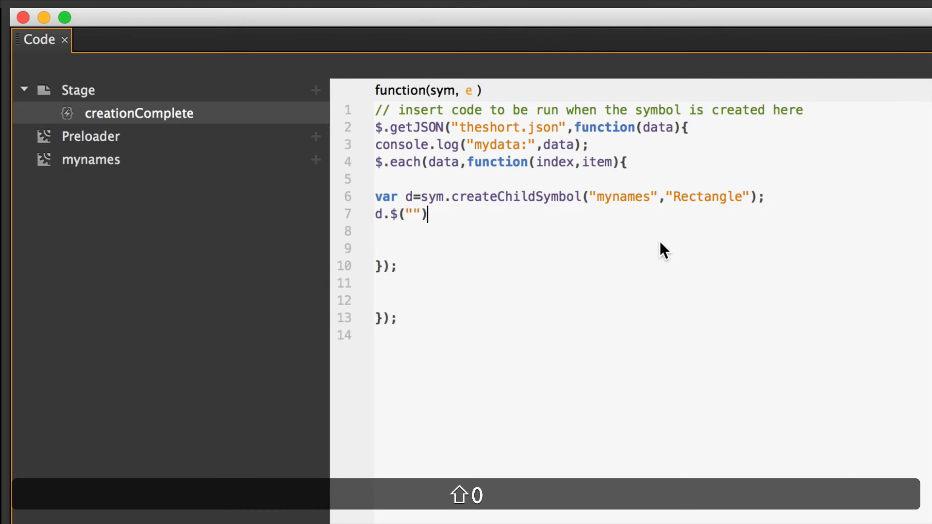
pyautogui.write('.')
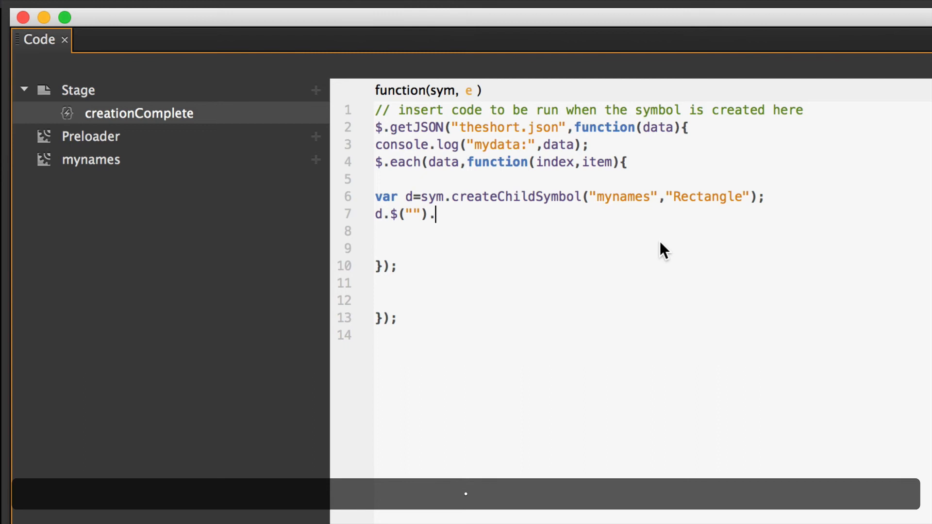
pyautogui.write('html')
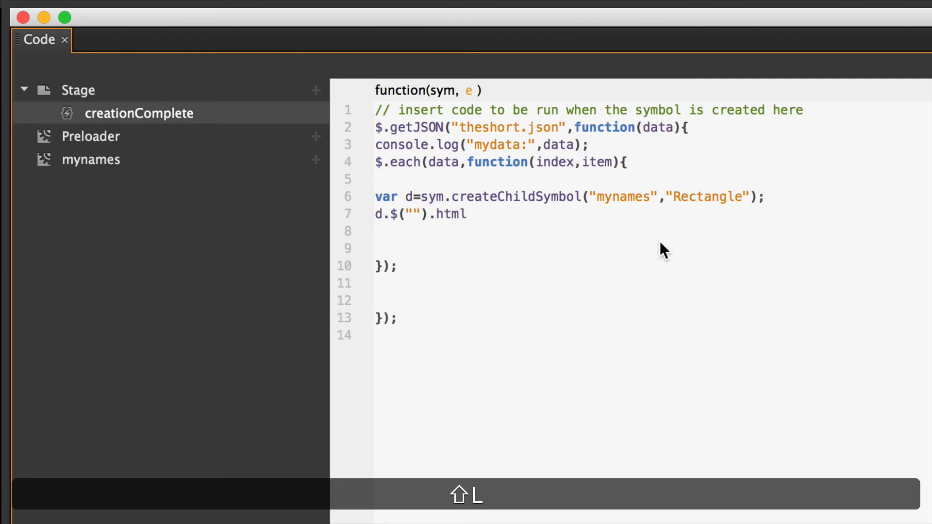
pyautogui.write('(')
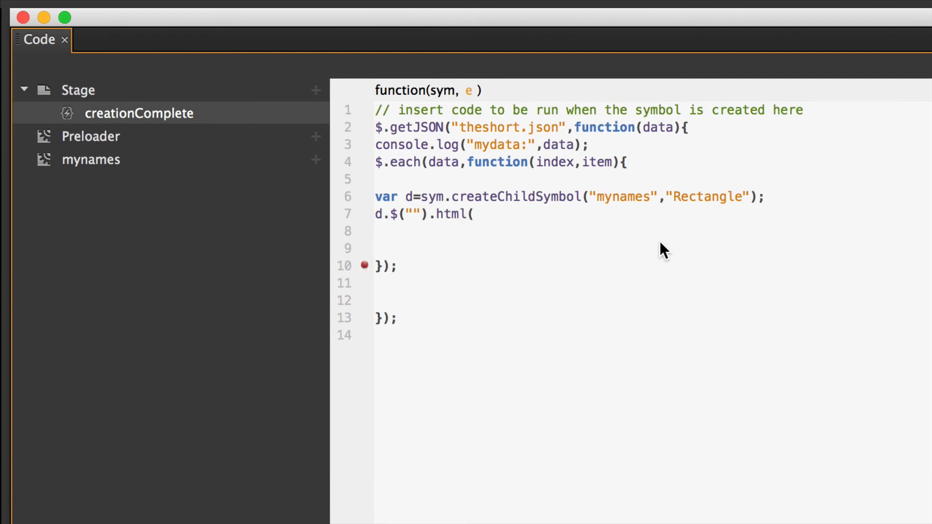
pyautogui.write('item.')
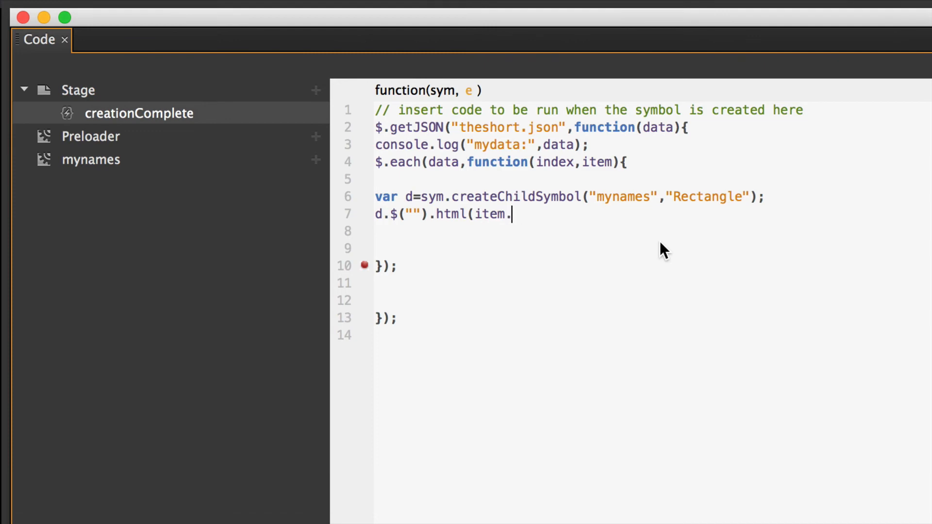
pyautogui.write('first')
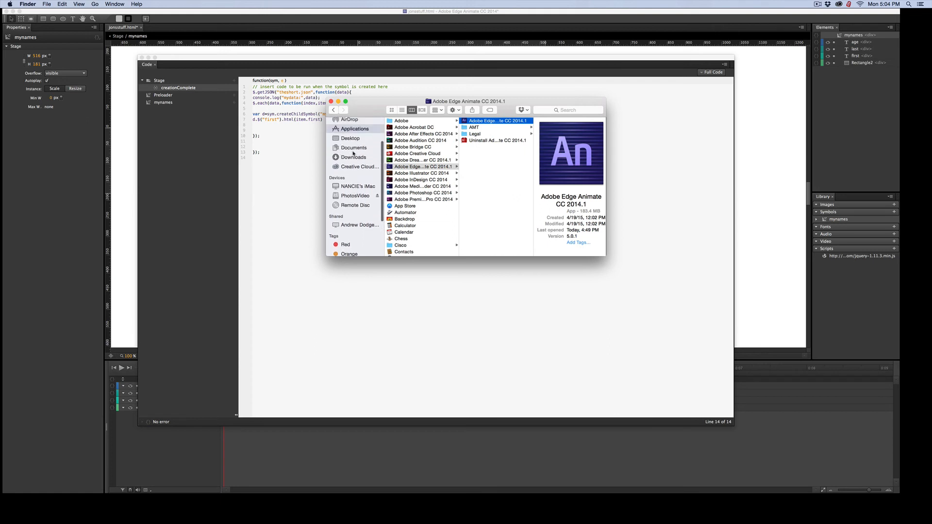
pyautogui.scroll(-3)
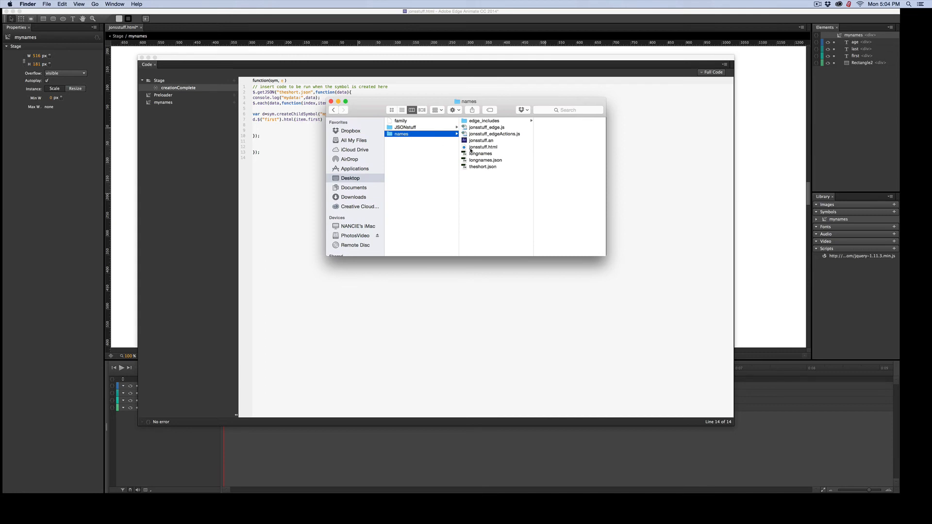
pyautogui.click(479, 166)
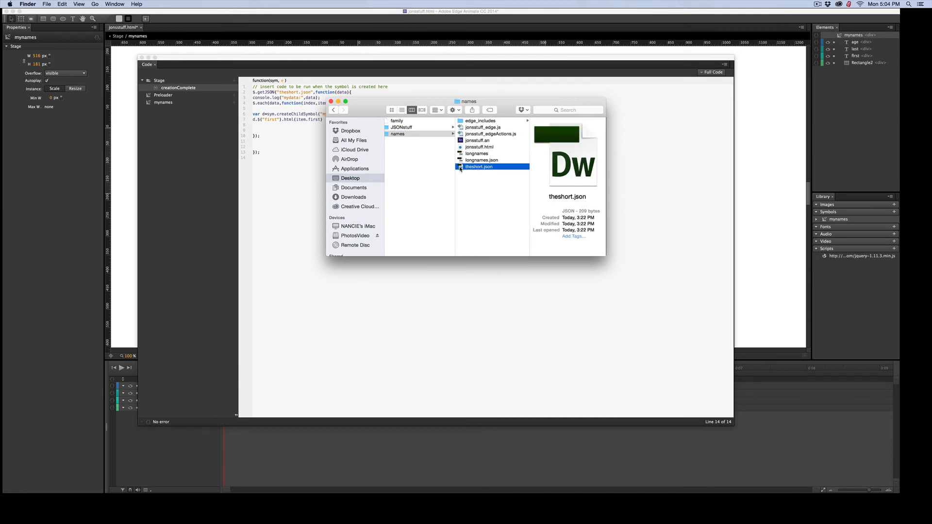
pyautogui.rightClick(479, 166)
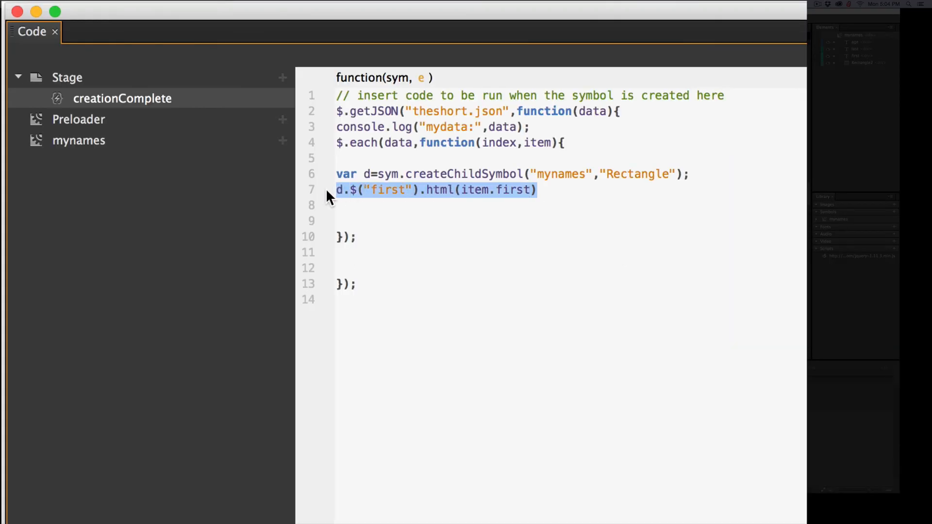
# - Duplicate the first-name line and change it to d.$("last").html(item.last);
pyautogui.press('cmd+c')
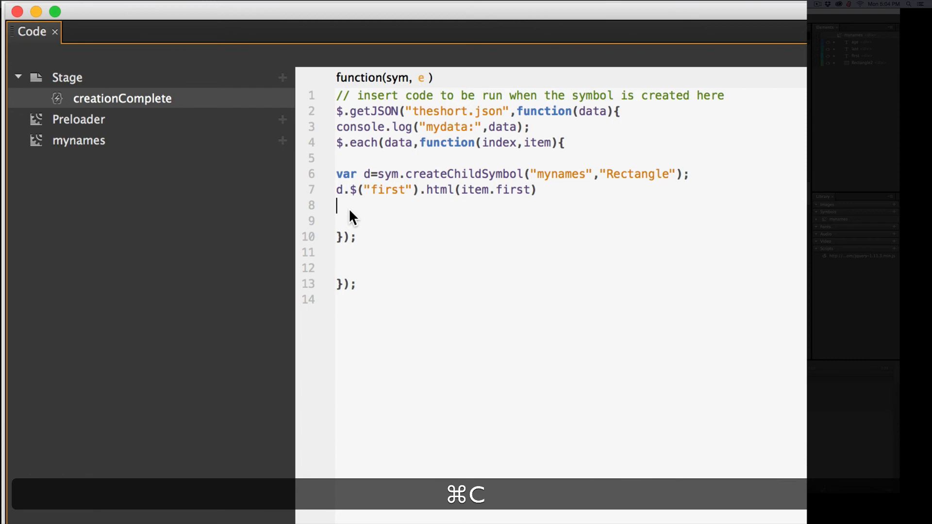
pyautogui.press('cmd+v')
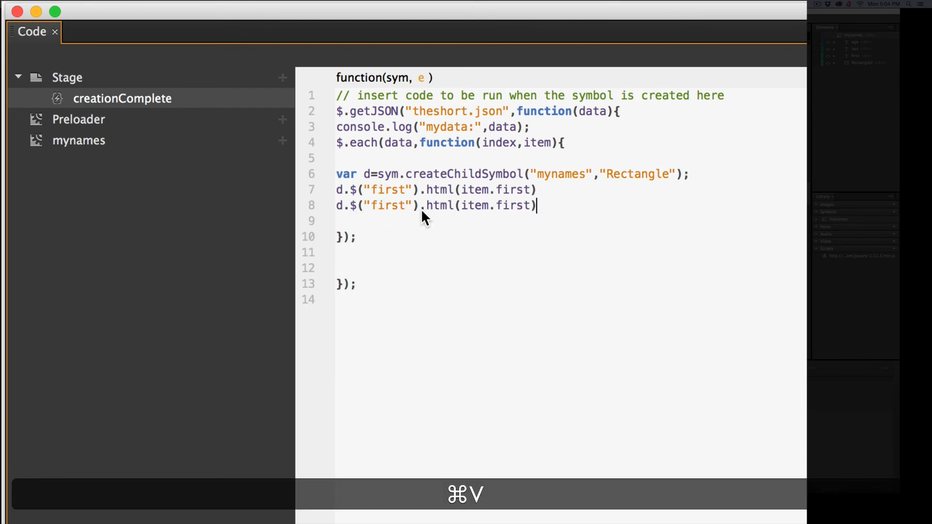
pyautogui.doubleClick(387, 205)
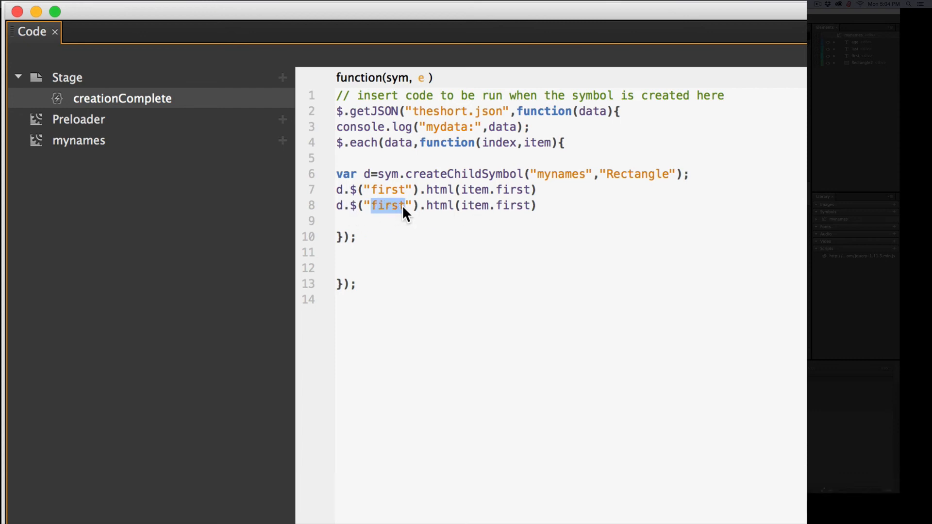
pyautogui.write('last')
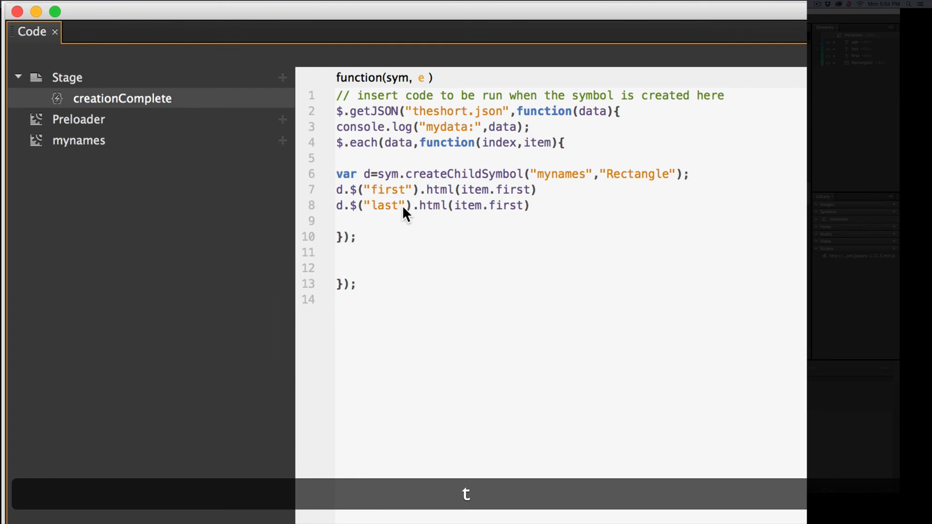
pyautogui.doubleClick(505, 205)
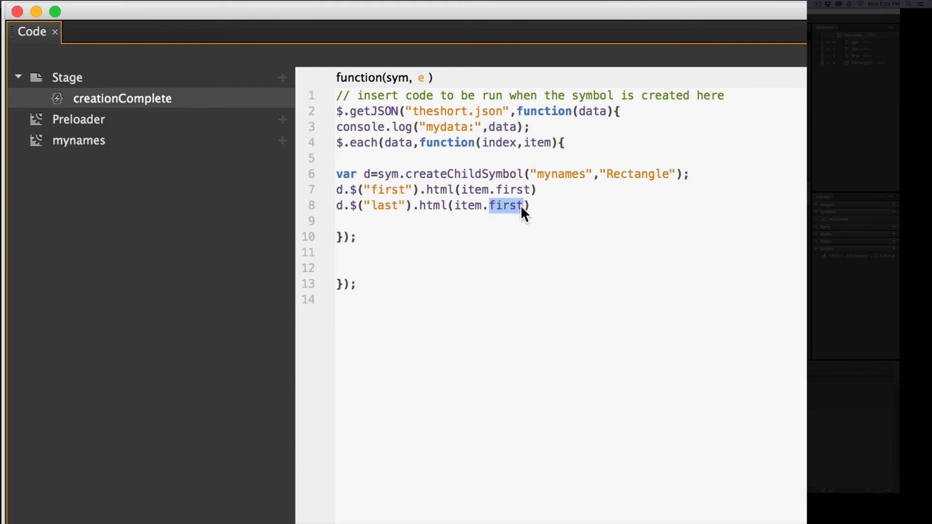
pyautogui.write('last')
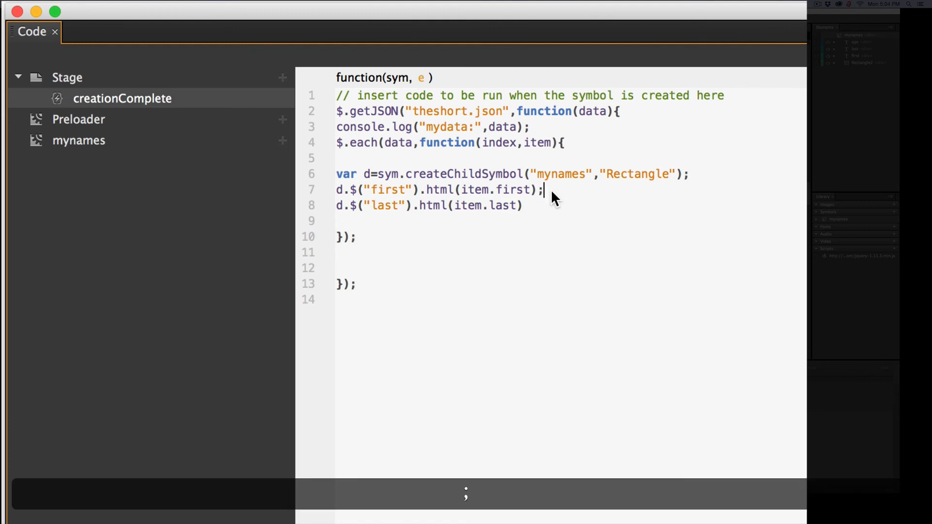
pyautogui.write(';')
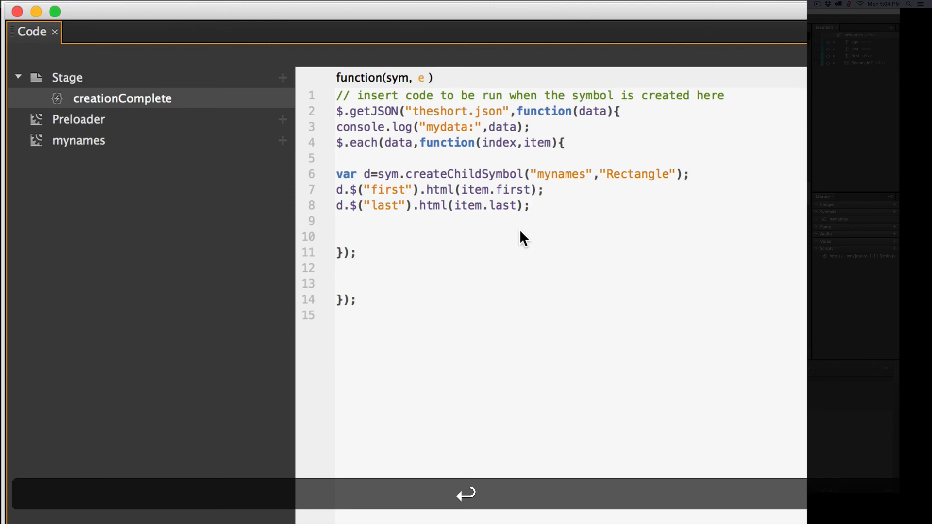
# - Add a third line d.$("age").html(item.age); for the age label
pyautogui.write('d.$("first").html(item.first)')
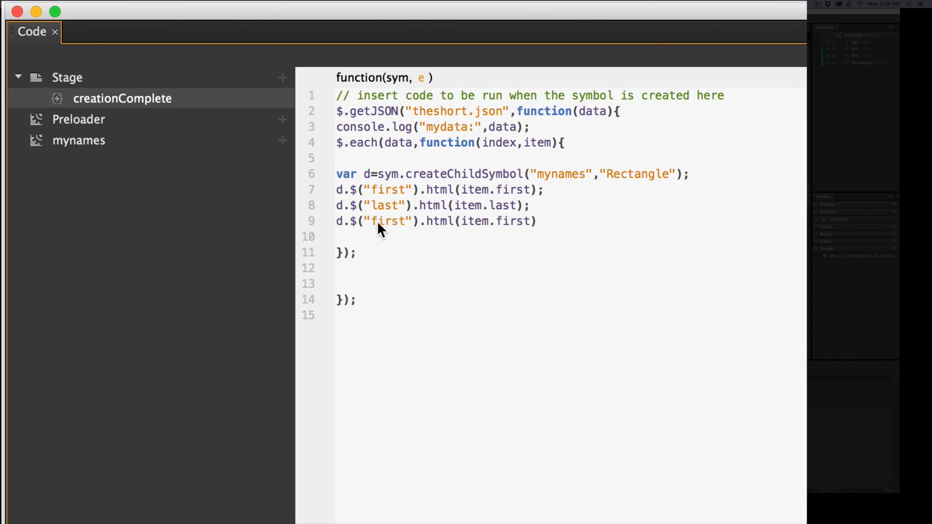
pyautogui.doubleClick(390, 221)
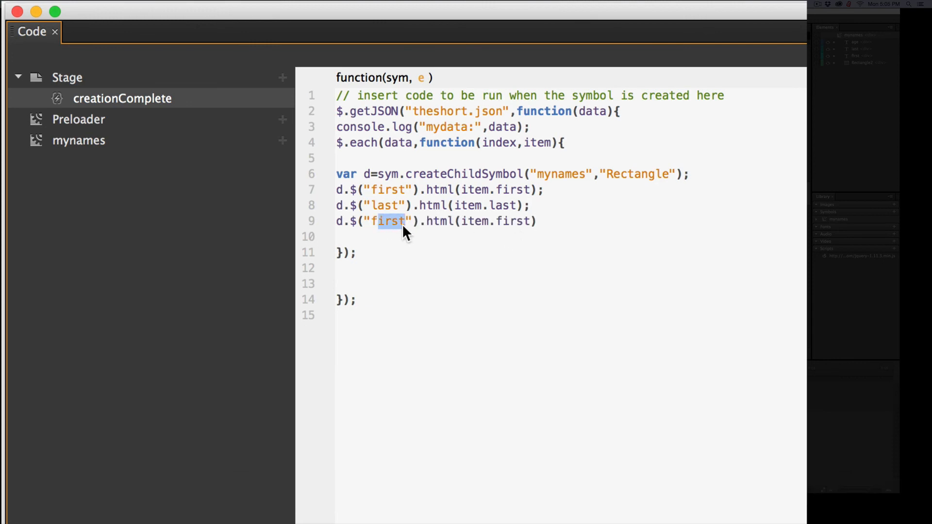
pyautogui.write('a')
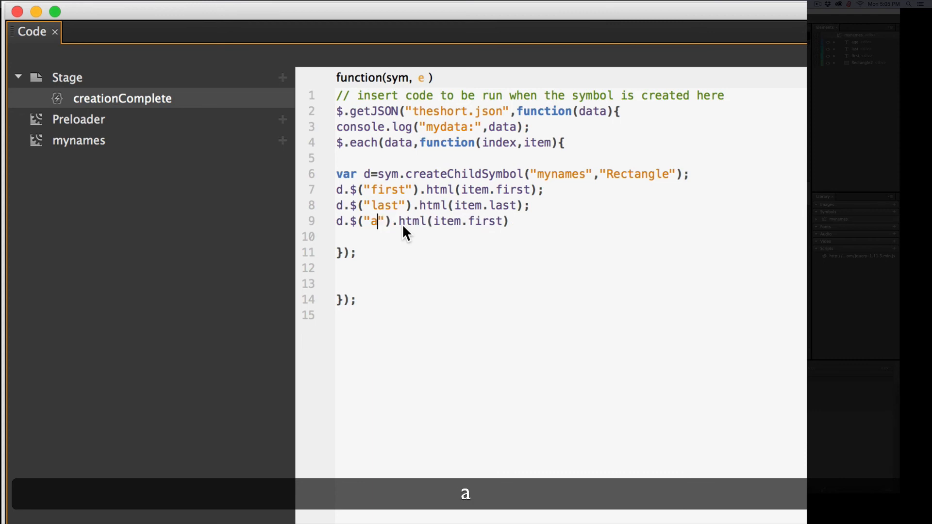
pyautogui.write('ge')
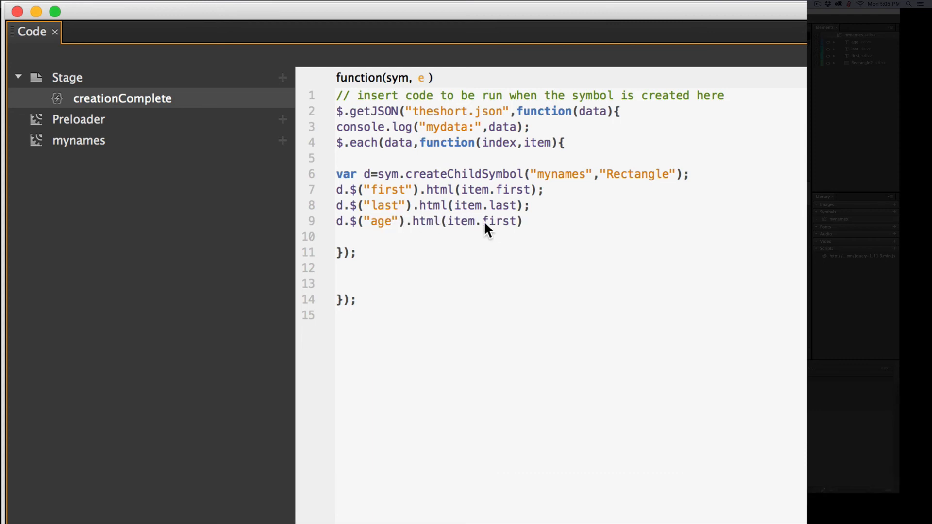
pyautogui.write('a')
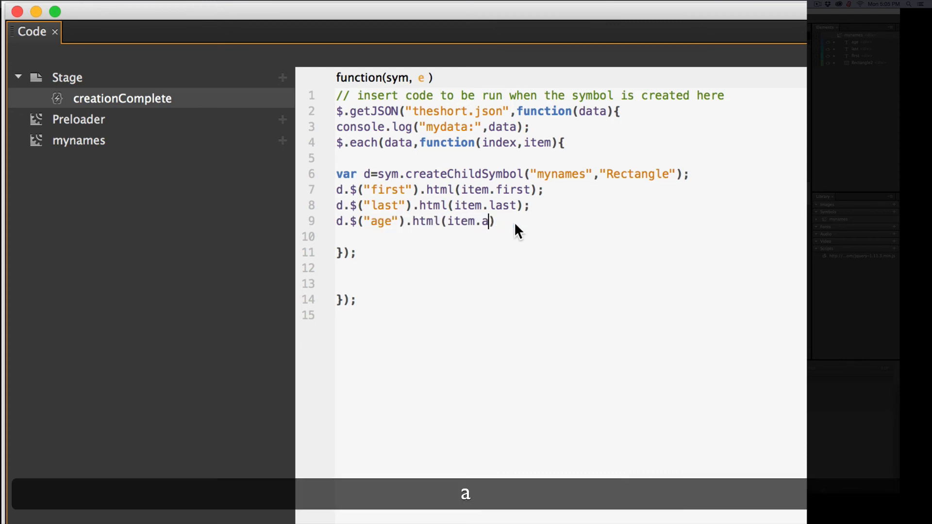
pyautogui.write('ge')
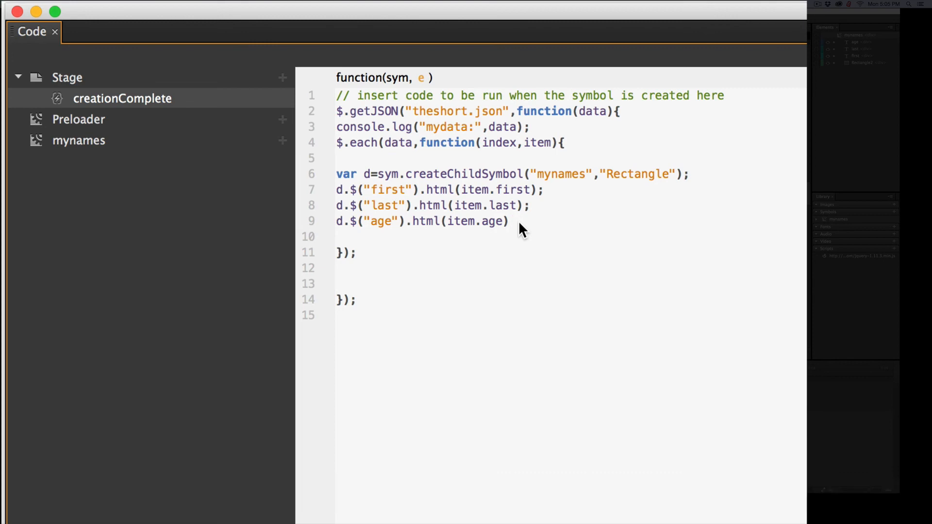
pyautogui.write(';')
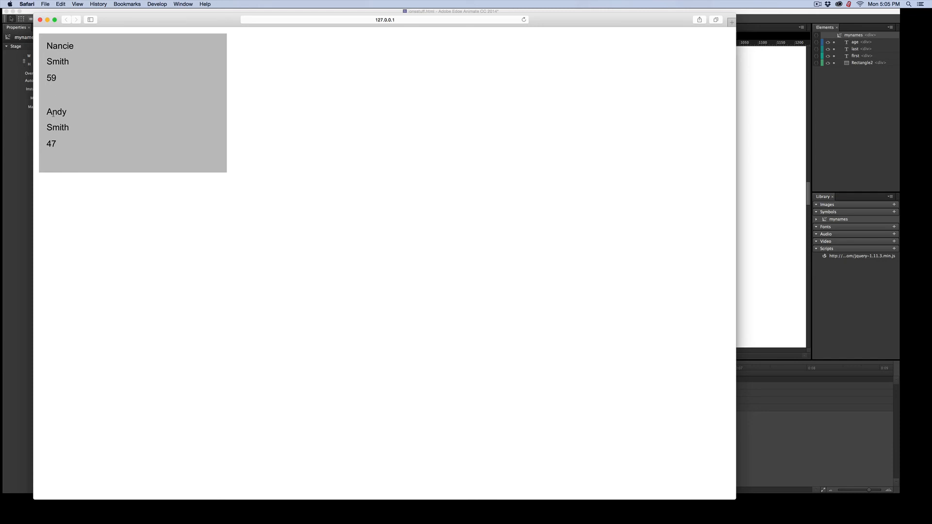
pyautogui.moveTo(106, 150)
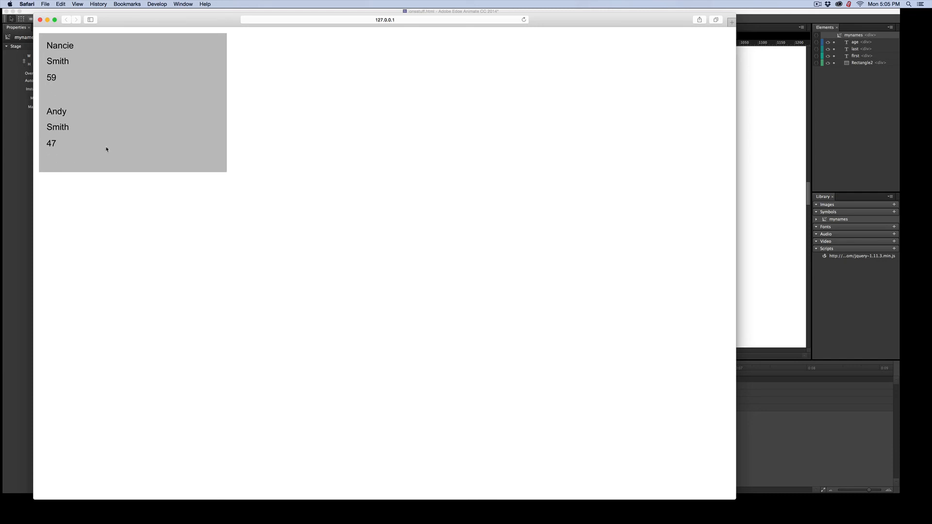
pyautogui.moveTo(603, 152)
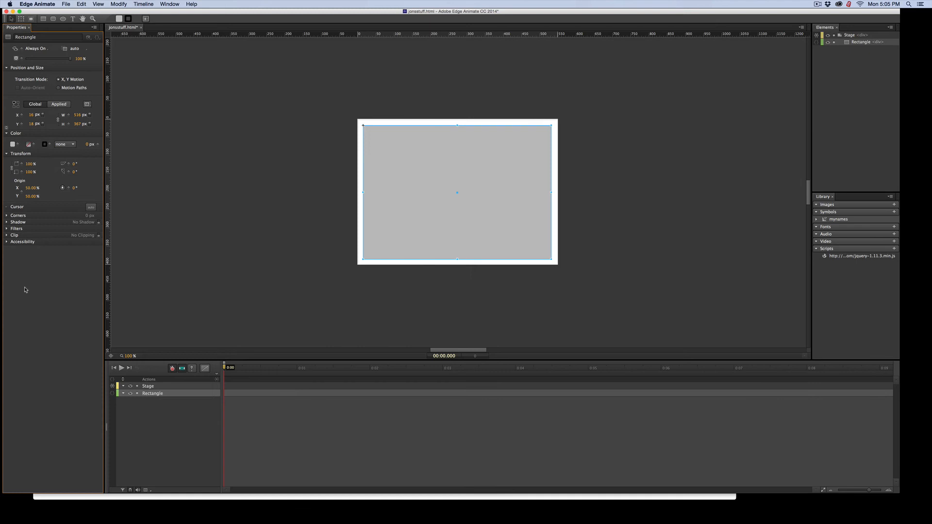
pyautogui.moveTo(250, 189)
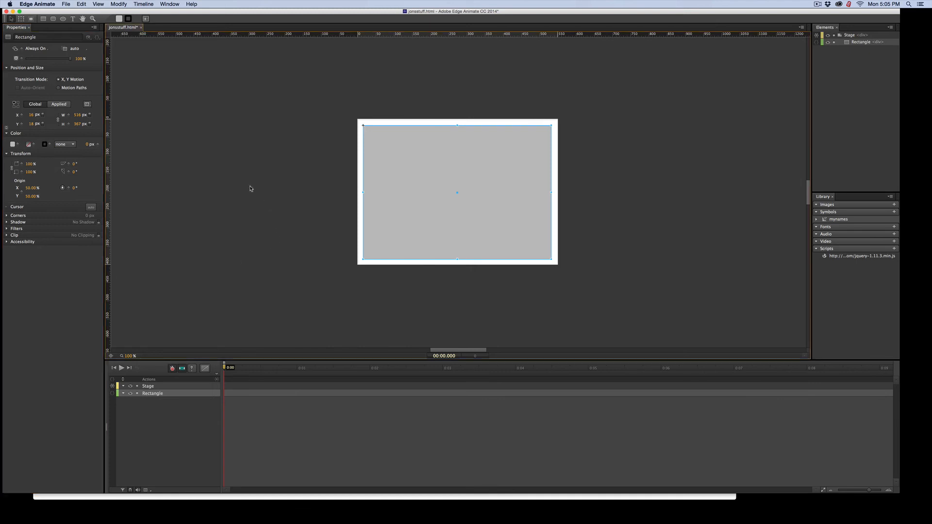
# - Open the Window menu from the Stage to reach the Code panel
pyautogui.click(169, 4)
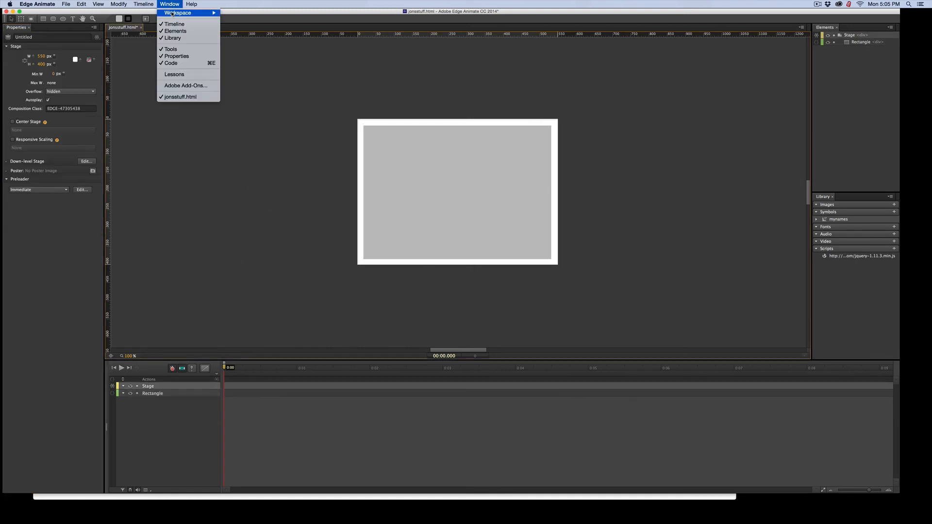
# - Write if(item.age==59){ below the age line inside the $.each loop in creationComplete
pyautogui.click(170, 63)
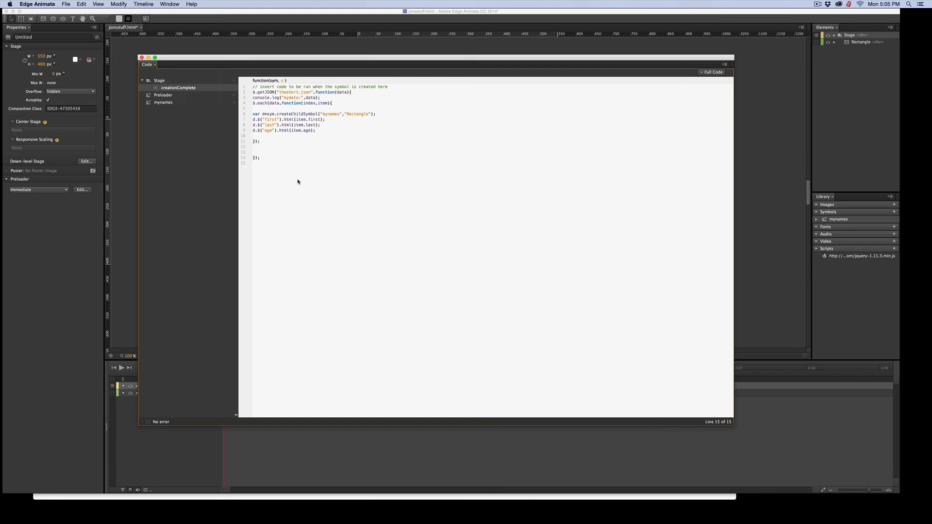
pyautogui.click(315, 131)
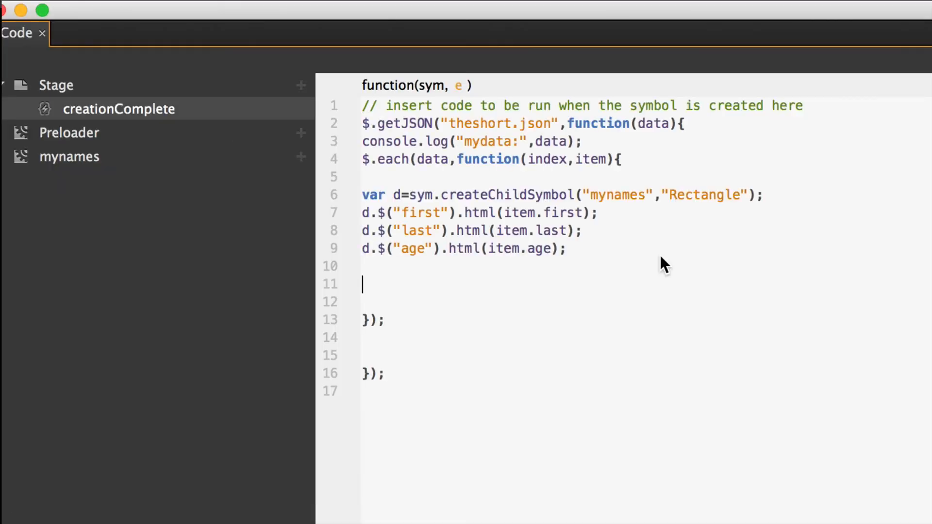
pyautogui.write('if')
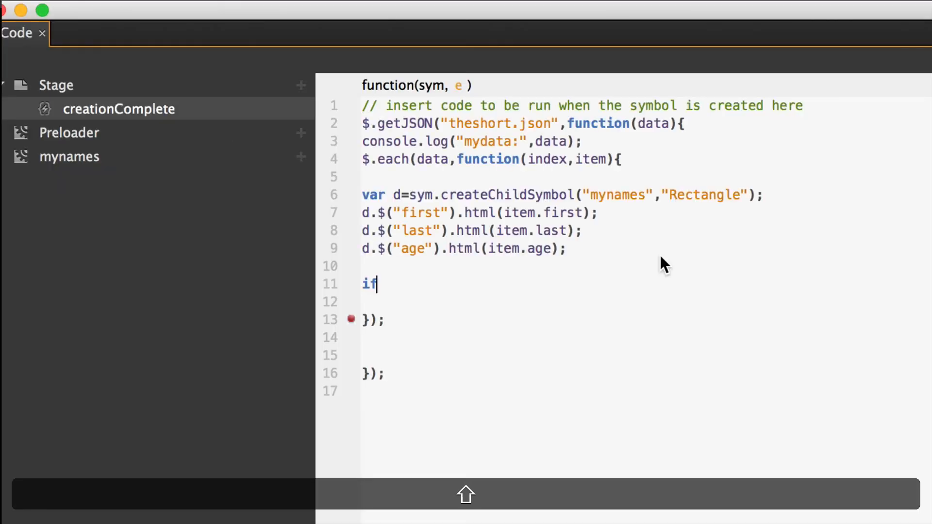
pyautogui.write('(it')
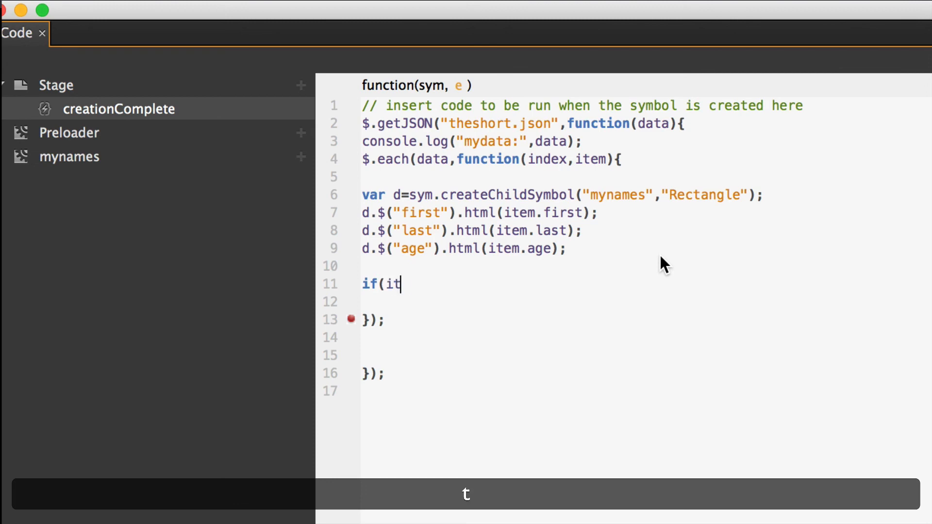
pyautogui.write('em.a')
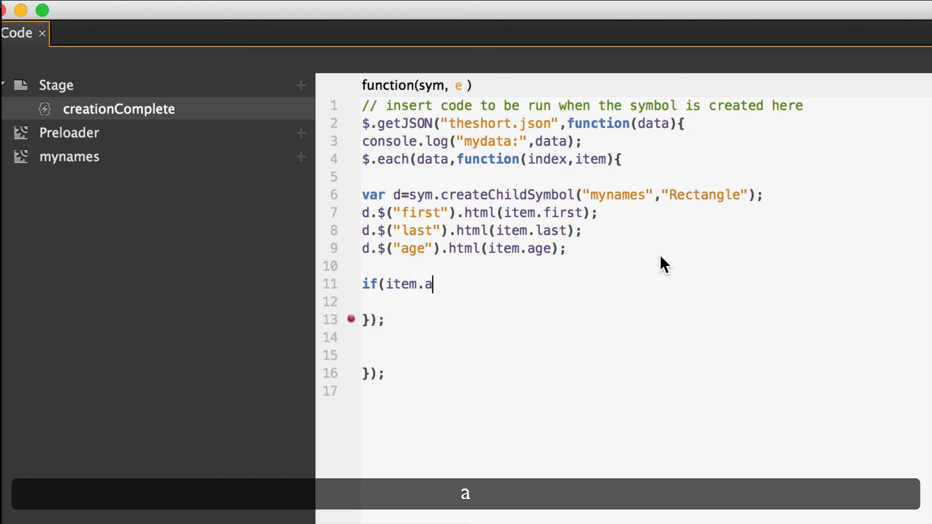
pyautogui.write('ge==')
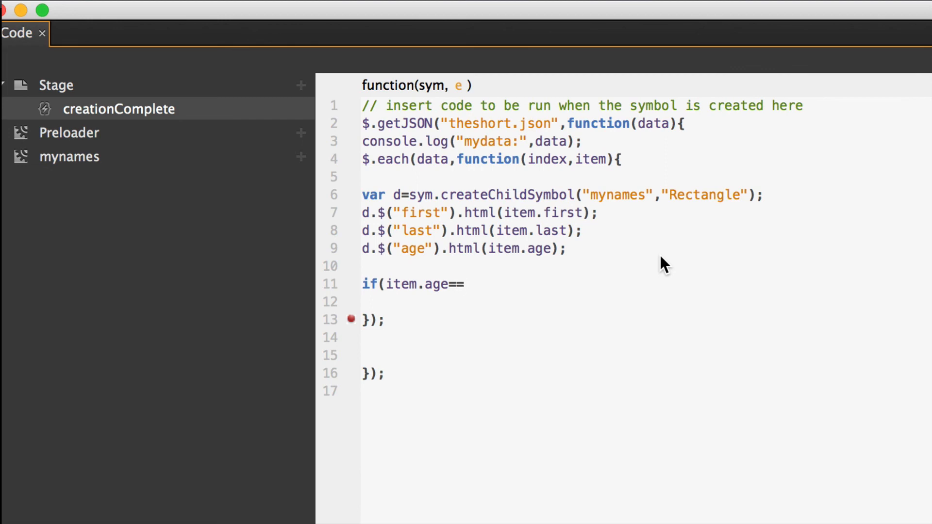
pyautogui.write('59')
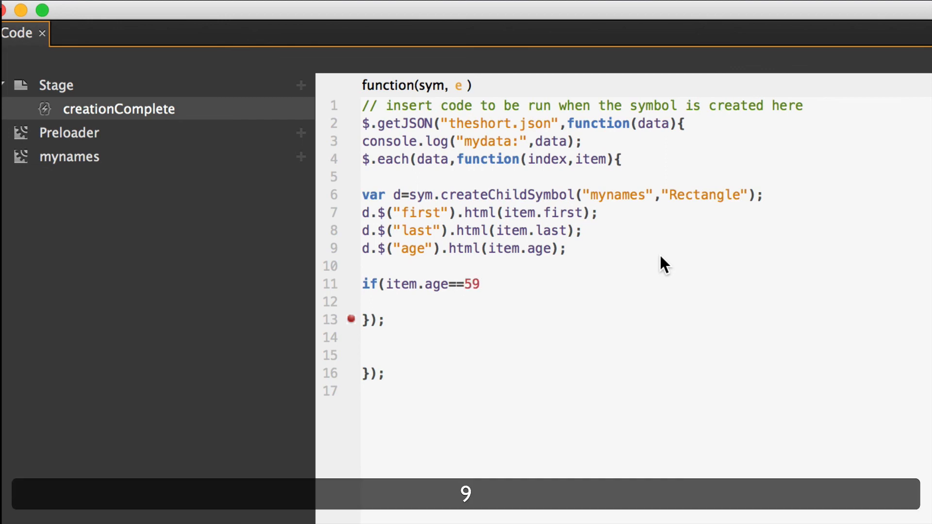
pyautogui.write('){')
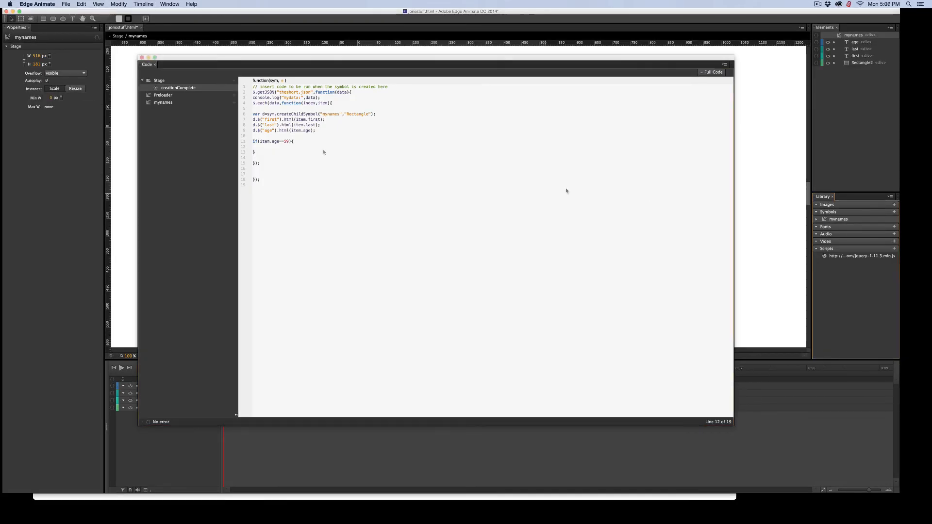
# - Write d.$("Rectangle2").css({"":""}); as the body of the age-59 condition
pyautogui.write('d.')
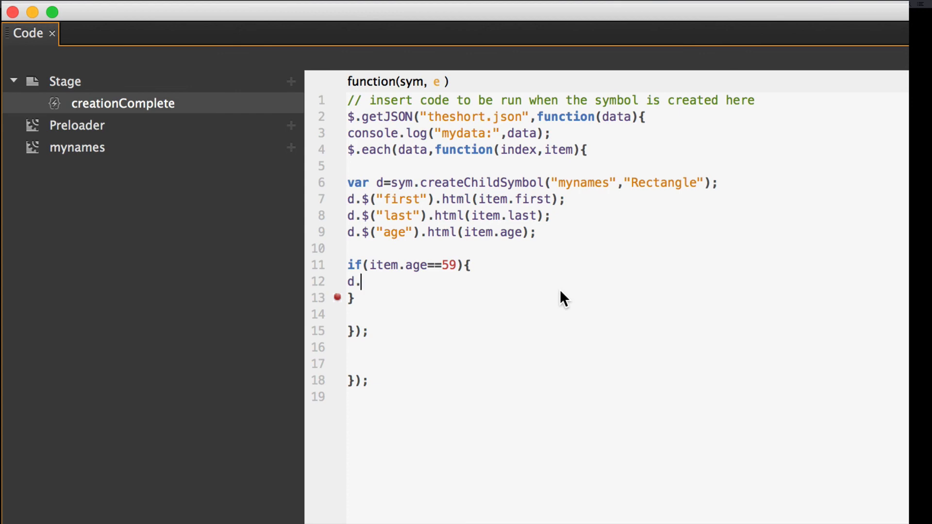
pyautogui.write('$')
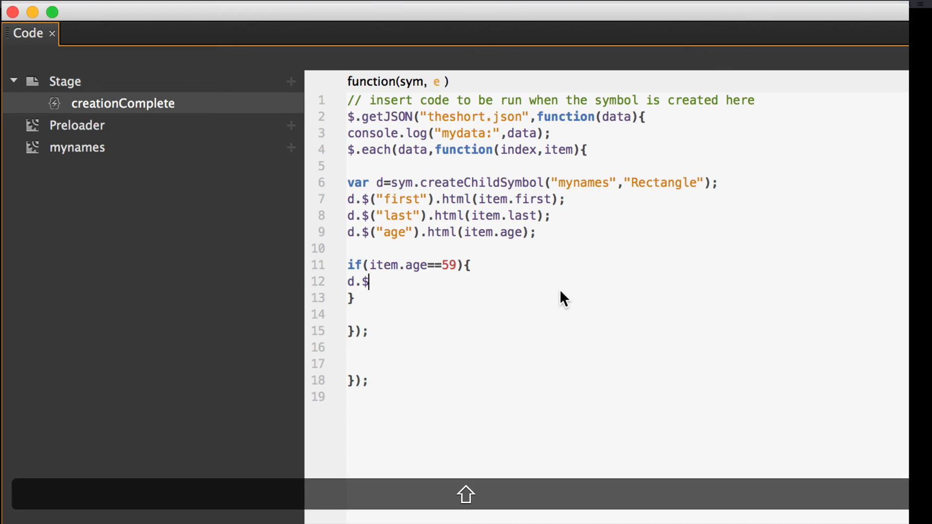
pyautogui.write('("')
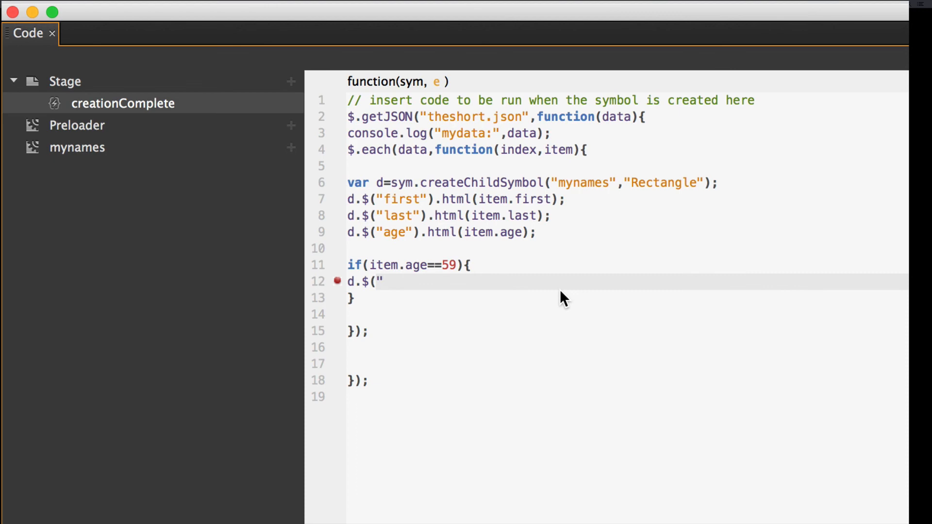
pyautogui.write('Rectang')
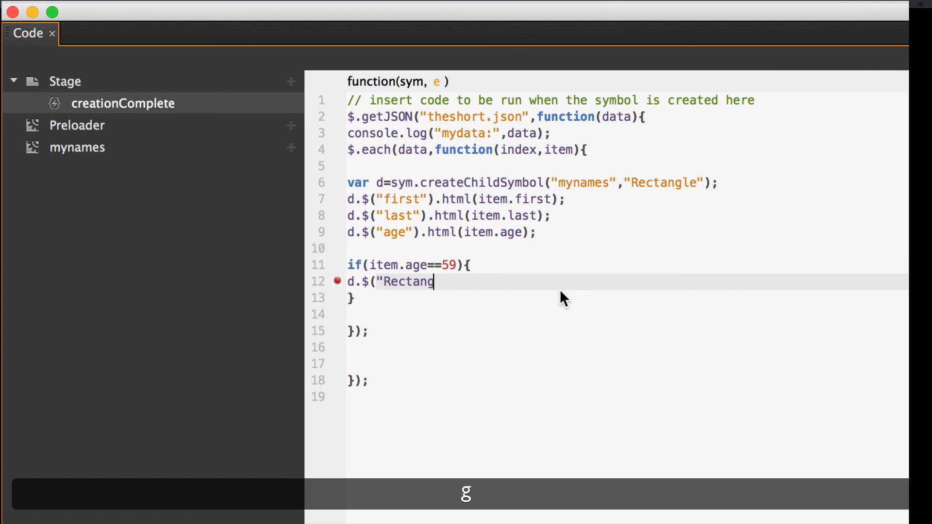
pyautogui.write('le2").css')
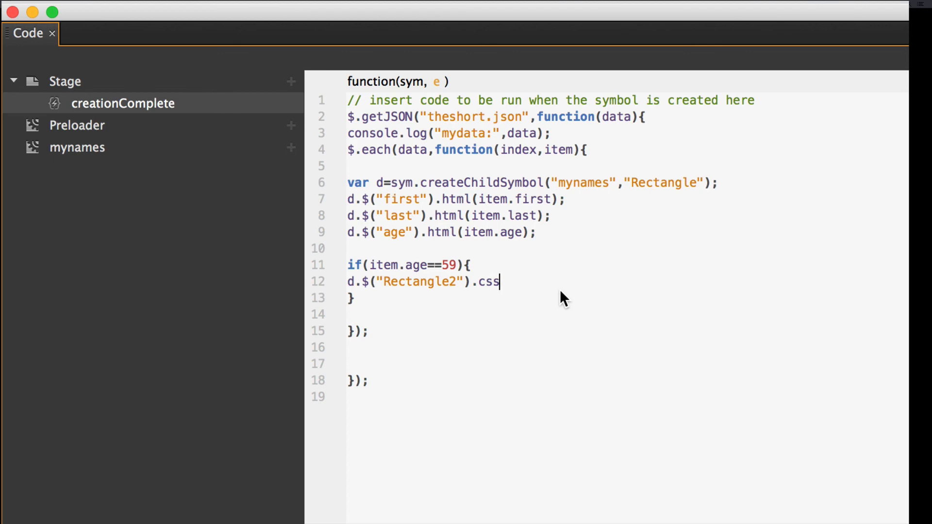
pyautogui.write('({')
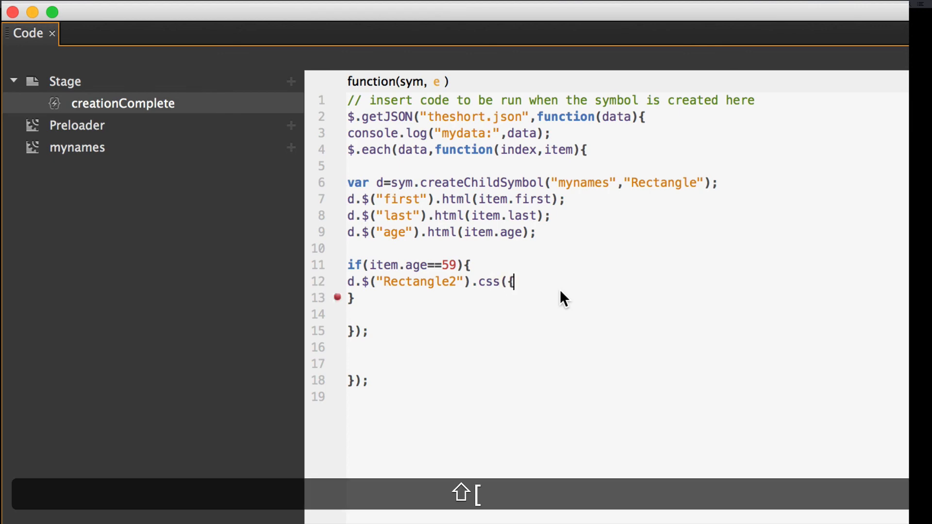
pyautogui.write('"')
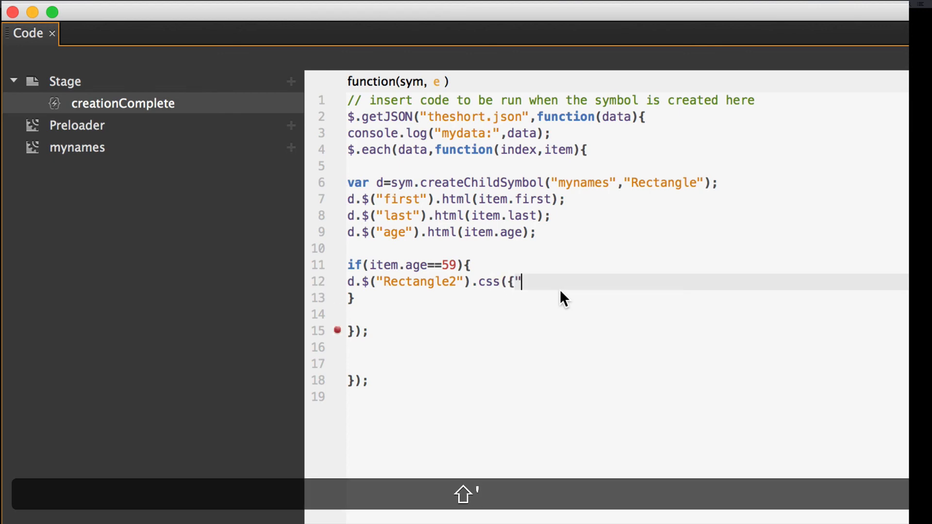
pyautogui.write('":')
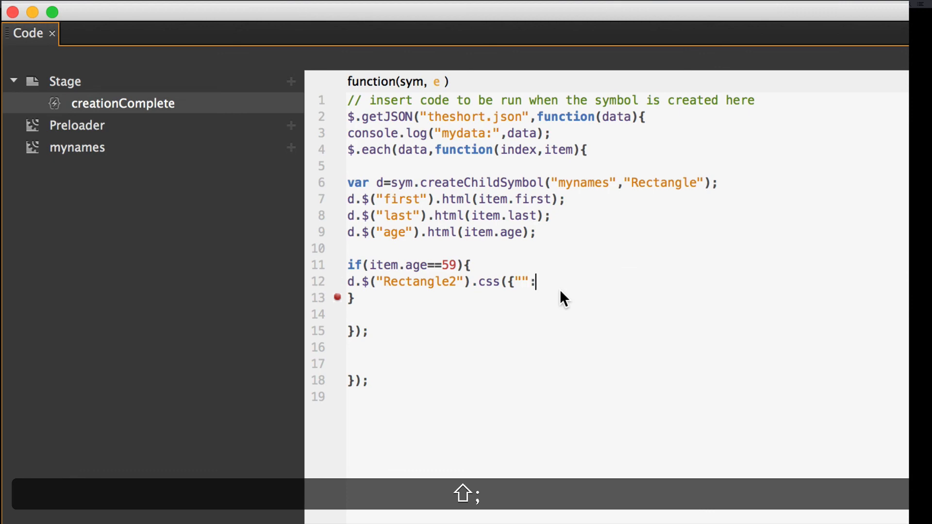
pyautogui.write('"')
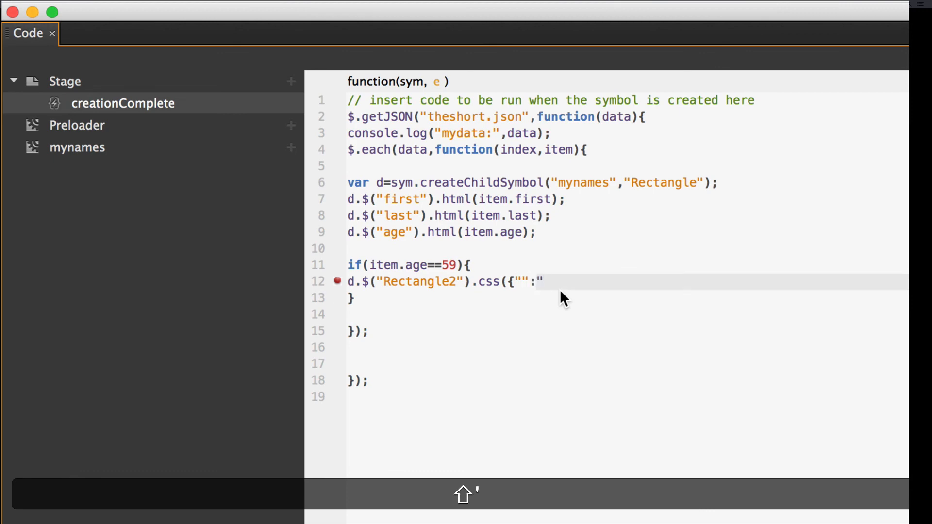
pyautogui.write('"})')
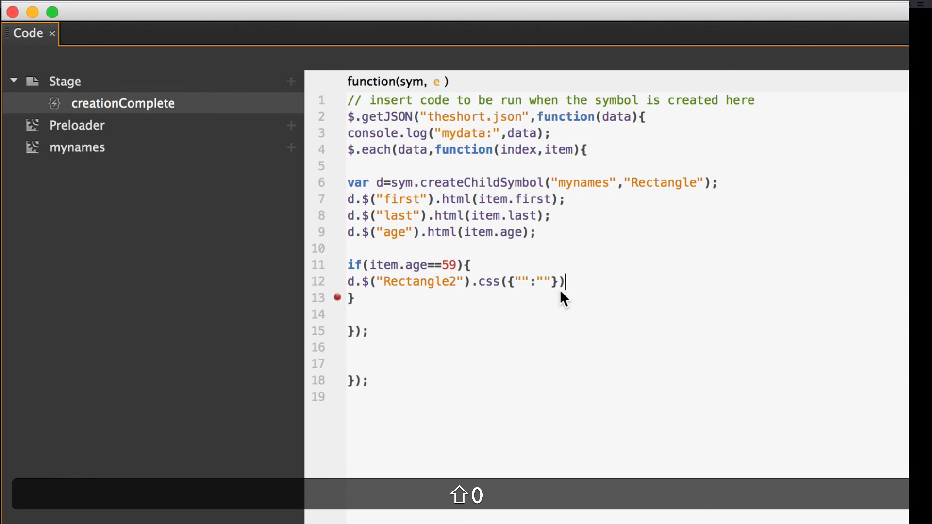
pyautogui.write(';')
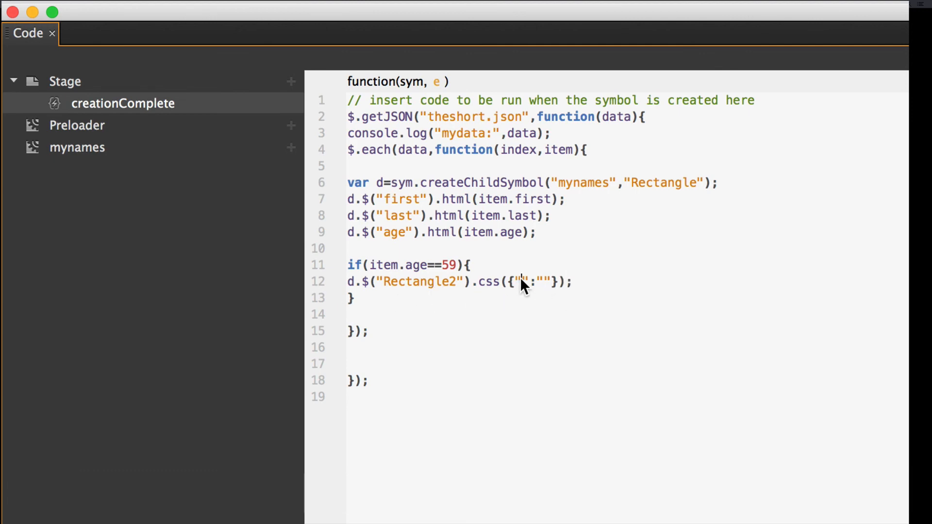
pyautogui.write('back')
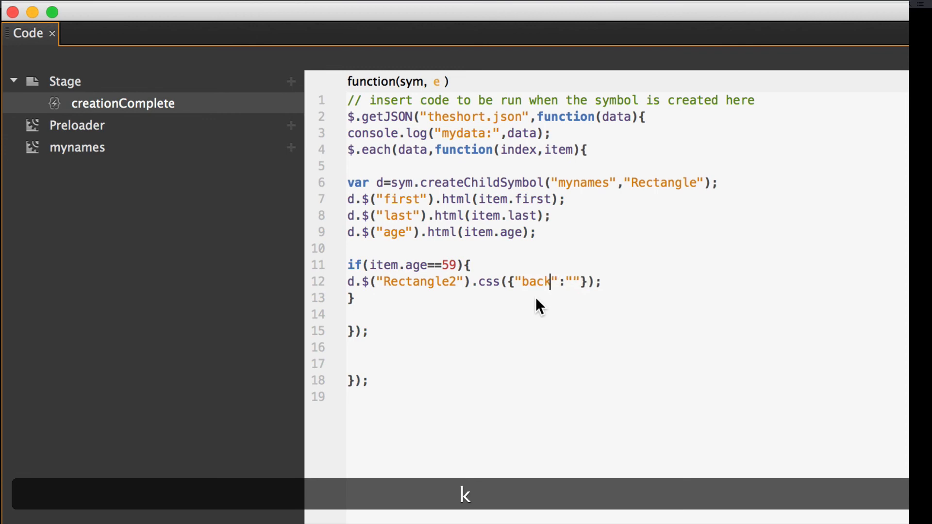
pyautogui.write('ground-col')
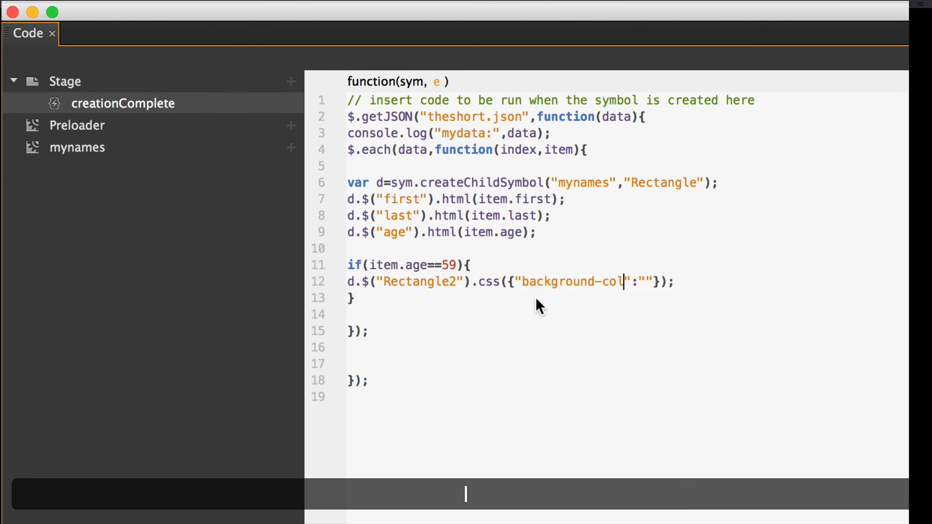
pyautogui.write('or')
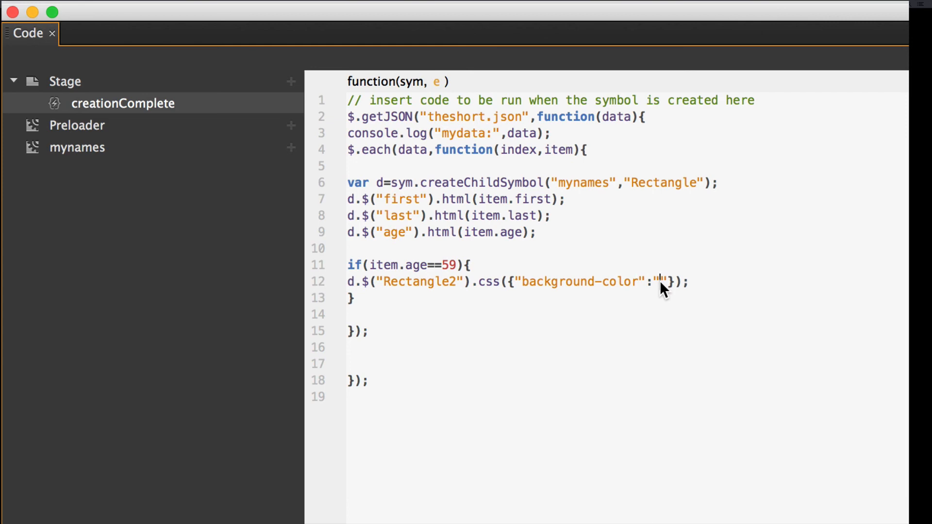
pyautogui.write('red')
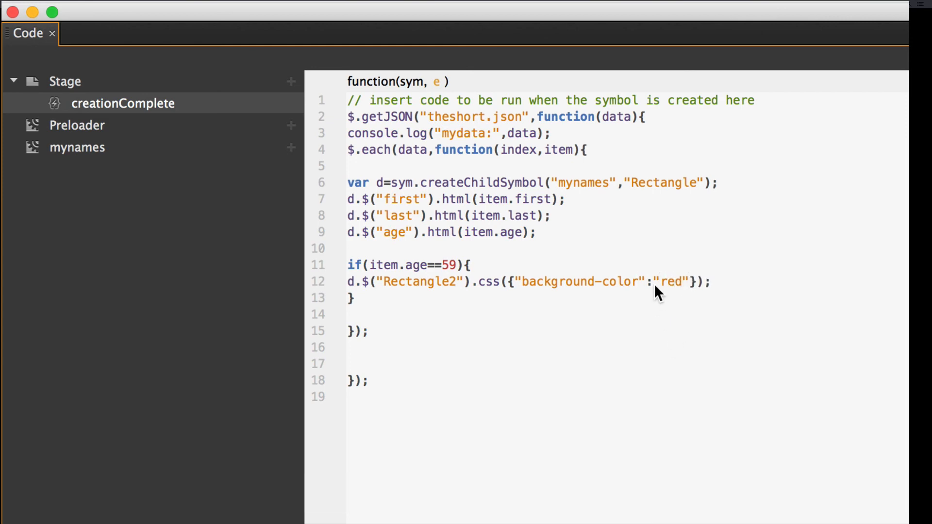
pyautogui.press('cmd')
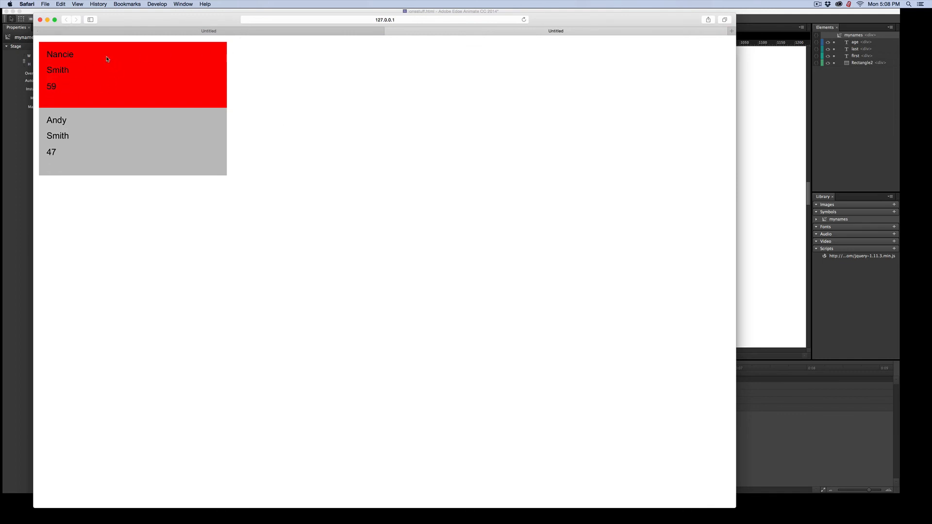
pyautogui.moveTo(301, 110)
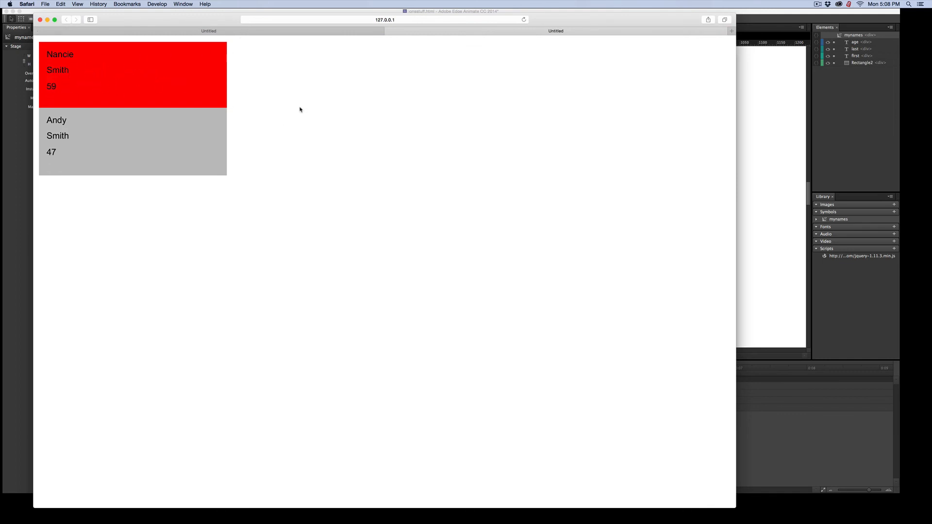